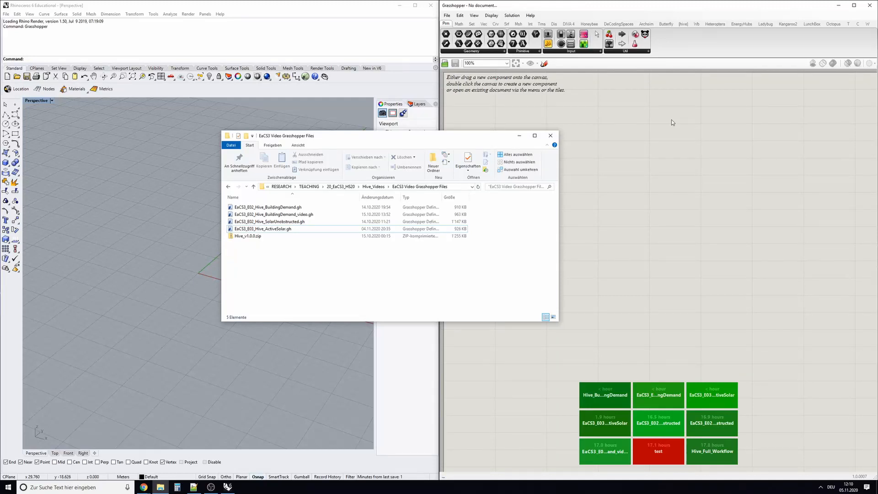
pyautogui.moveTo(400, 138)
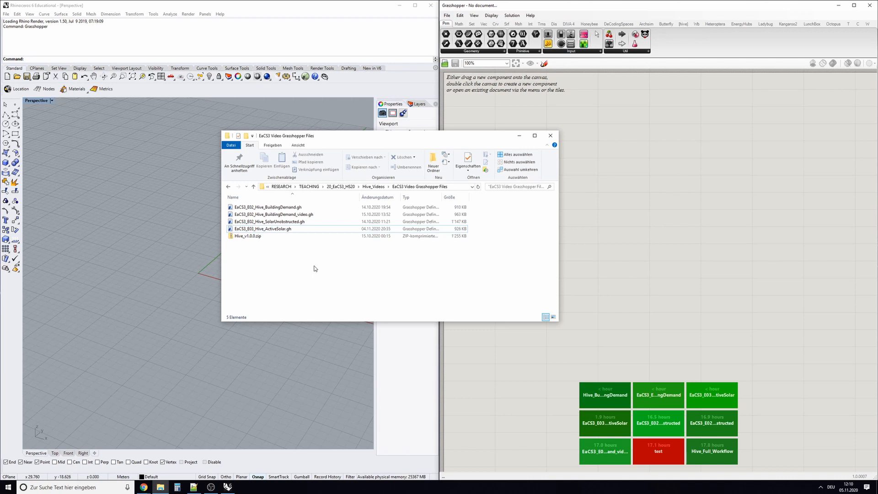
pyautogui.moveTo(274, 250)
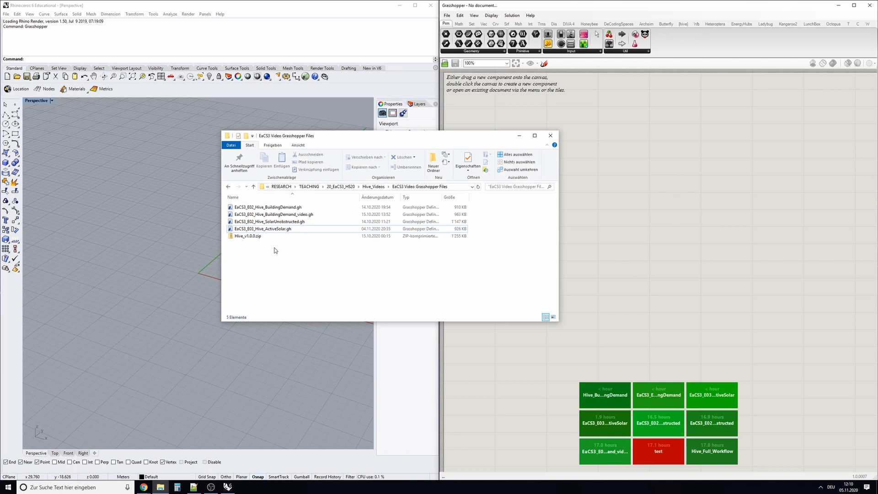
pyautogui.moveTo(295, 239)
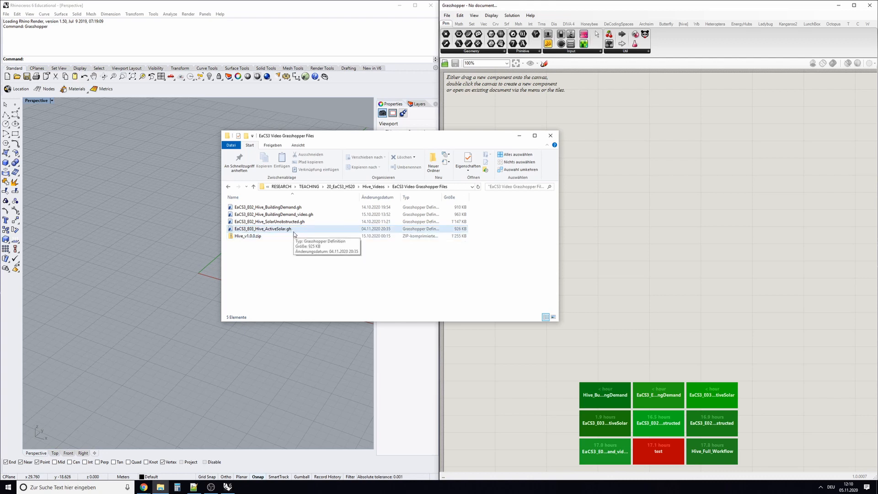
pyautogui.moveTo(427, 138)
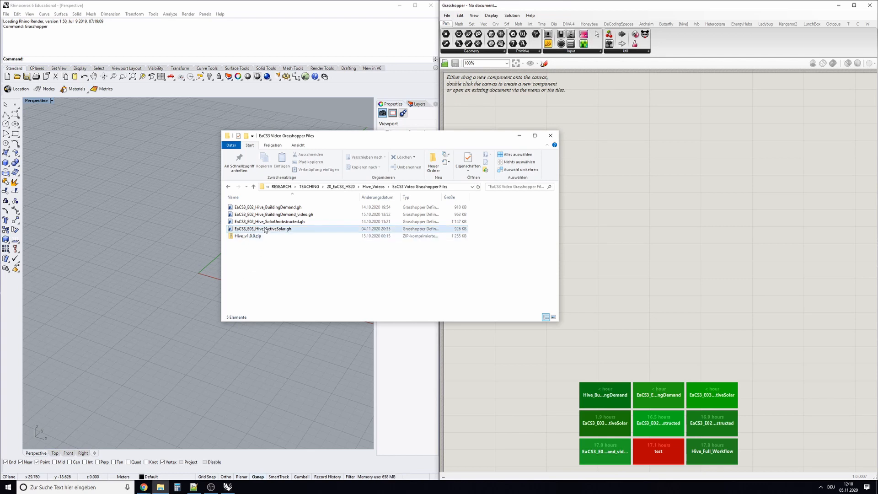
pyautogui.moveTo(263, 228)
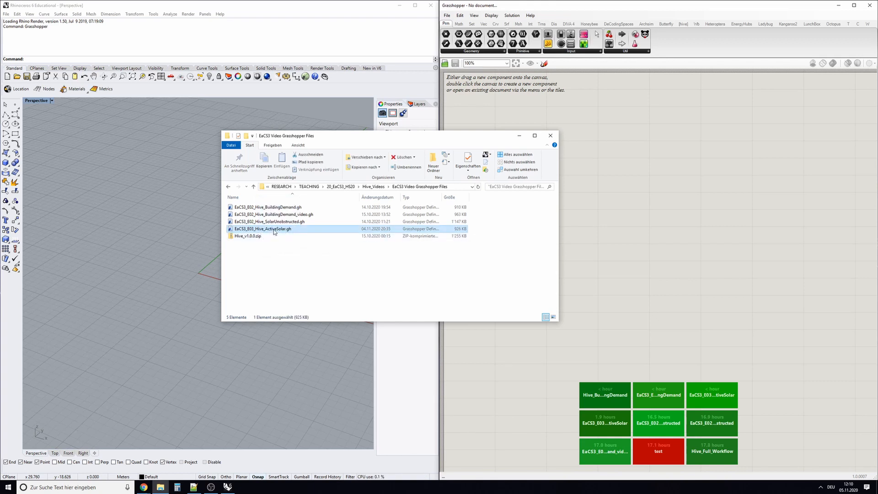
pyautogui.moveTo(274, 230)
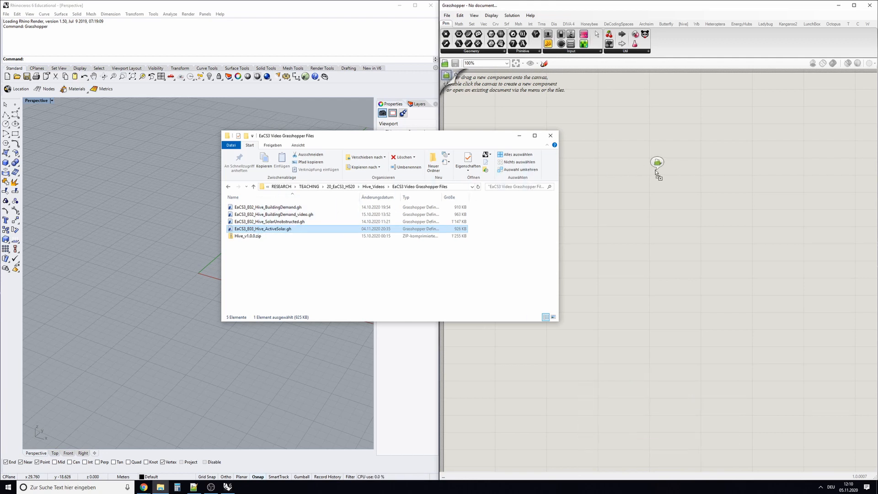
pyautogui.moveTo(655, 172)
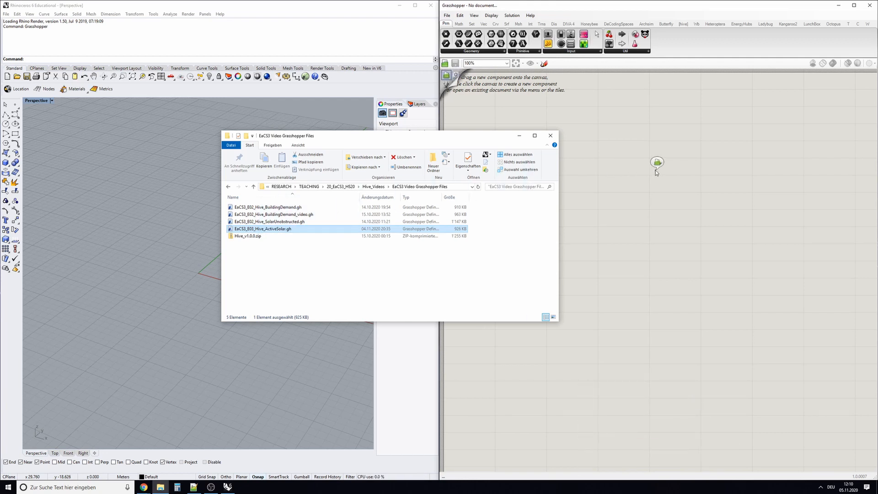
pyautogui.moveTo(727, 241)
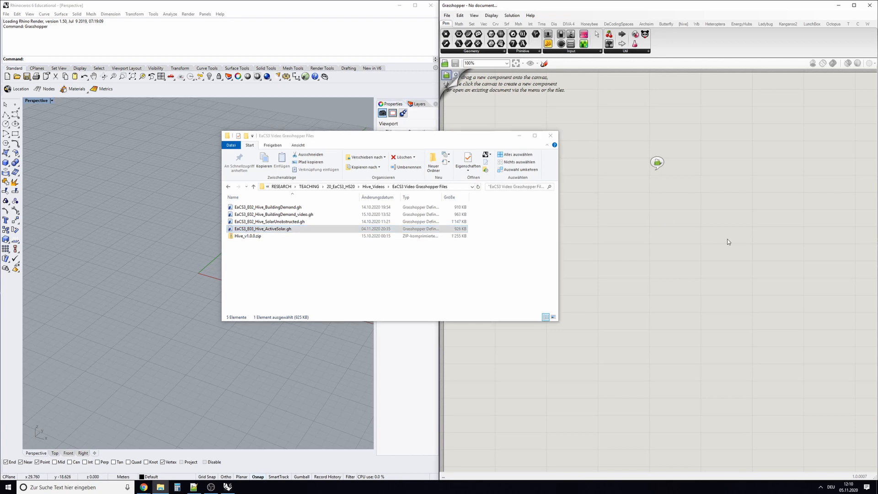
# Open the dropped Hive ActiveSolar definition and look around the component network
pyautogui.doubleClick(263, 229)
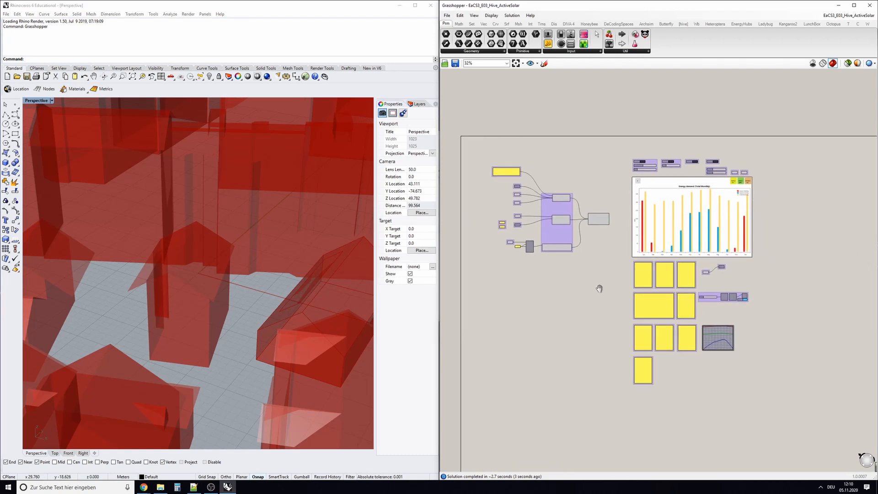
pyautogui.scroll(3)
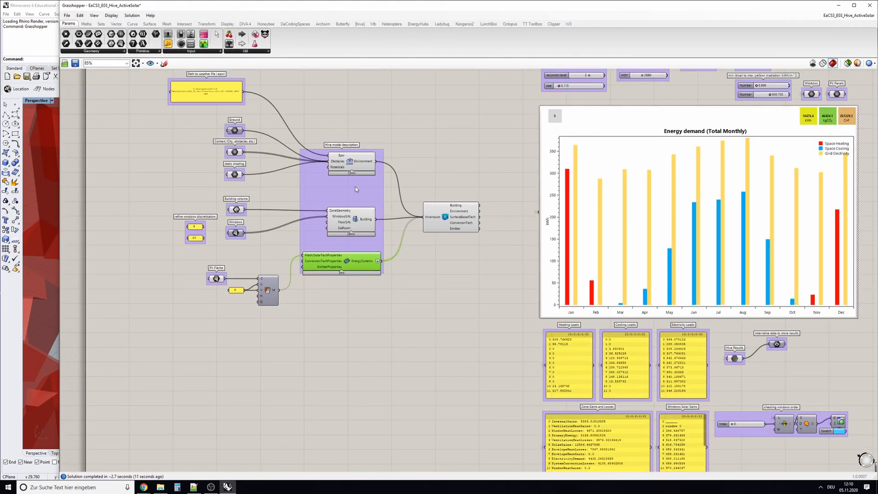
pyautogui.scroll(-3)
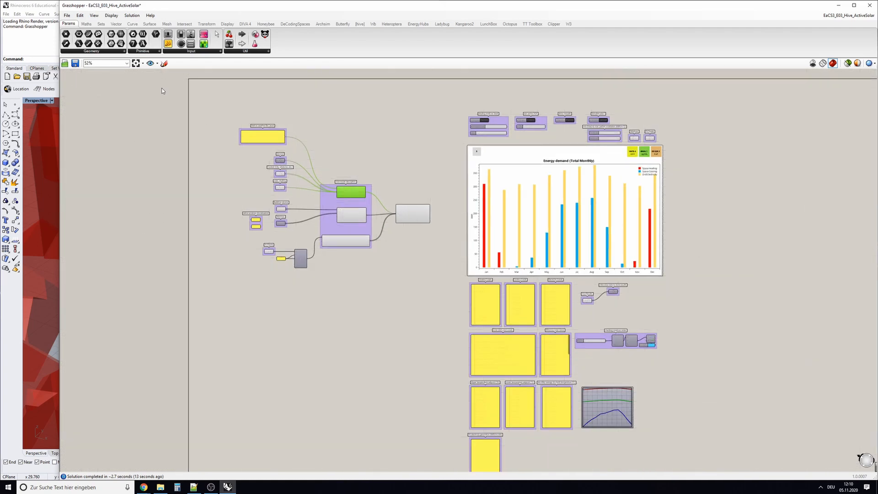
pyautogui.scroll(3)
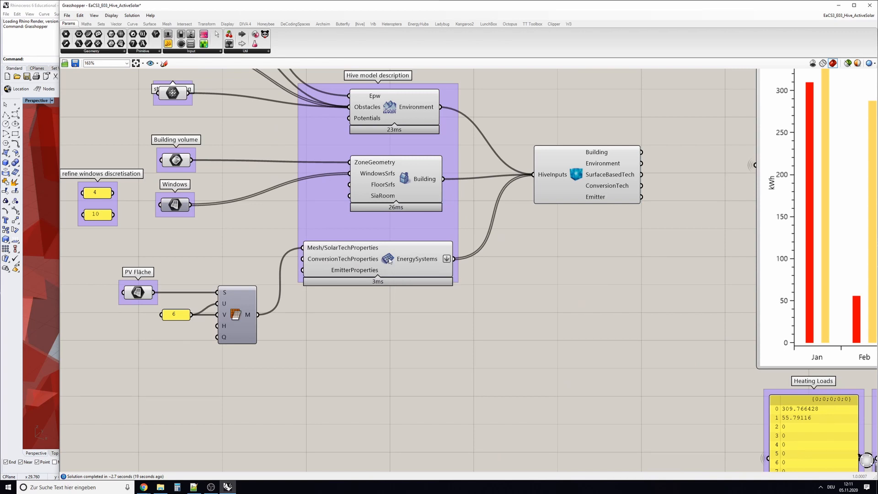
pyautogui.moveTo(387, 260)
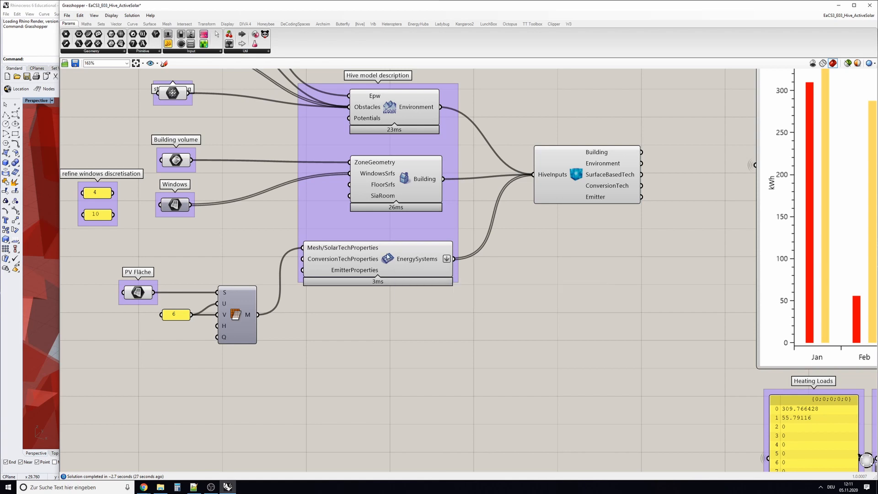
pyautogui.moveTo(388, 259)
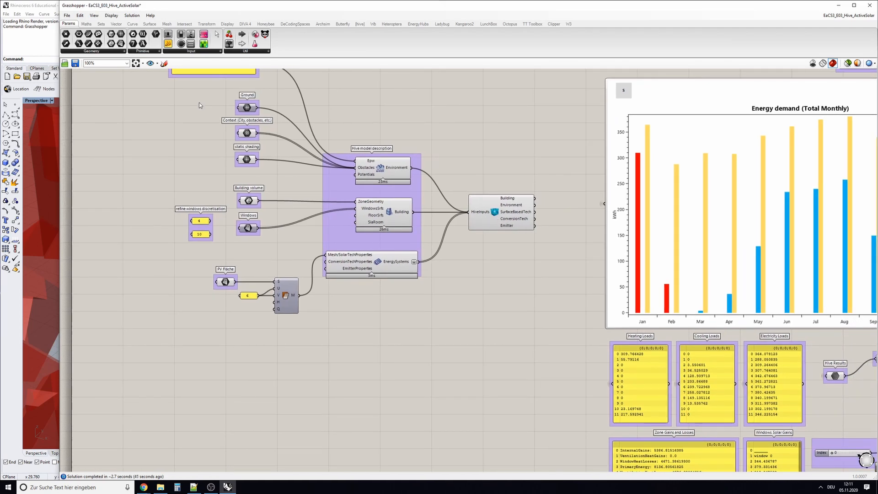
# Select the HiveInputs component to trace its inputs near the monthly energy demand chart
pyautogui.click(500, 211)
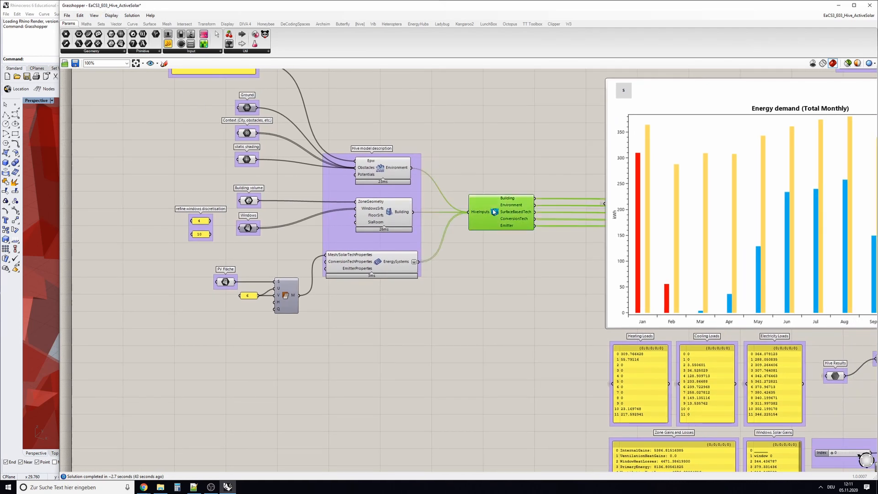
pyautogui.scroll(-3)
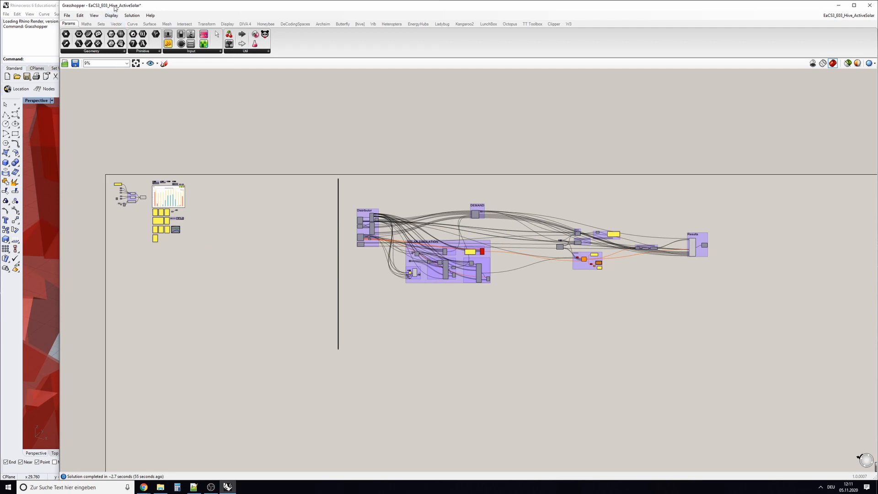
pyautogui.moveTo(119, 15)
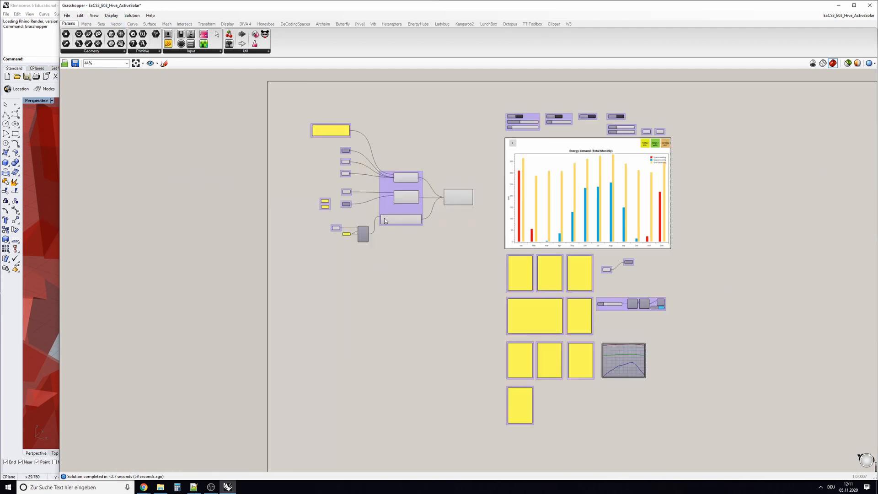
# Inspect the mesh component feeding the EnergySystems solar technology input
pyautogui.scroll(3)
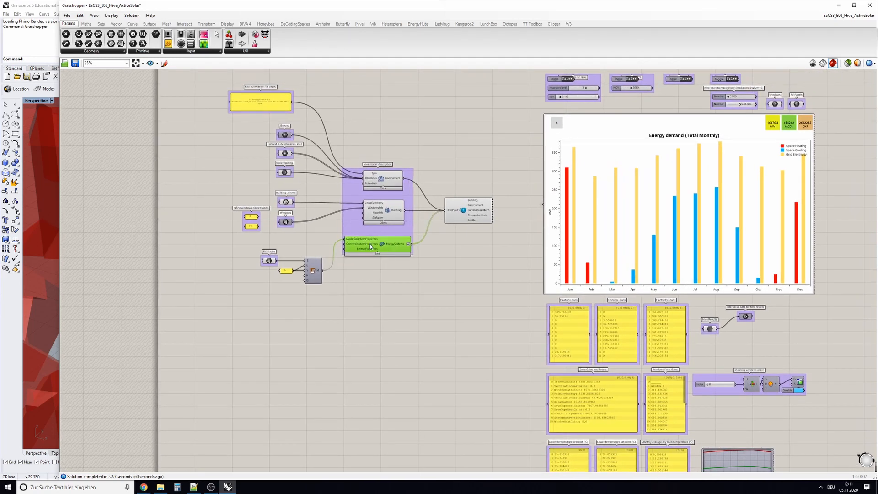
pyautogui.scroll(3)
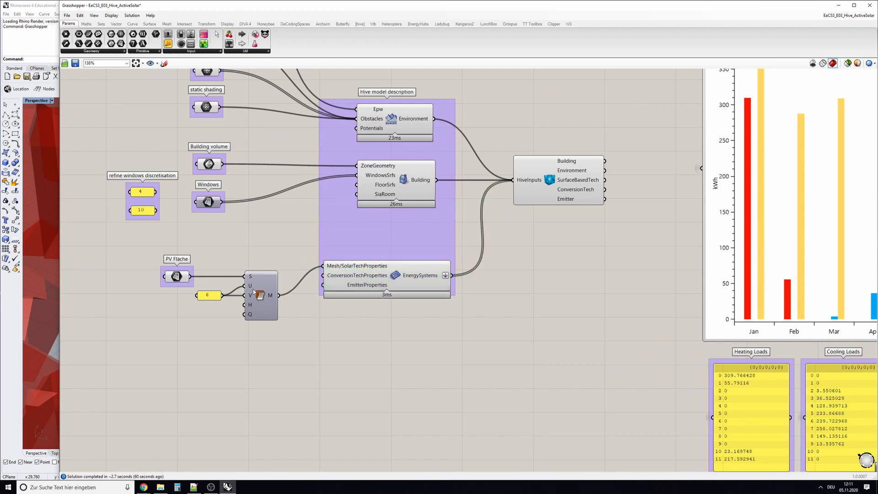
pyautogui.click(257, 292)
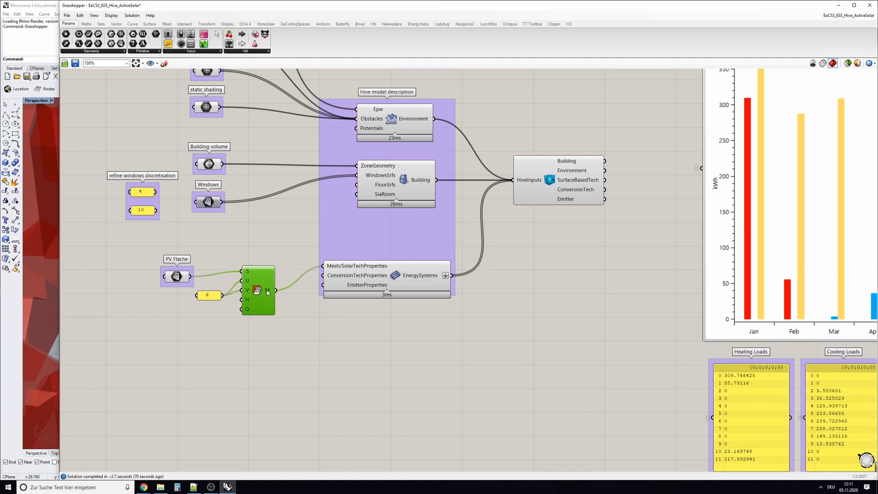
pyautogui.scroll(3)
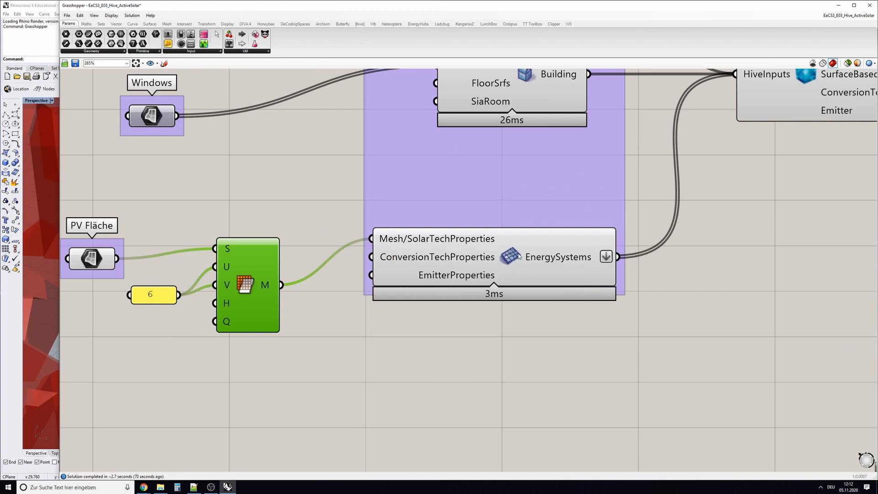
pyautogui.moveTo(519, 263)
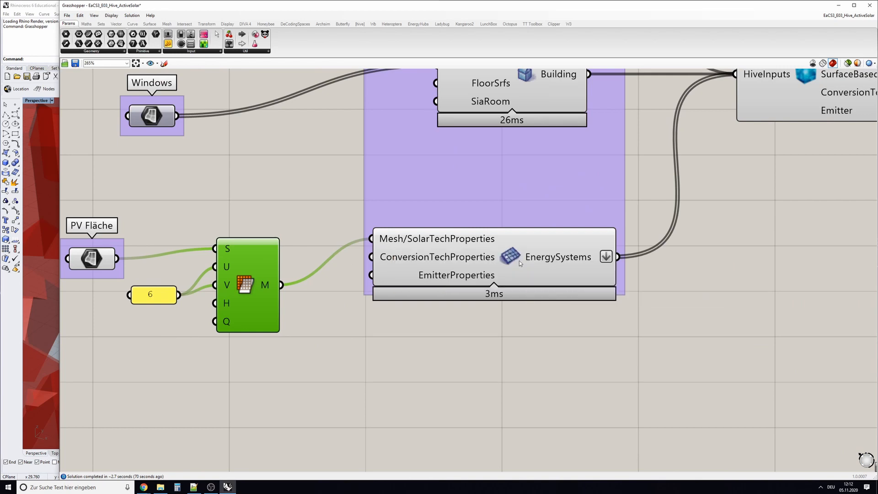
# Examine the PV Fläche surface parameter and its Mesh Surface component
pyautogui.scroll(-3)
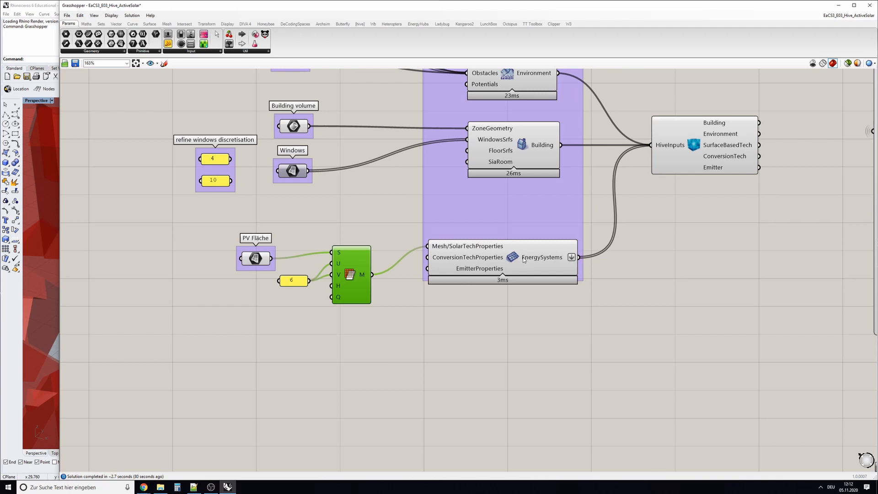
pyautogui.moveTo(439, 248)
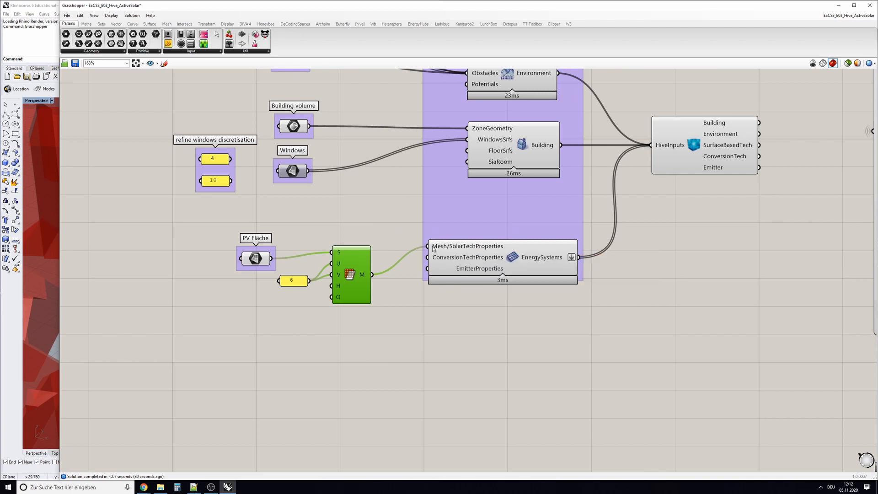
pyautogui.click(264, 257)
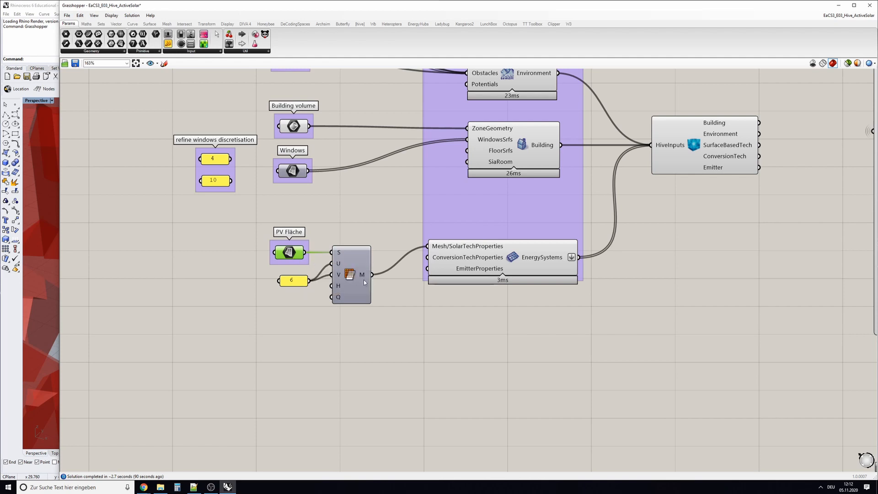
pyautogui.moveTo(340, 281)
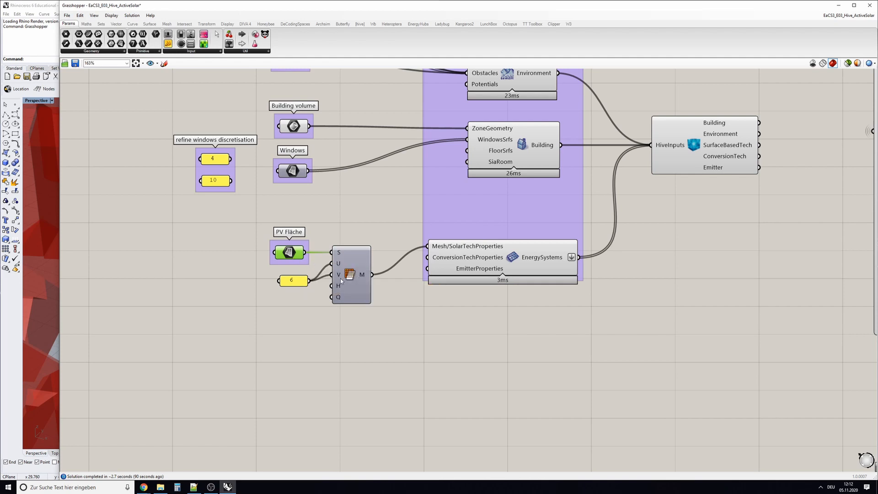
pyautogui.click(351, 280)
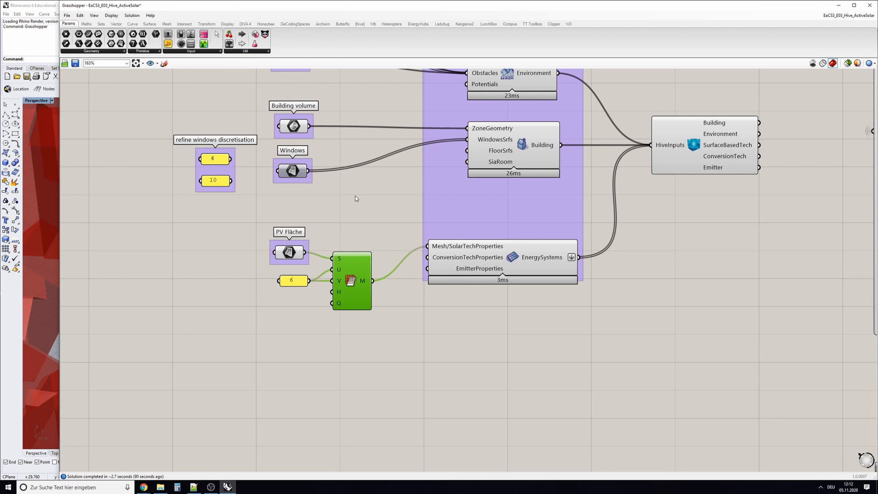
pyautogui.moveTo(309, 269)
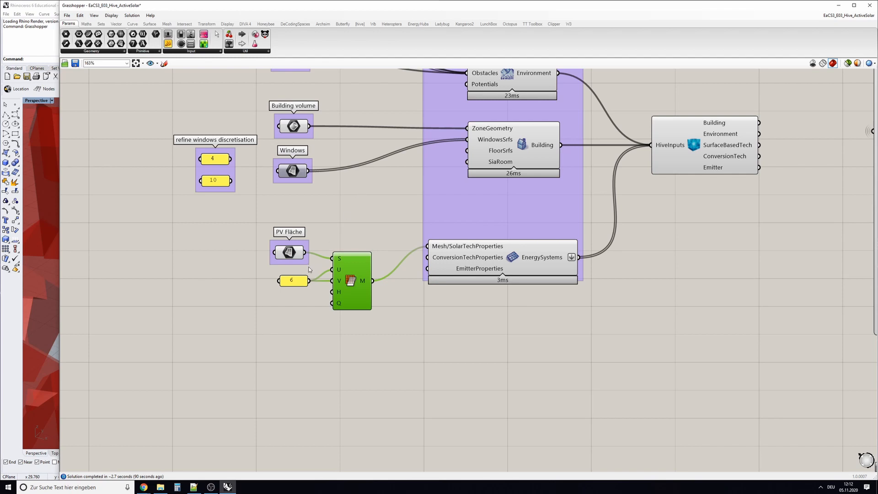
pyautogui.moveTo(296, 279)
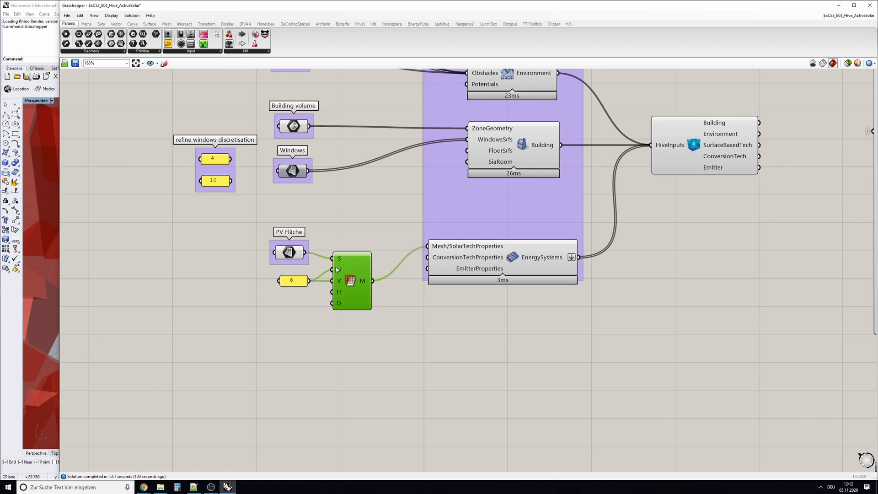
pyautogui.moveTo(350, 280)
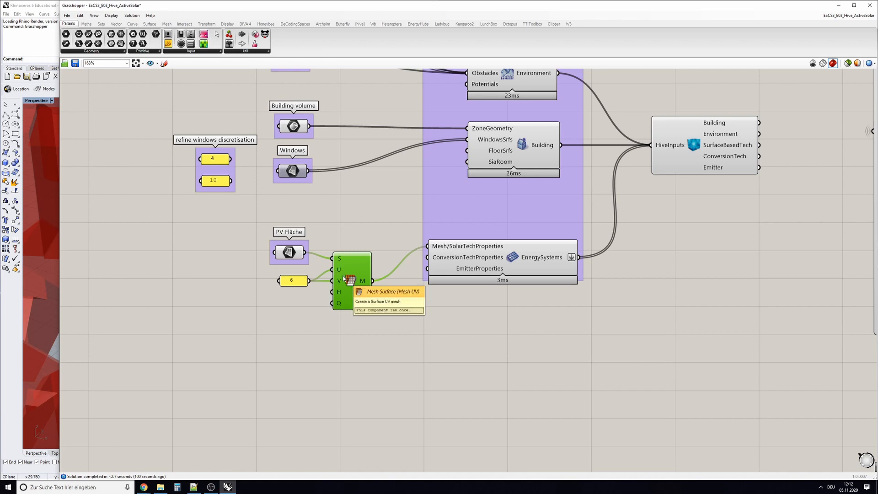
pyautogui.moveTo(297, 283)
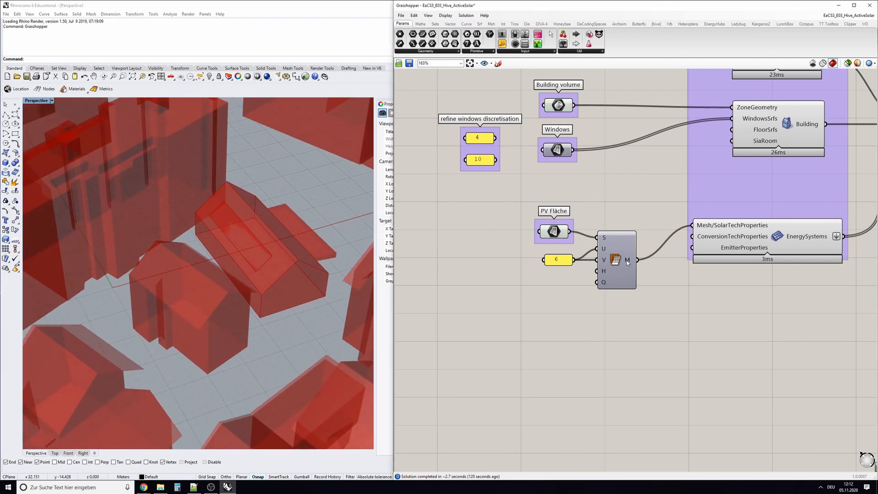
# Close the Attributes settings and reveal the roof area meshed from PV Fläche beside Grasshopper
pyautogui.doubleClick(615, 258)
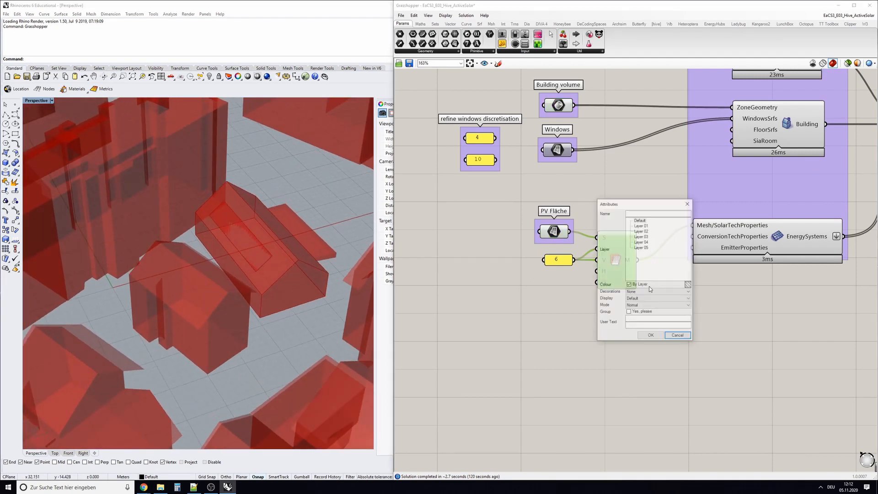
pyautogui.click(650, 335)
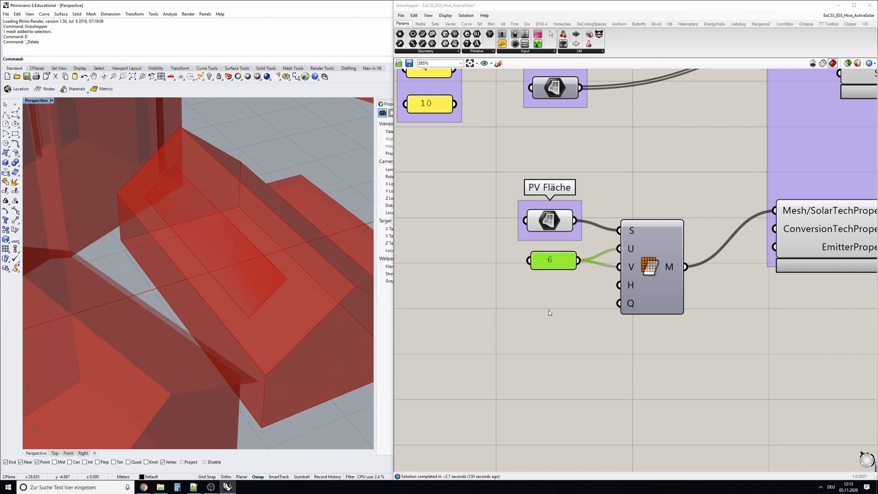
pyautogui.scroll(-3)
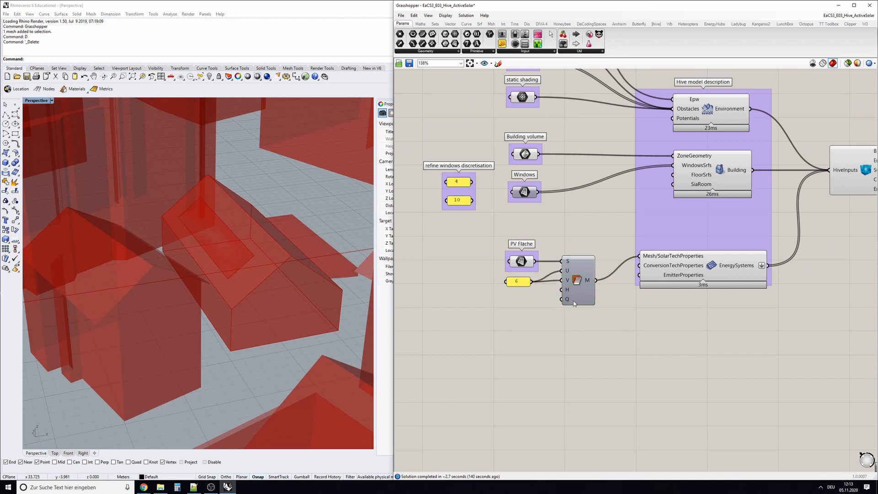
pyautogui.moveTo(712, 265)
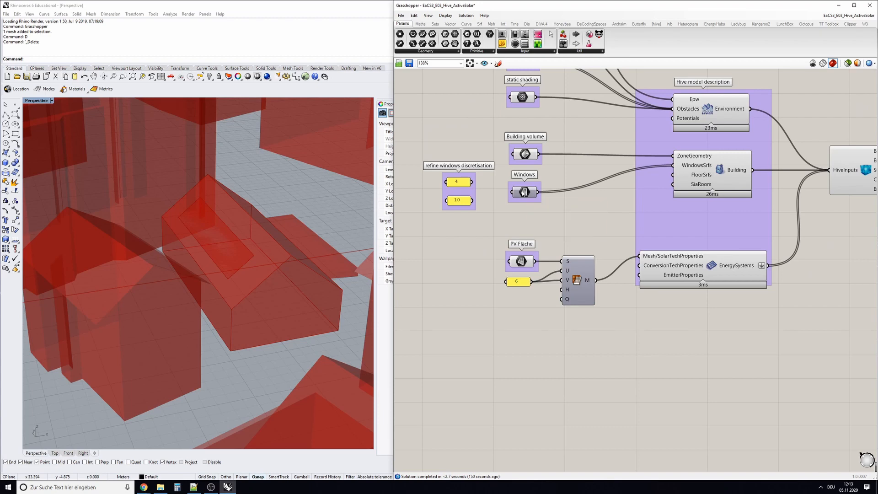
# Delete the small flat test surface beside the buildings in Rhino
pyautogui.click(527, 192)
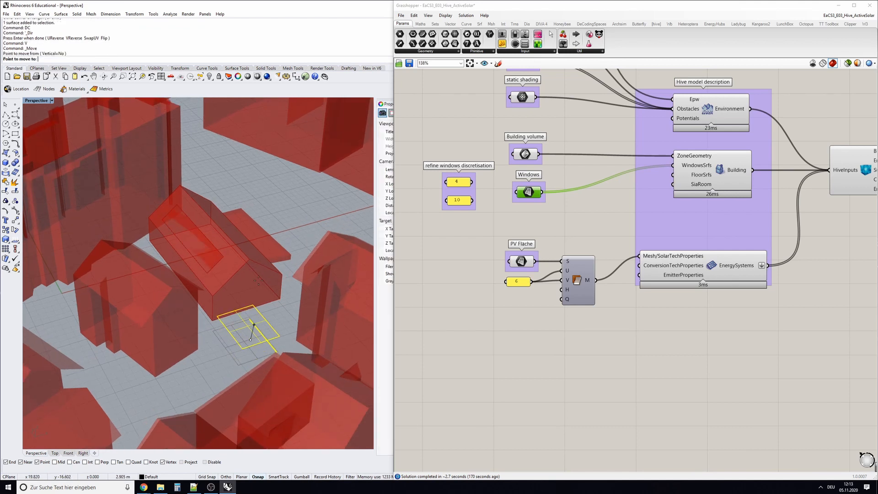
pyautogui.press('Delete')
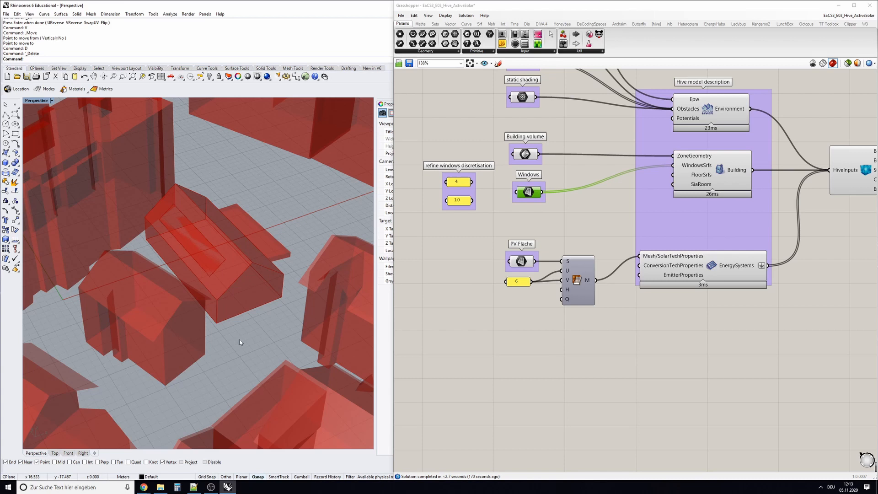
pyautogui.moveTo(253, 321)
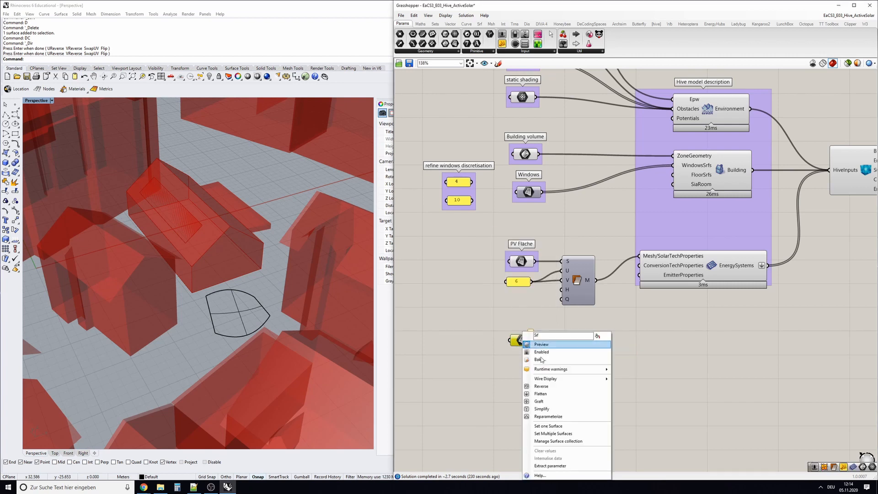
# Set one Surface on the new parameter, picking the curved leaf-shaped ground surface in Rhino
pyautogui.click(541, 343)
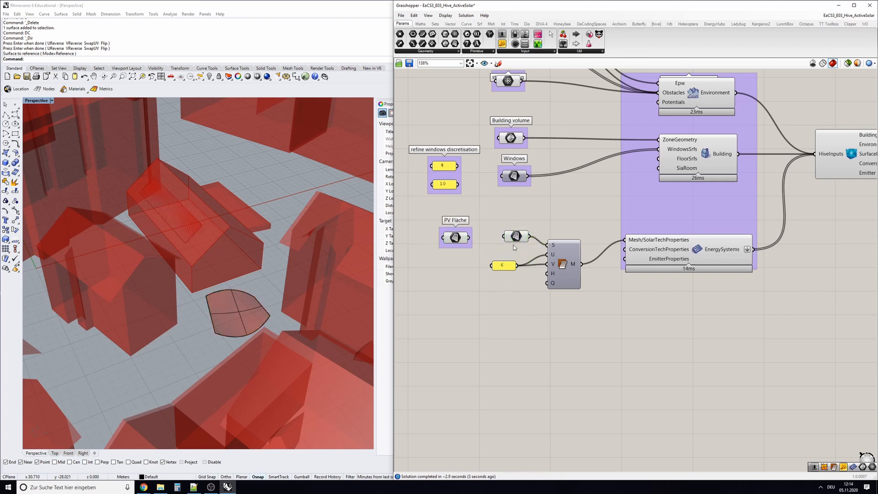
pyautogui.rightClick(563, 264)
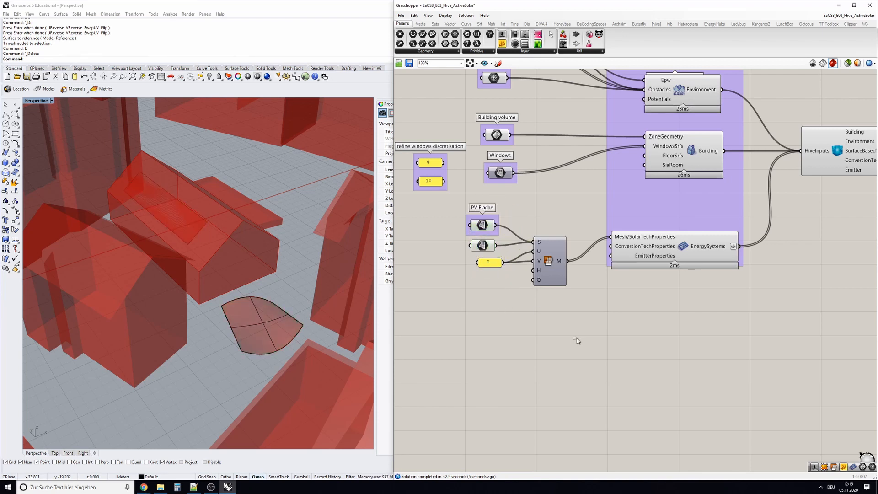
# Disconnect PV Fläche from the mesher's S input so only the ground surface is meshed
pyautogui.click(483, 225)
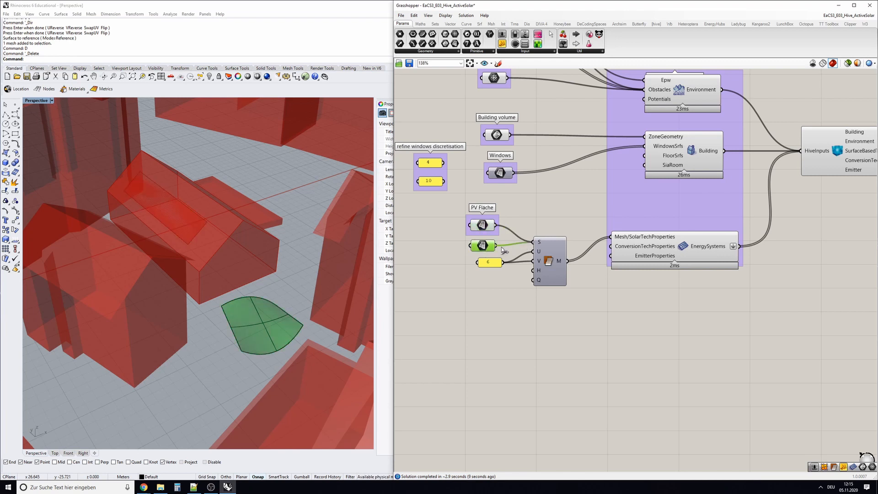
pyautogui.rightClick(549, 261)
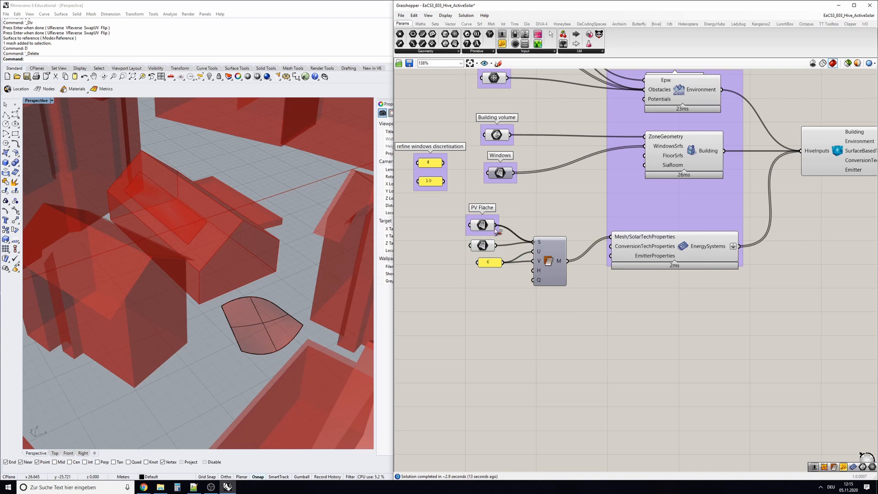
pyautogui.moveTo(562, 263)
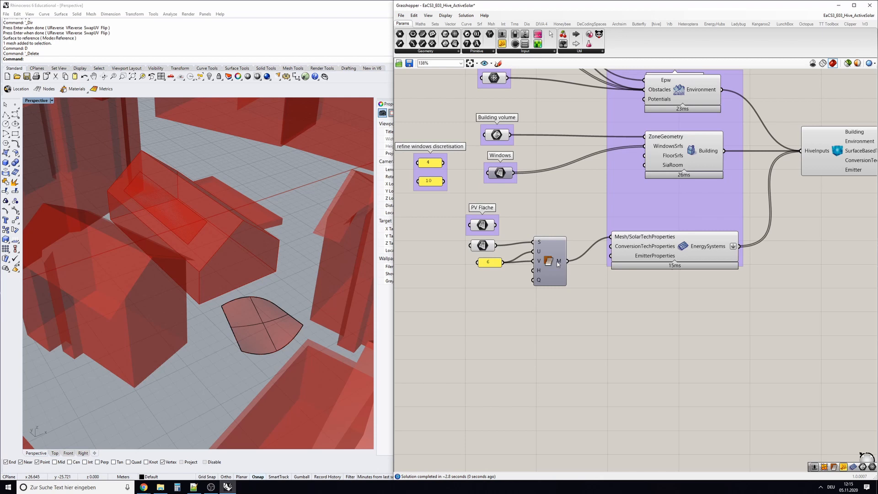
pyautogui.rightClick(548, 261)
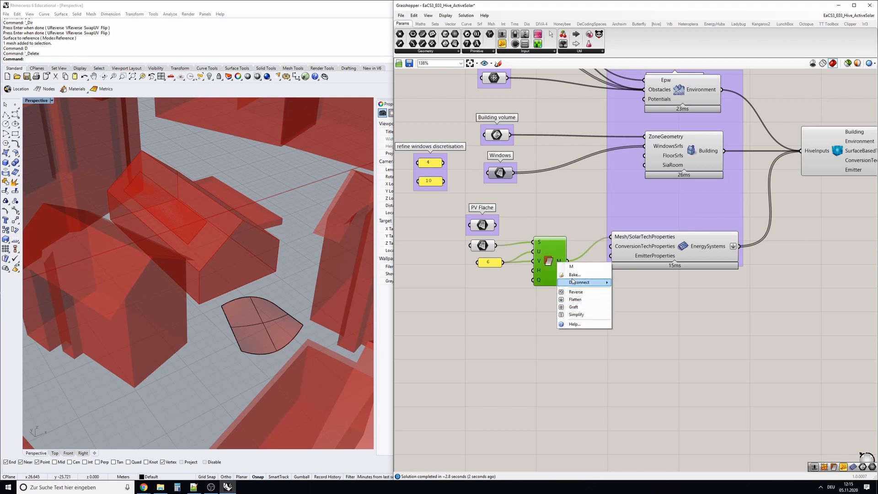
pyautogui.click(579, 282)
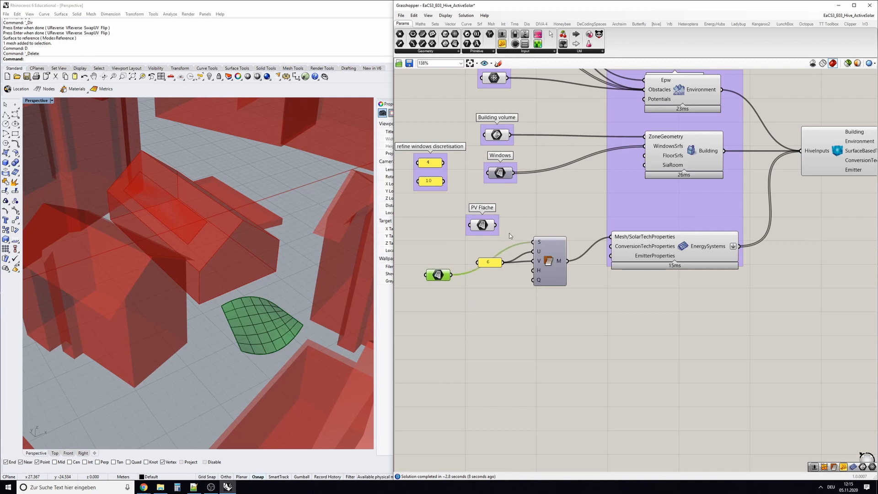
pyautogui.moveTo(512, 233)
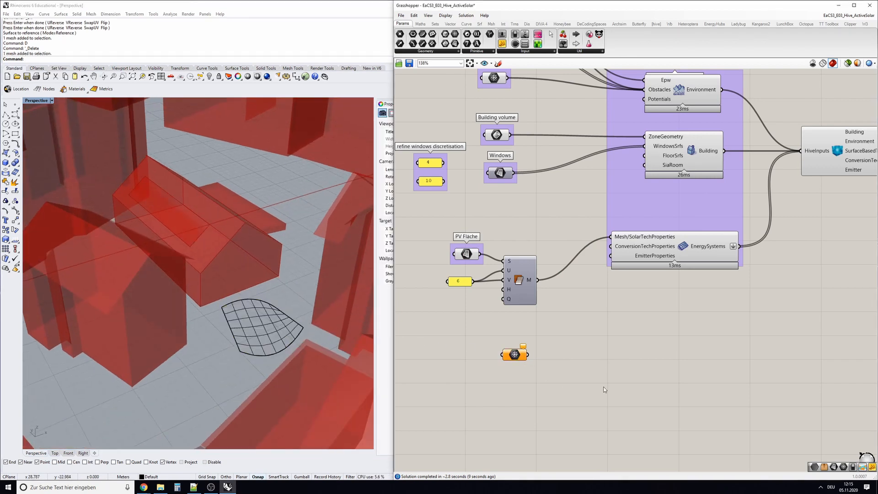
# Reference the baked ground mesh and connect it to Mesh/SolarTechProperties on EnergySystems
pyautogui.click(253, 325)
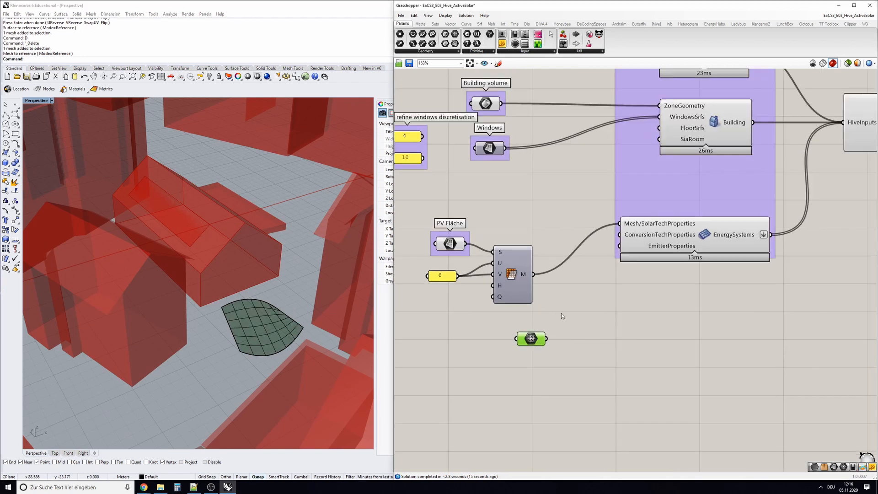
pyautogui.click(530, 339)
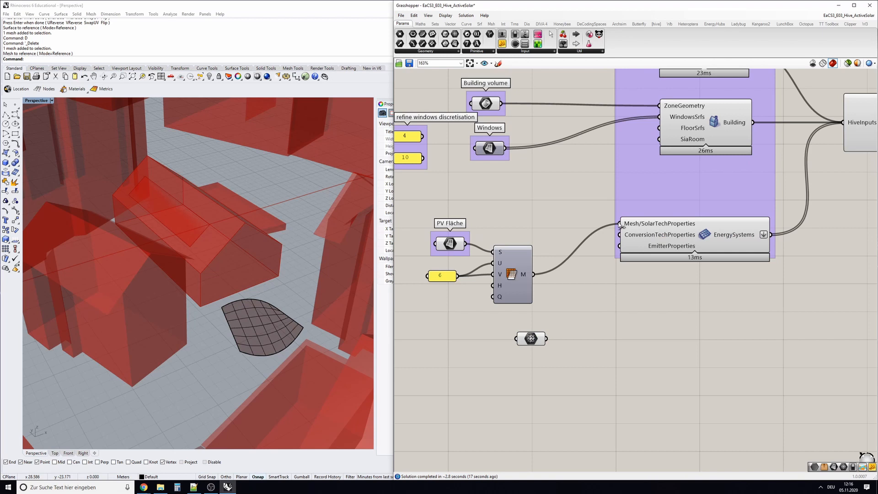
pyautogui.click(510, 274)
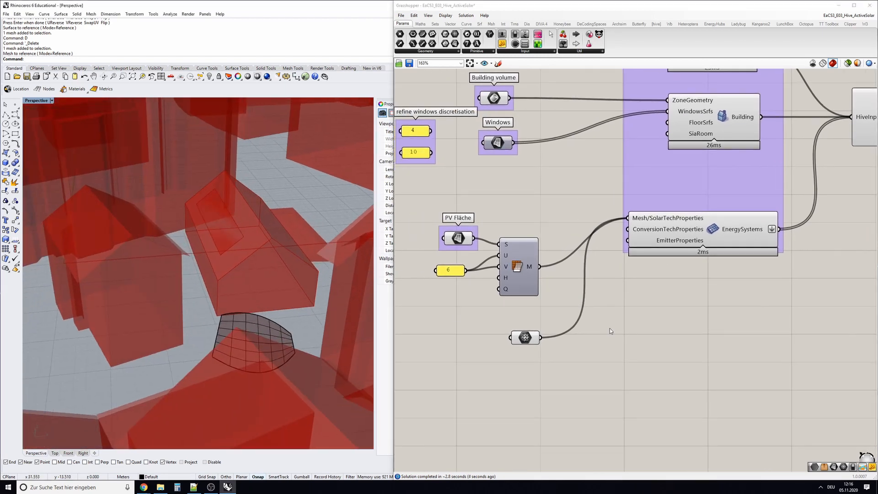
pyautogui.click(525, 336)
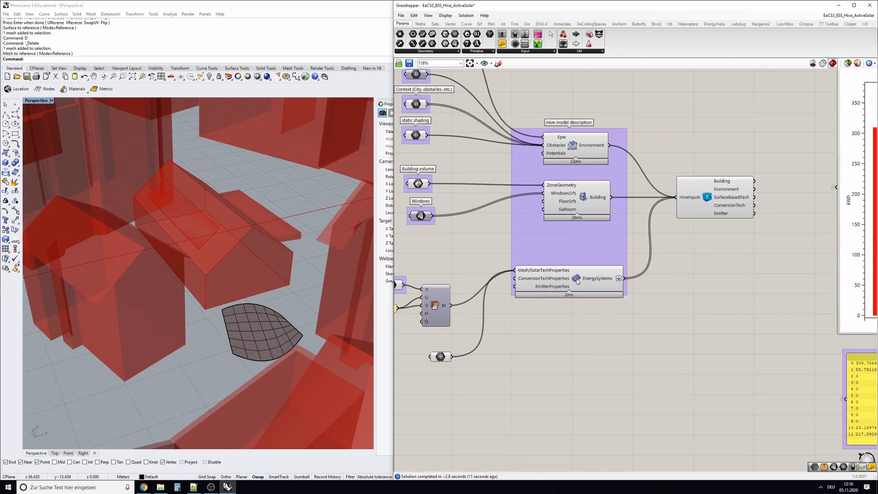
# Open the EnergySystems Hive wizard listing the building's conversion technologies
pyautogui.click(568, 278)
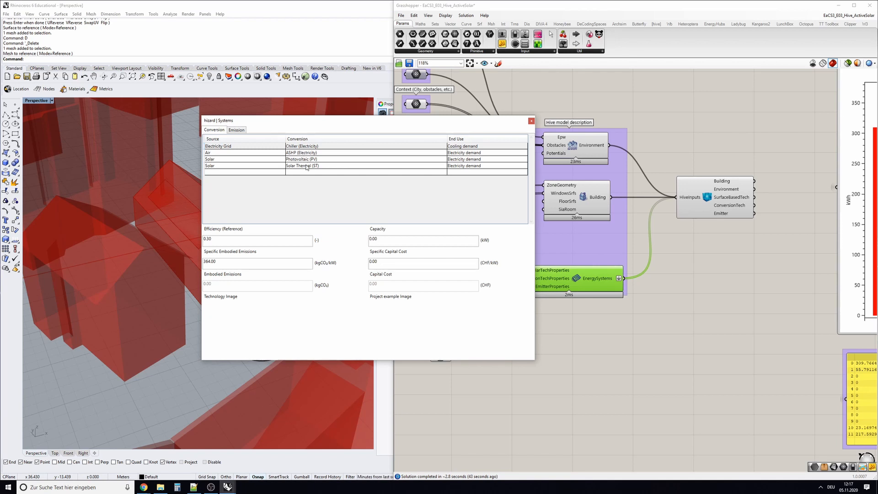
# Remove the existing solar thermal and photovoltaic conversion rows
pyautogui.click(302, 165)
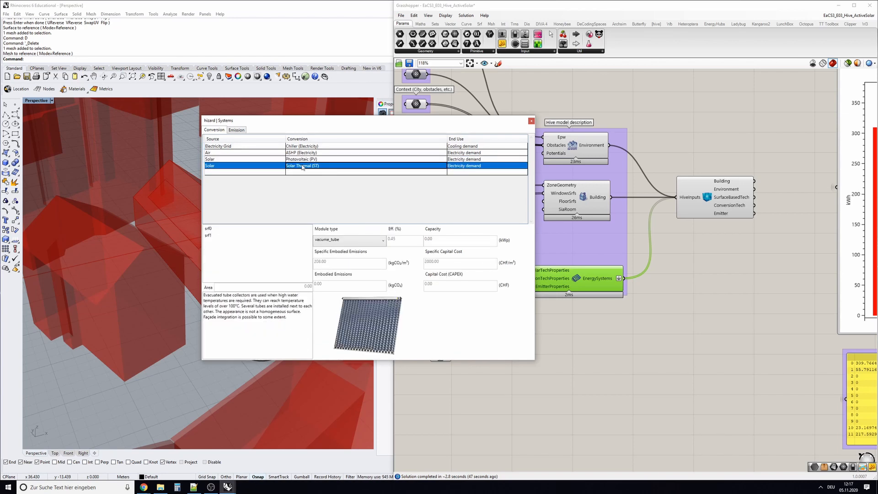
pyautogui.click(302, 159)
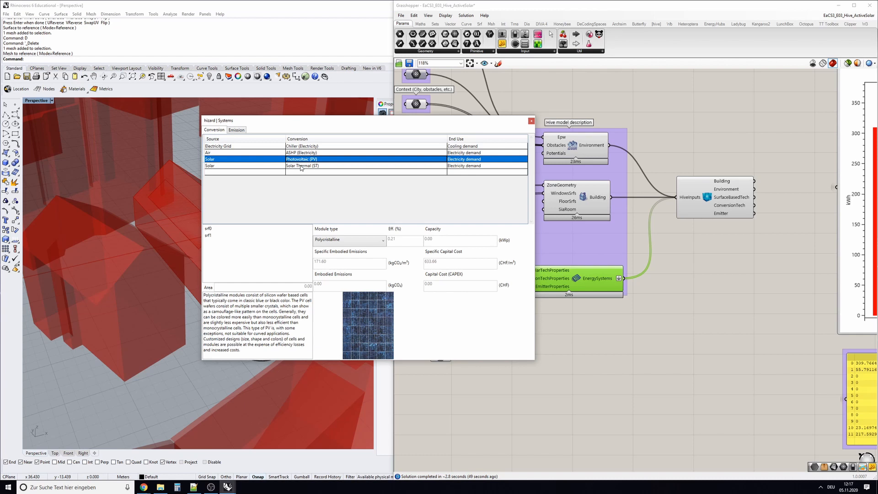
pyautogui.click(302, 166)
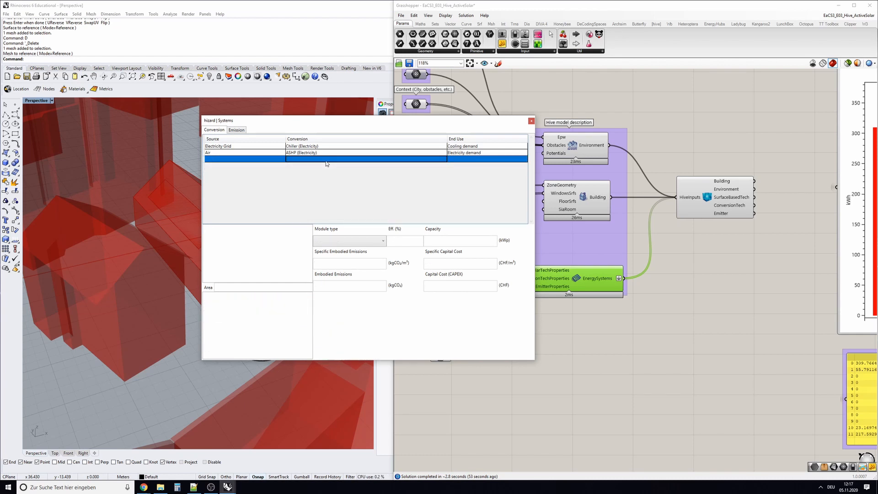
pyautogui.click(325, 176)
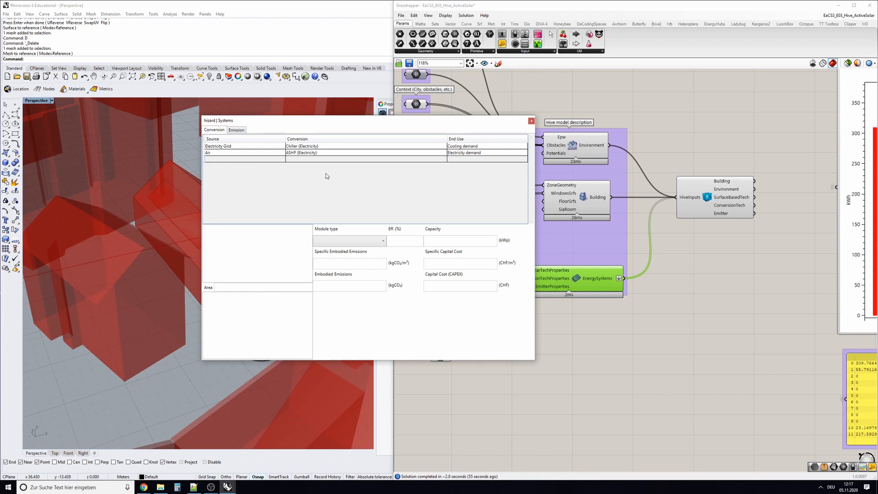
pyautogui.moveTo(327, 176)
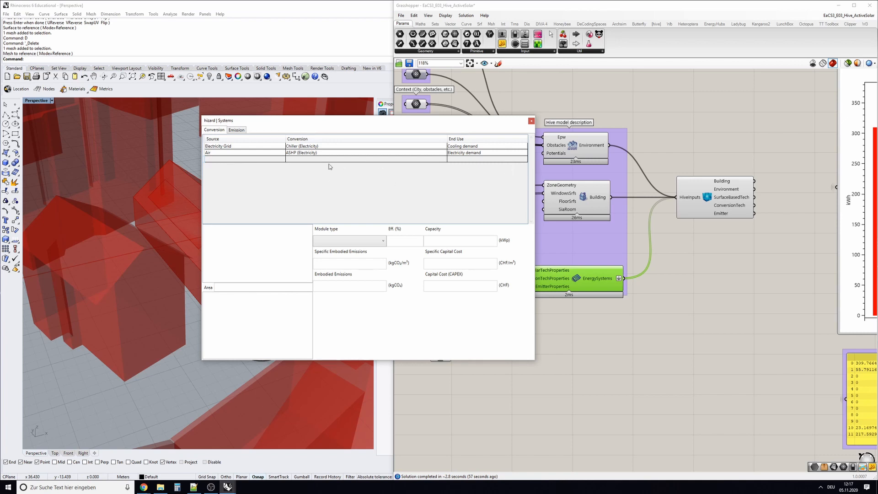
# Add a new Solar conversion row set to Photovoltaic (PV) supplying electricity demand
pyautogui.click(317, 158)
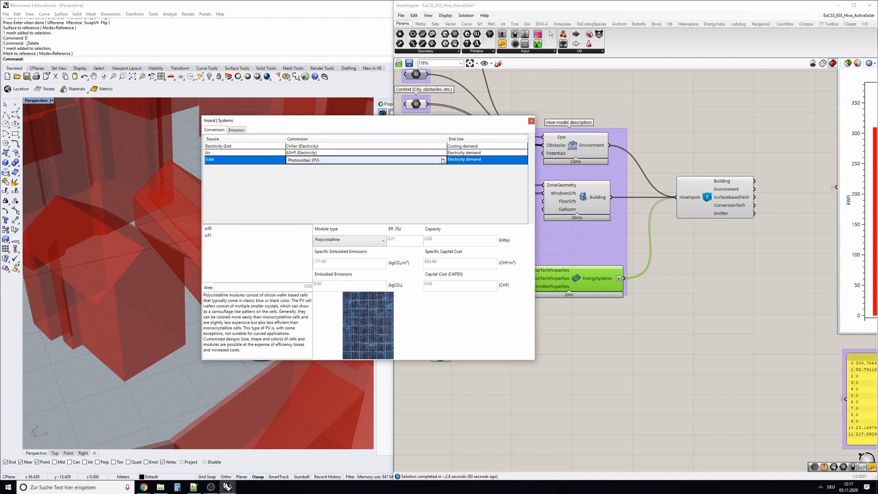
pyautogui.click(441, 160)
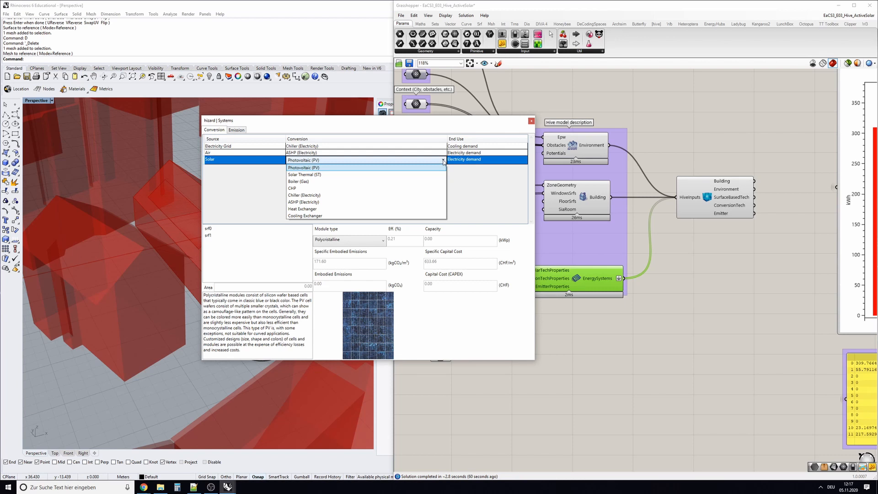
pyautogui.moveTo(301, 174)
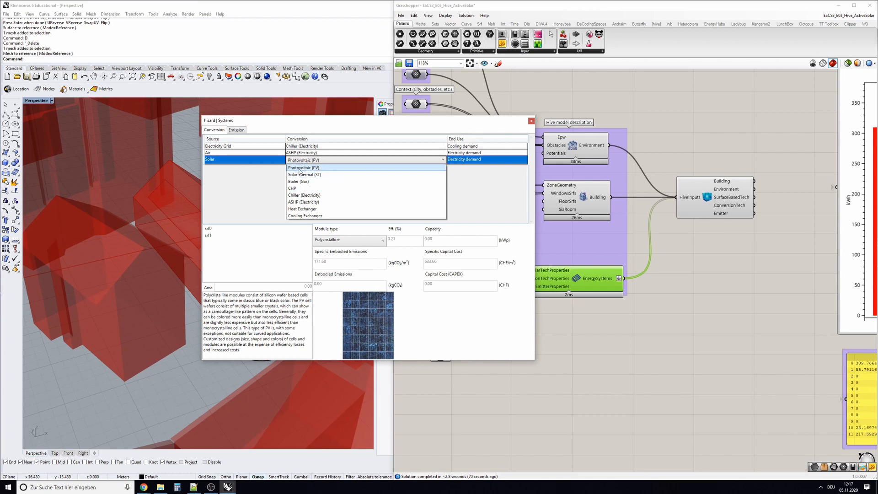
pyautogui.click(302, 168)
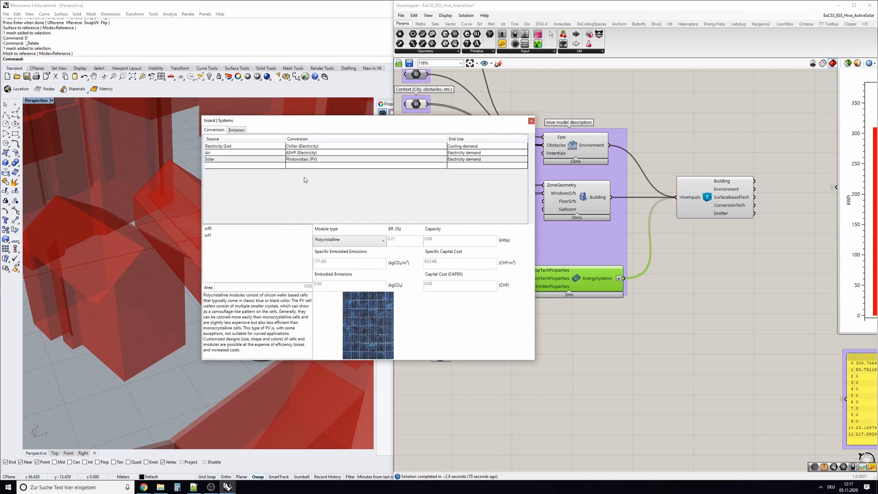
pyautogui.click(253, 159)
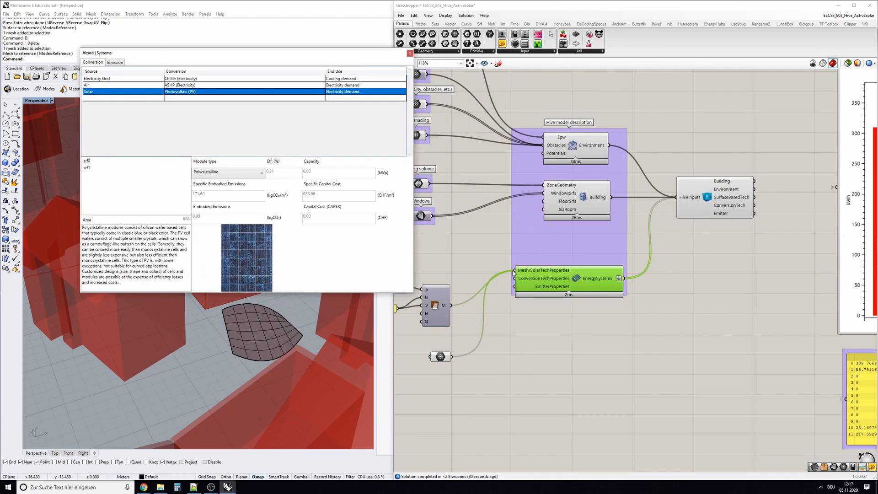
pyautogui.moveTo(516, 278)
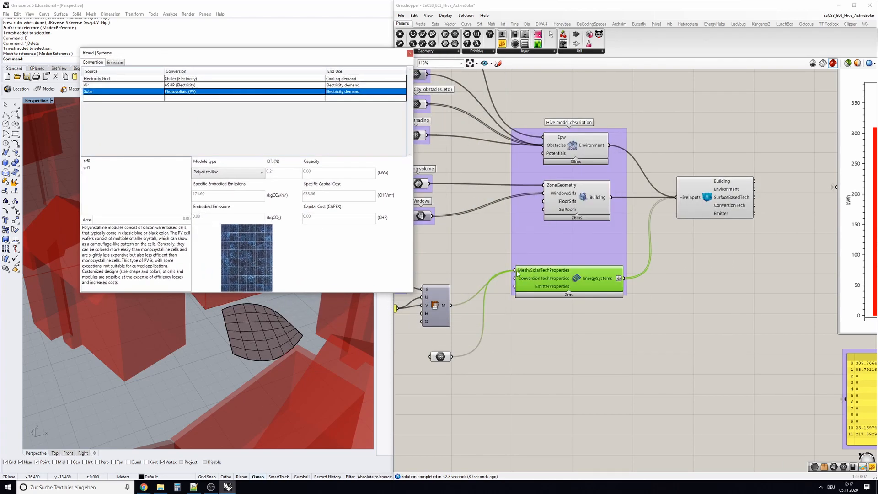
pyautogui.moveTo(448, 337)
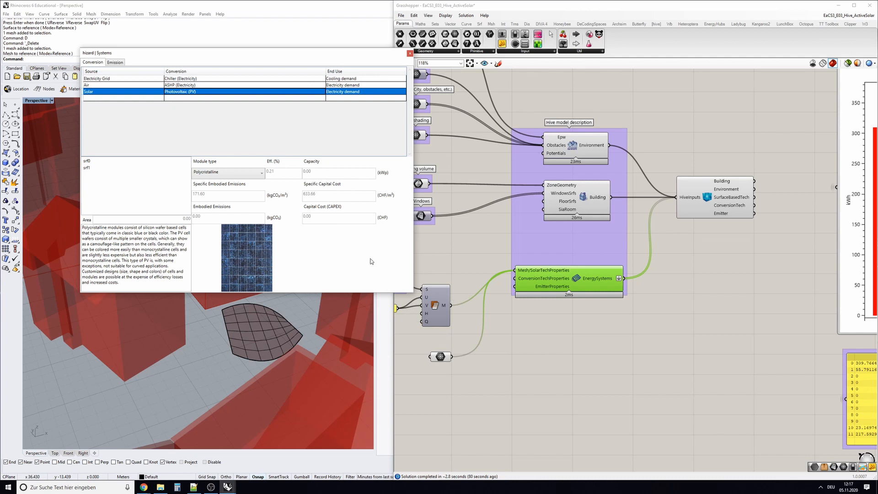
# Select the Solar/Photovoltaic row and compare srf0 and srf1 area, capacity and polycrystalline module settings
pyautogui.click(87, 161)
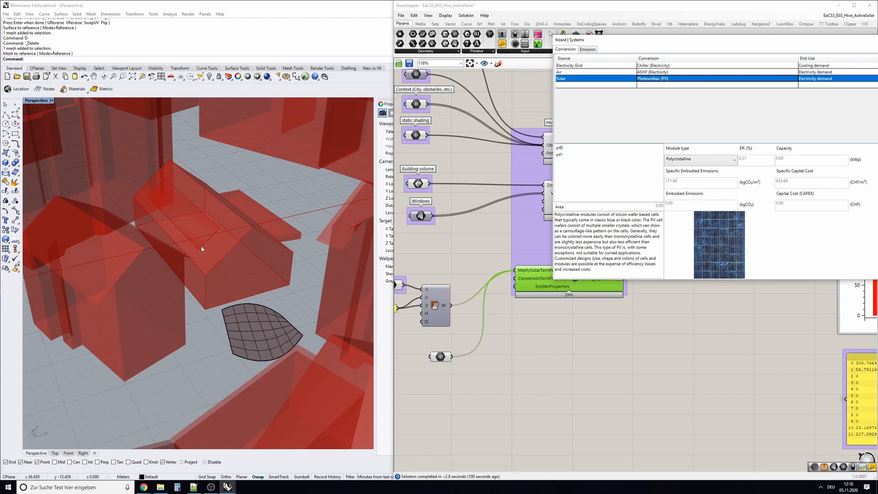
pyautogui.click(583, 147)
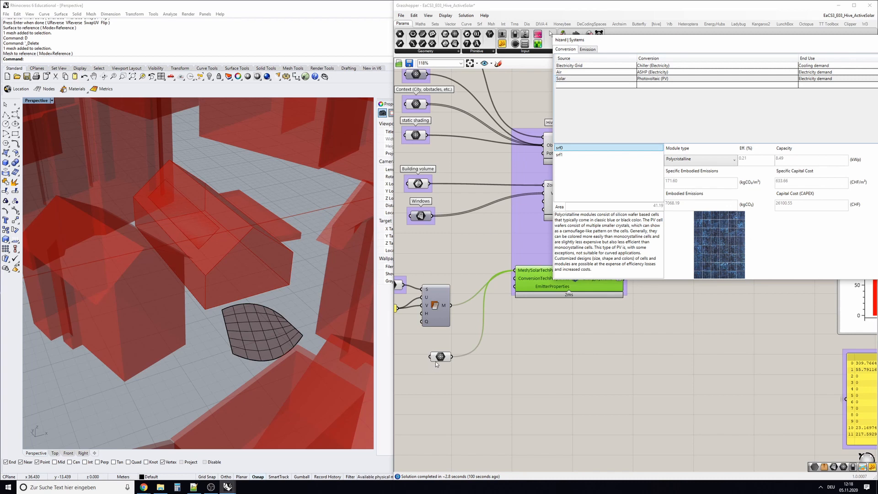
pyautogui.click(560, 154)
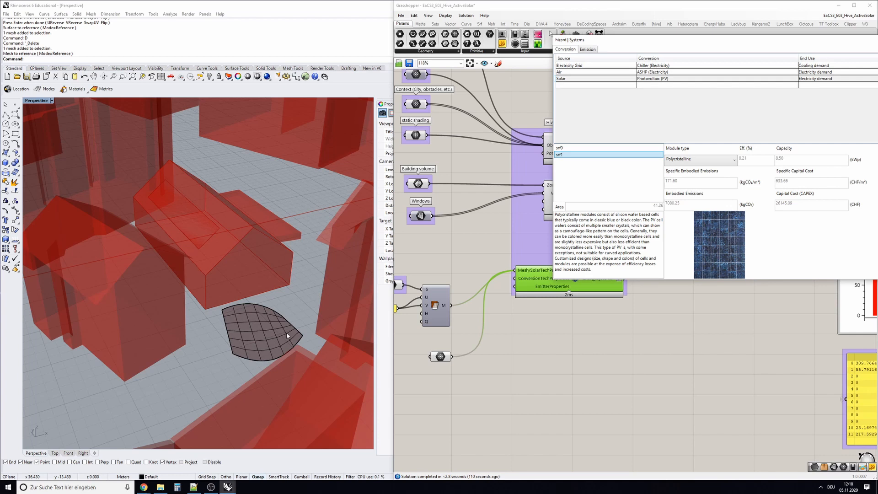
pyautogui.moveTo(278, 334)
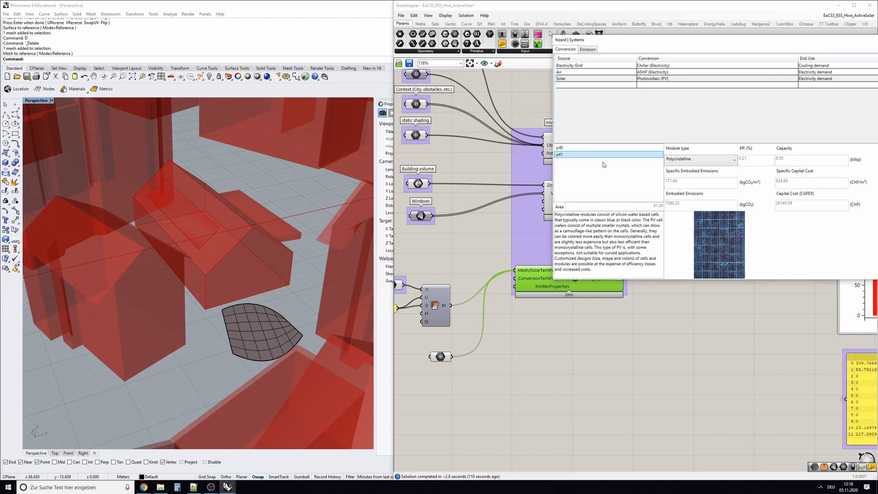
pyautogui.click(570, 147)
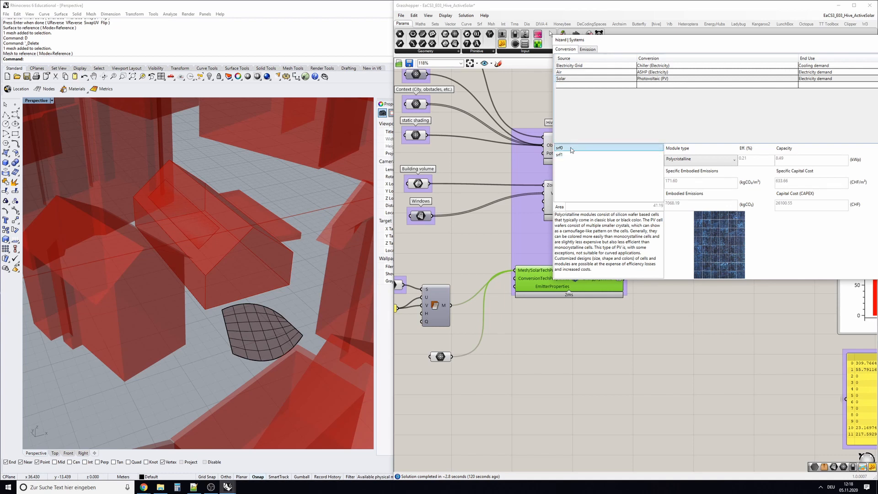
pyautogui.click(560, 155)
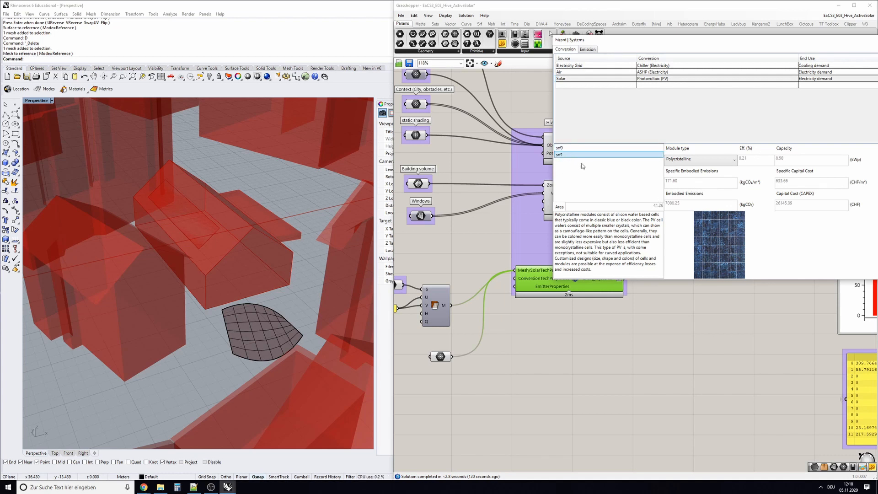
pyautogui.click(583, 154)
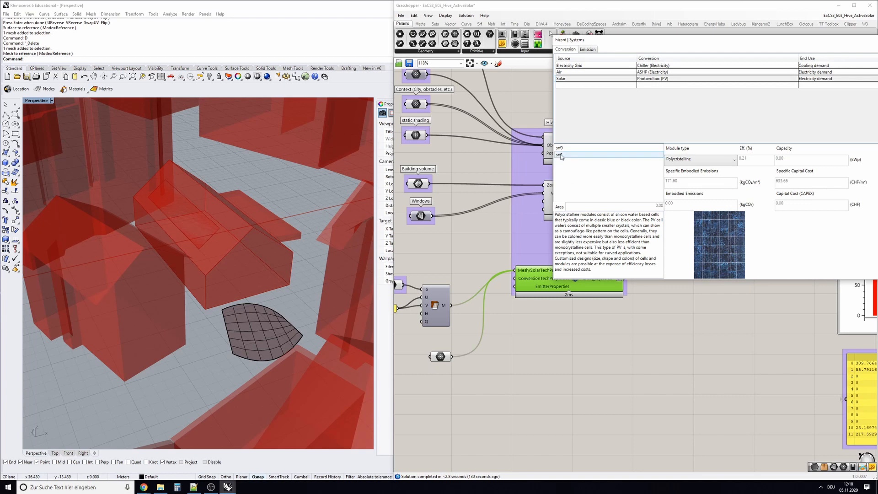
pyautogui.click(560, 154)
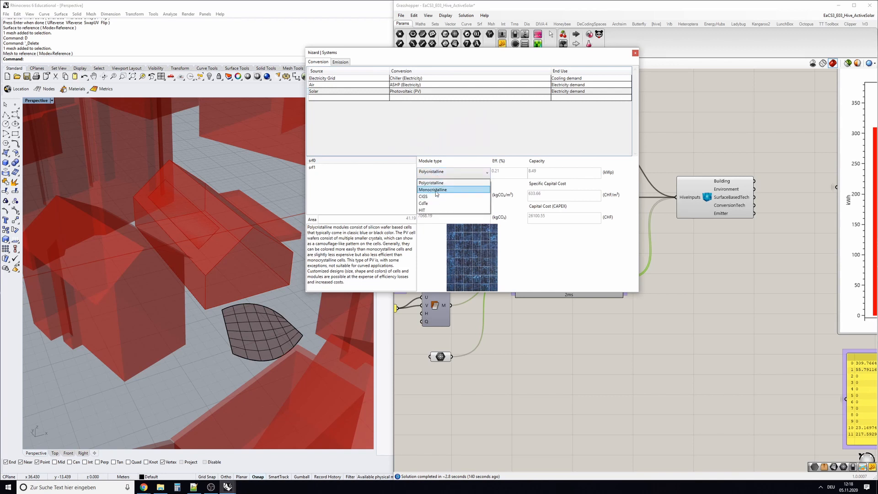
# Set the first PV surface's module type to Monocrystalline in the Systems wizard
pyautogui.click(433, 189)
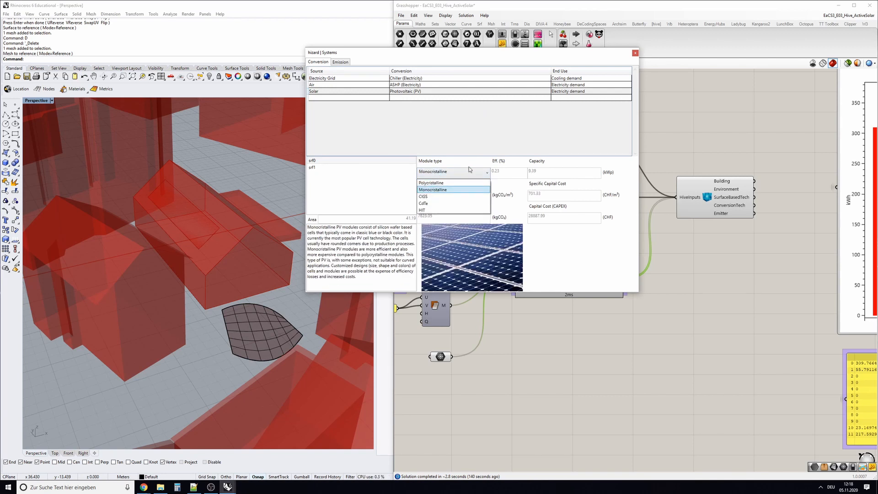
pyautogui.moveTo(431, 203)
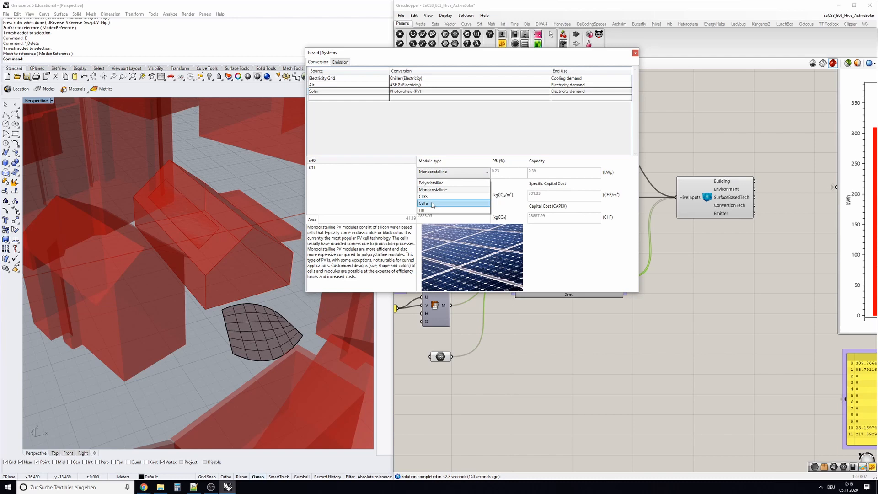
pyautogui.click(431, 182)
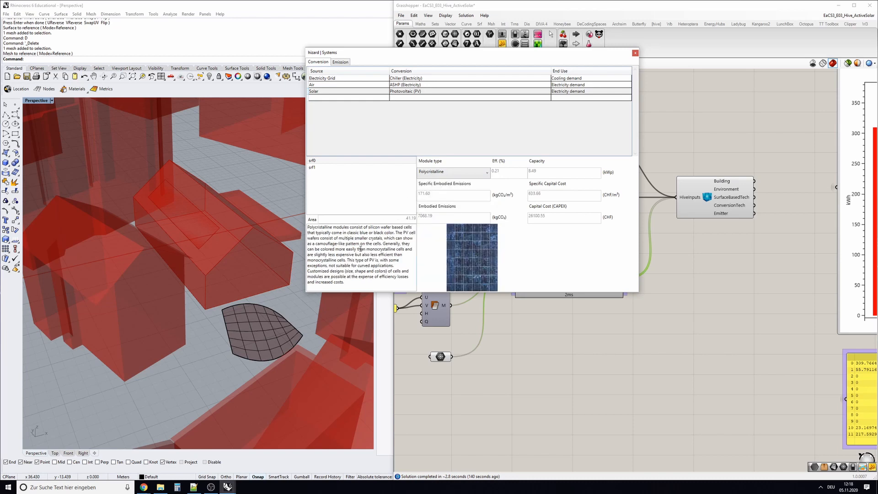
pyautogui.click(452, 171)
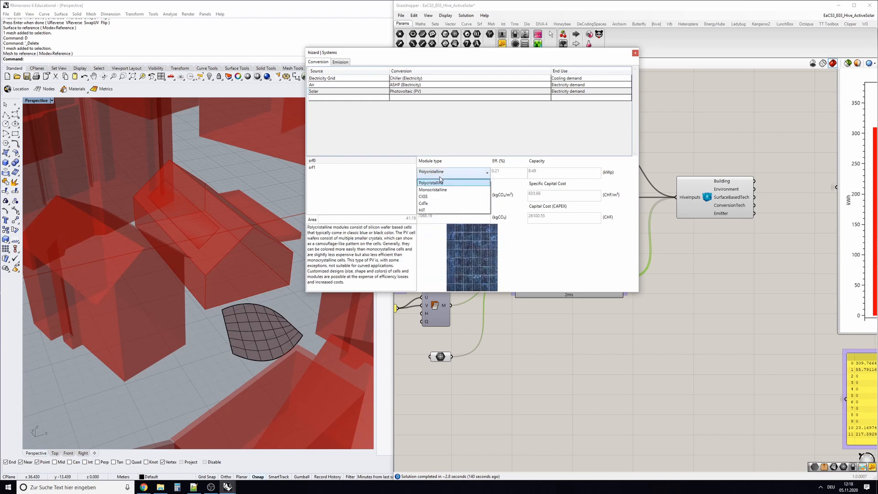
pyautogui.click(432, 189)
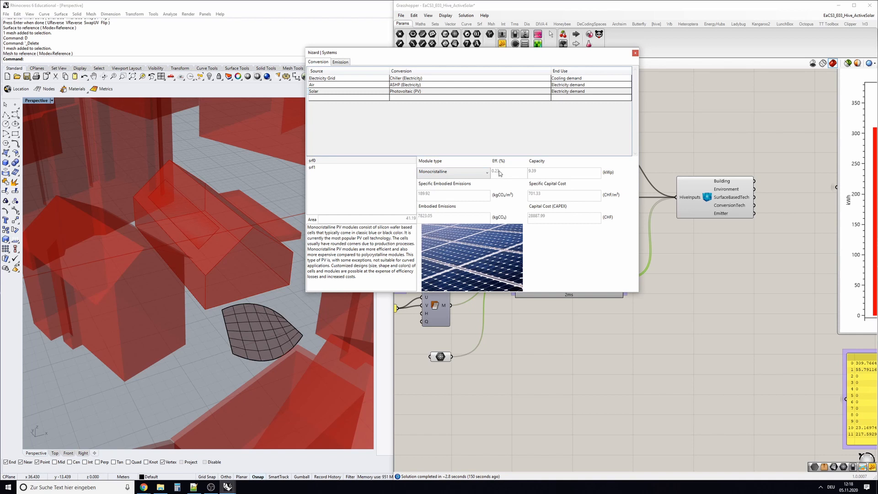
pyautogui.moveTo(504, 178)
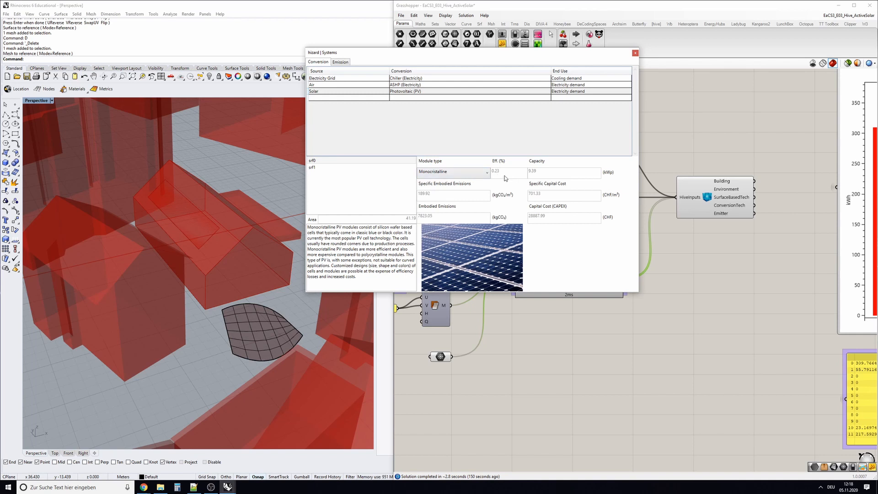
# Try CIGS for the second surface, then settle on CdTe thin-film modules
pyautogui.click(450, 172)
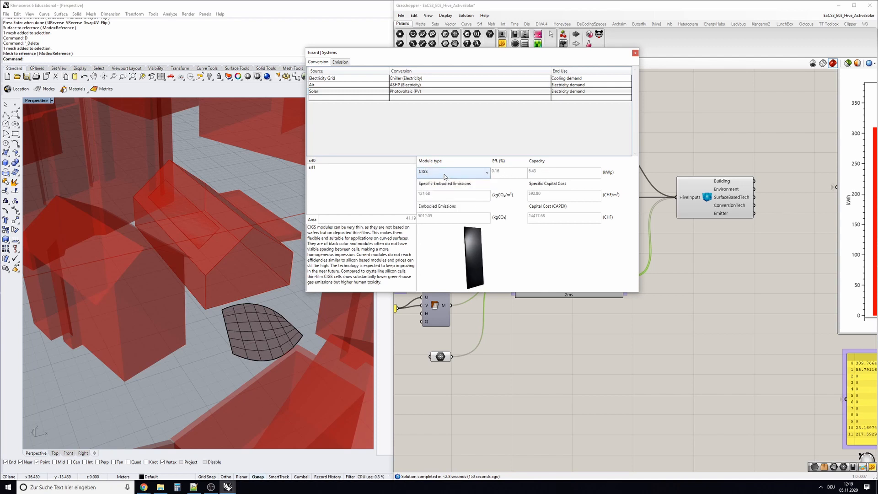
pyautogui.click(452, 172)
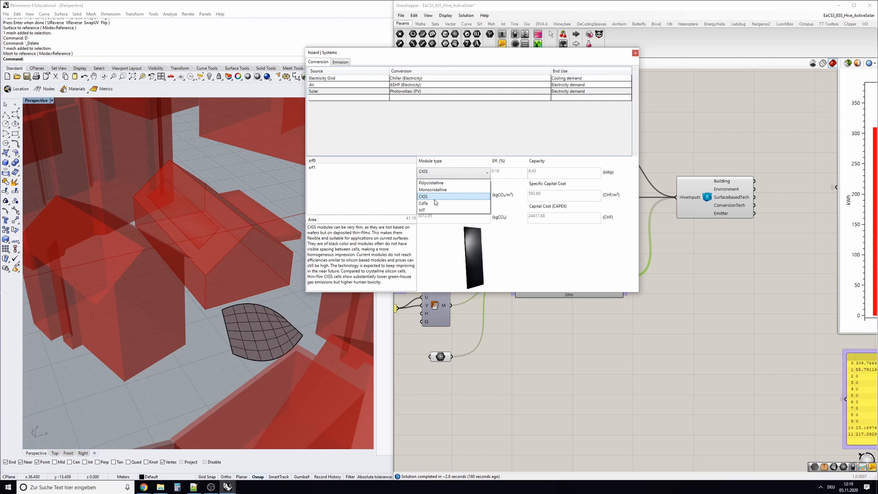
pyautogui.click(422, 197)
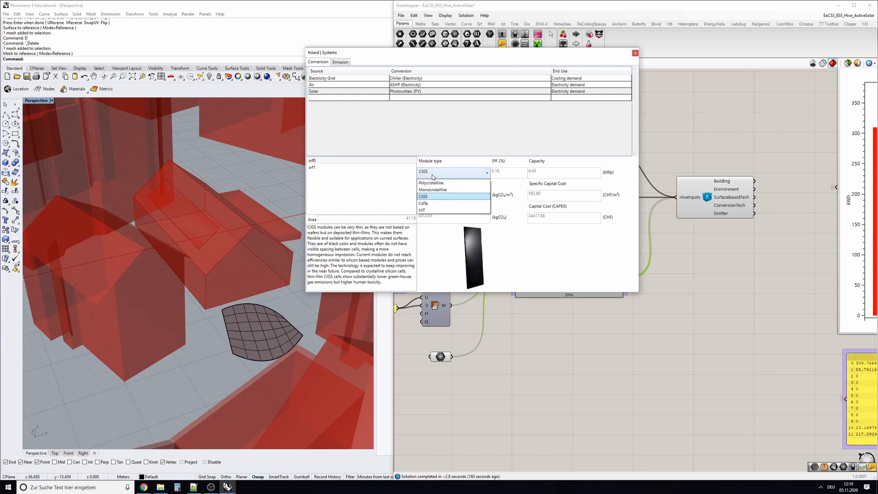
pyautogui.click(431, 182)
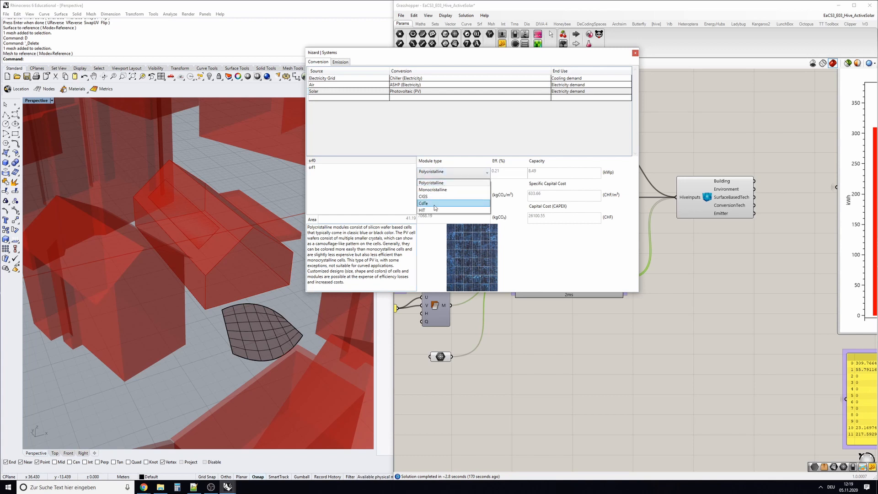
pyautogui.click(423, 196)
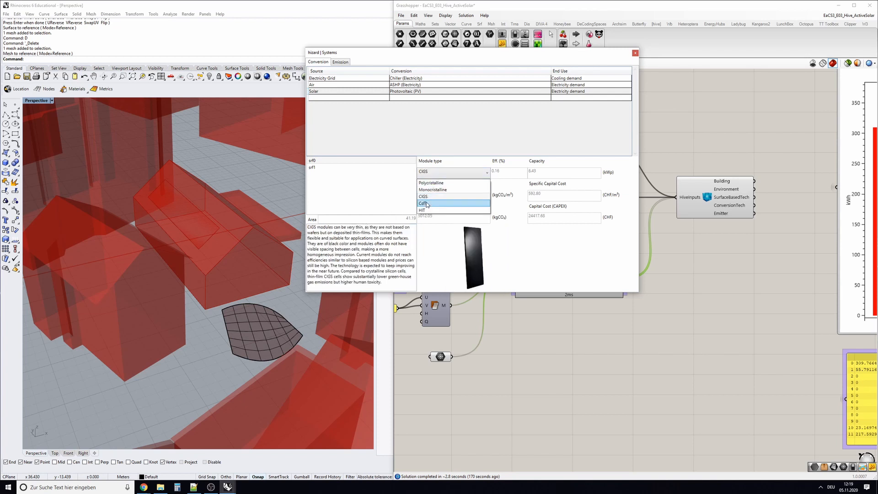
pyautogui.click(422, 203)
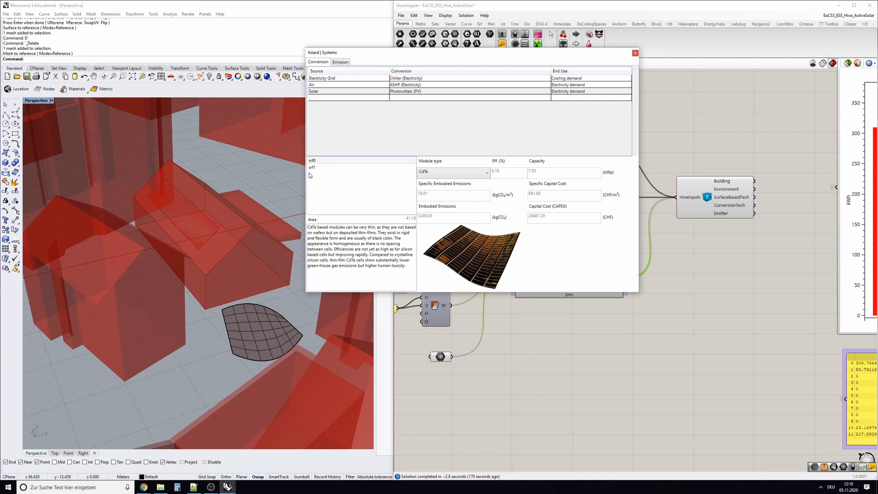
# Review srf0 and srf1 module settings and close the Systems wizard
pyautogui.click(348, 167)
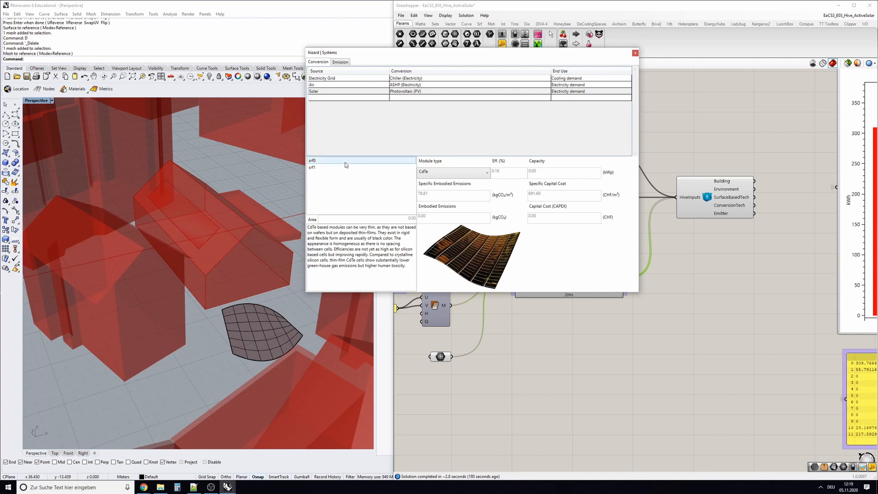
pyautogui.click(335, 167)
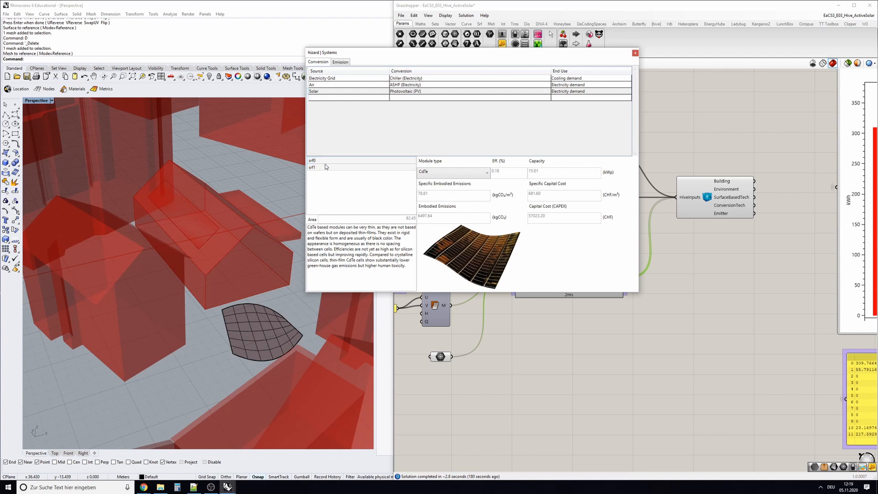
pyautogui.moveTo(333, 172)
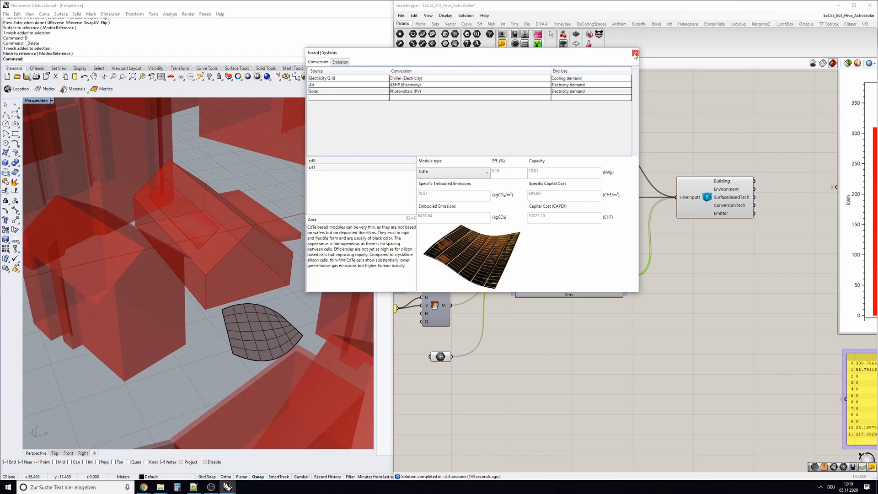
pyautogui.click(635, 53)
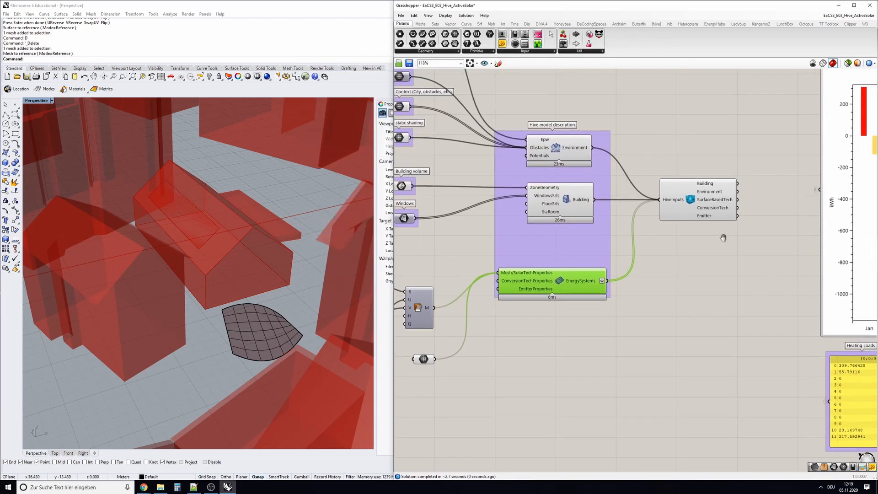
# Zoom to the Energy demand (Total Monthly) chart and select the Simulate solar? toggle
pyautogui.scroll(-3)
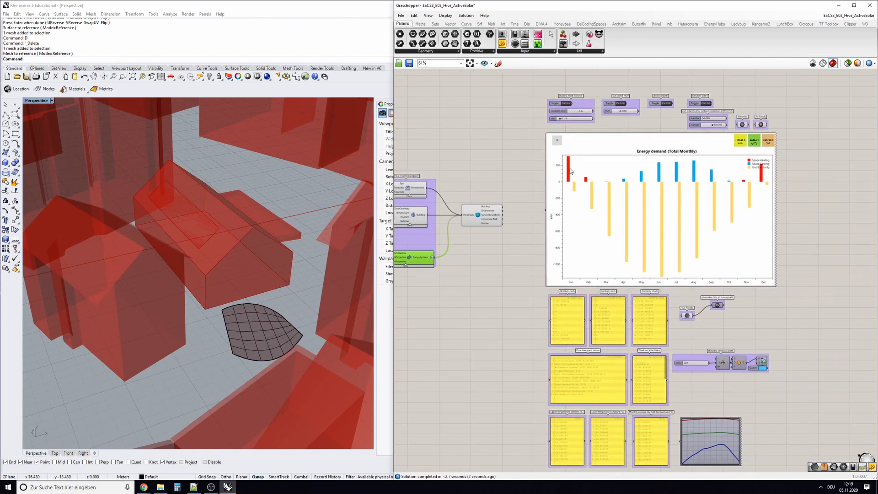
pyautogui.moveTo(583, 142)
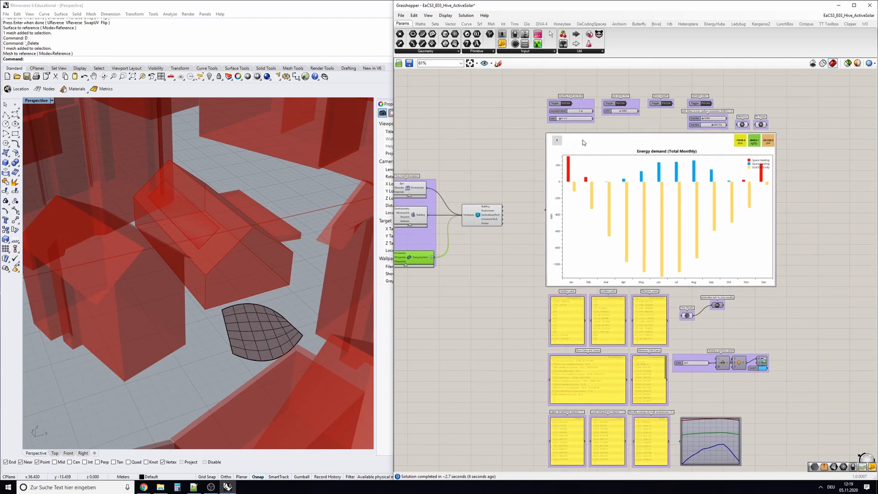
pyautogui.moveTo(581, 164)
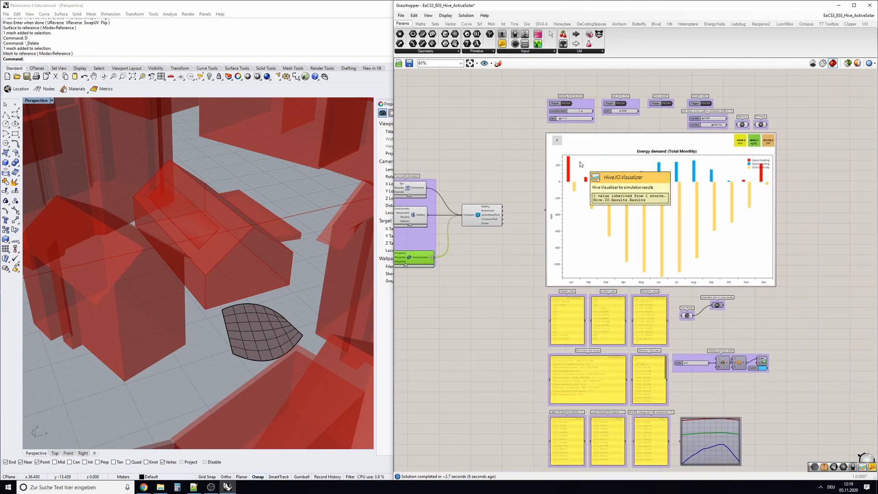
pyautogui.scroll(3)
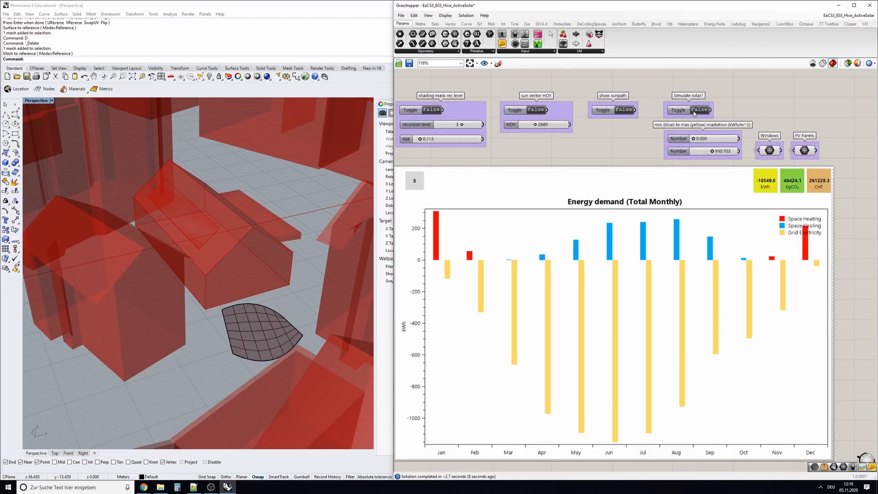
pyautogui.click(688, 109)
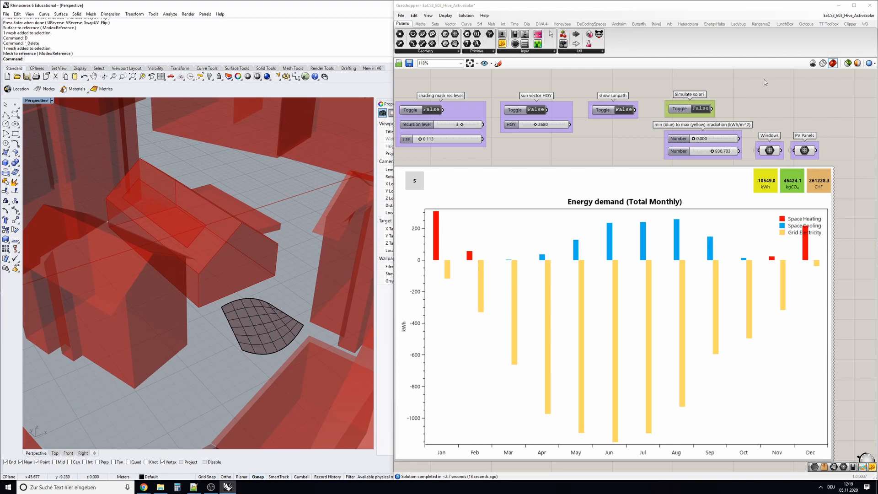
pyautogui.click(679, 108)
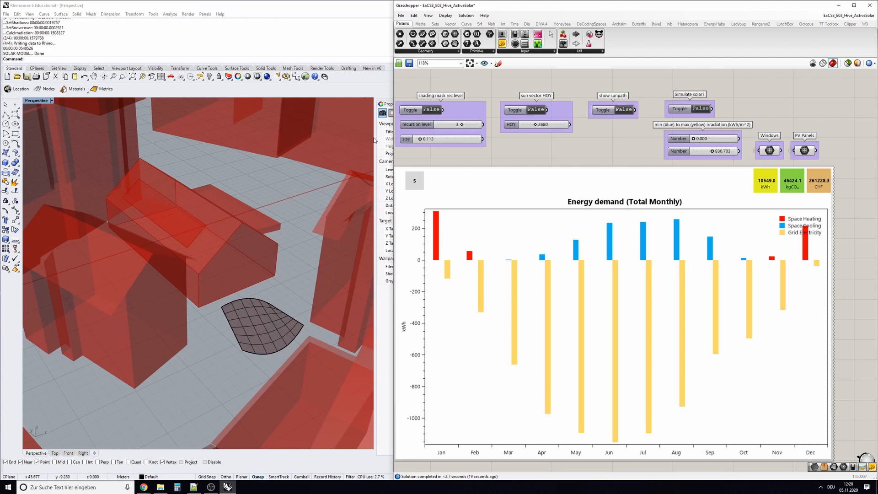
# Set Simulate solar? to True so the monthly chart recomputes to 954.9 kWh with PV irradiation colours
pyautogui.click(678, 109)
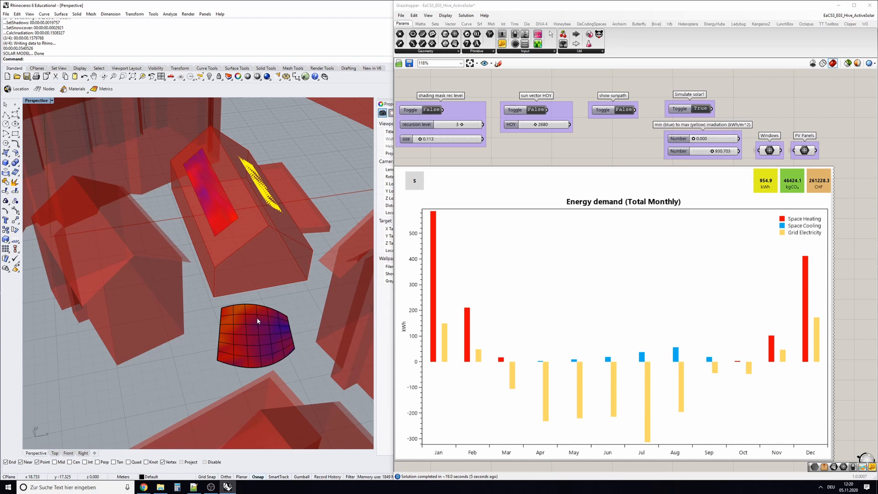
pyautogui.moveTo(725, 139)
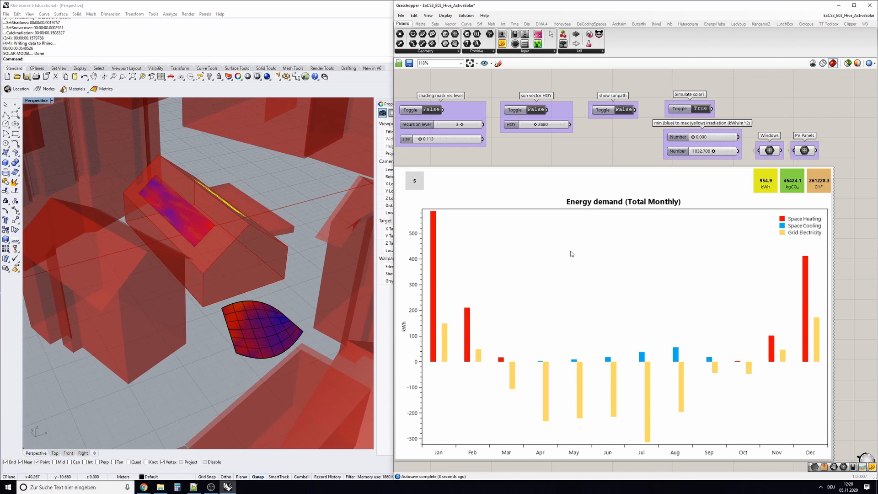
pyautogui.scroll(-3)
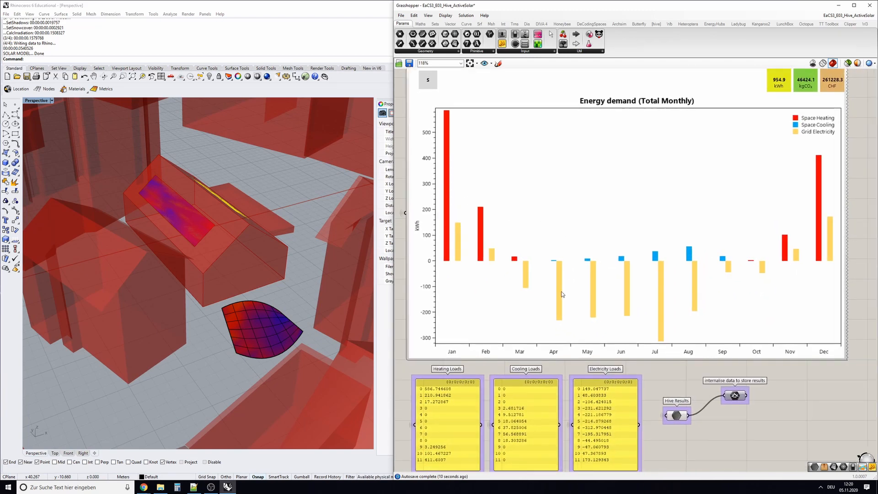
pyautogui.moveTo(824, 135)
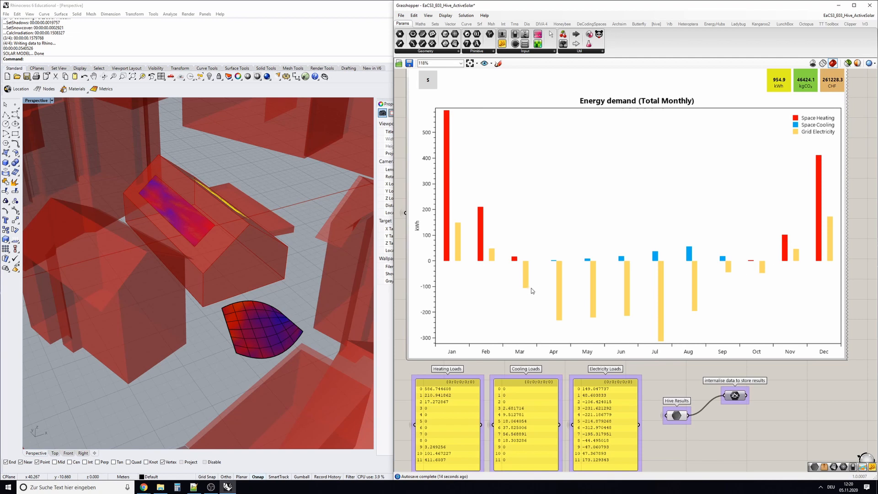
pyautogui.moveTo(592, 287)
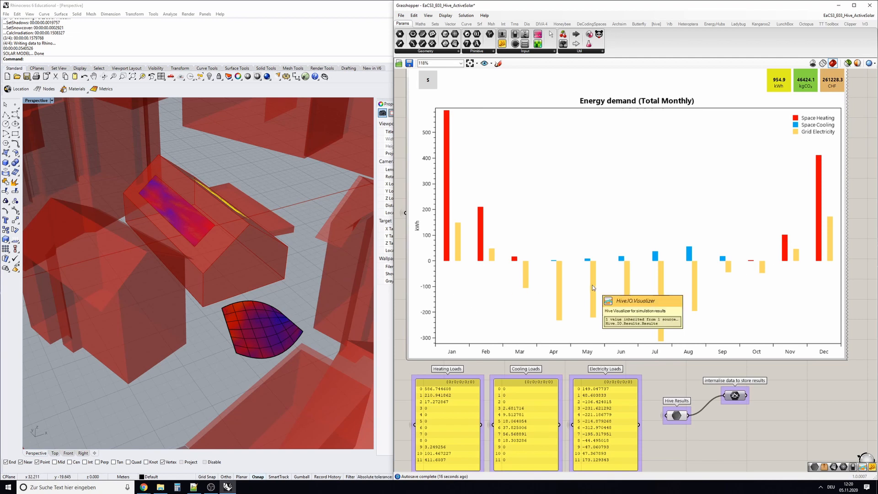
pyautogui.moveTo(450, 278)
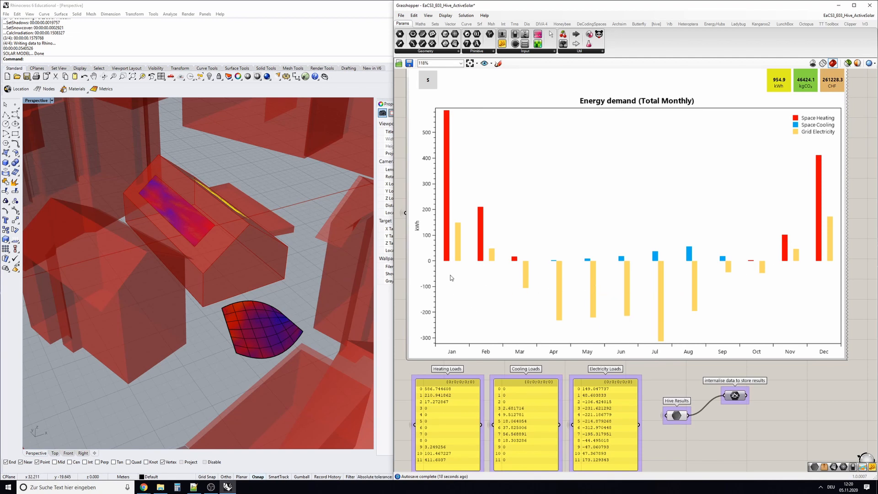
pyautogui.moveTo(569, 279)
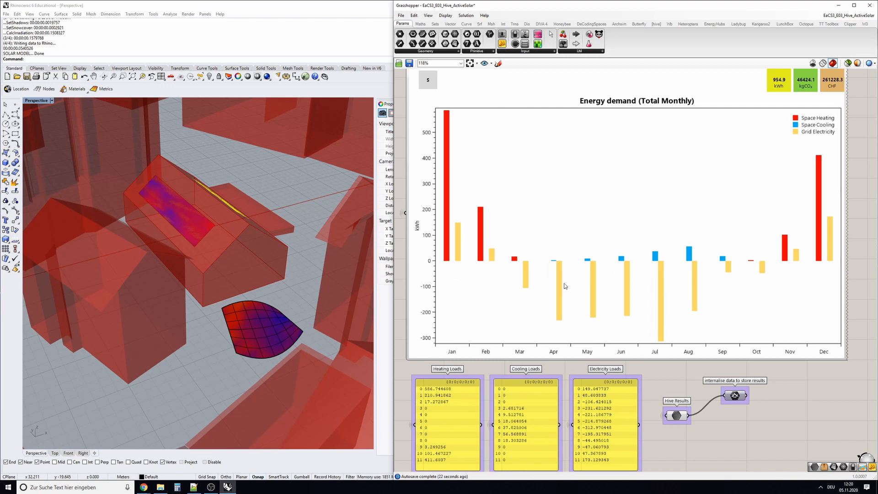
pyautogui.moveTo(652, 301)
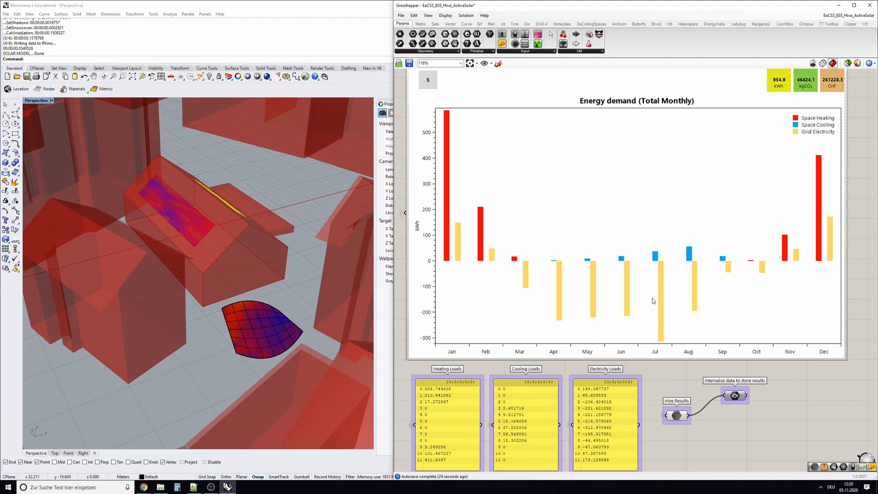
pyautogui.moveTo(649, 299)
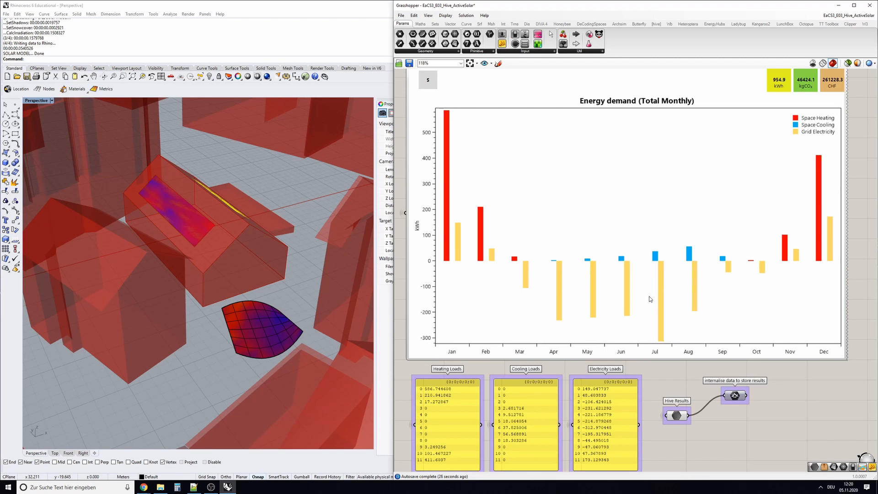
# Zoom out to overview the whole results area with its panels and graphs
pyautogui.scroll(-3)
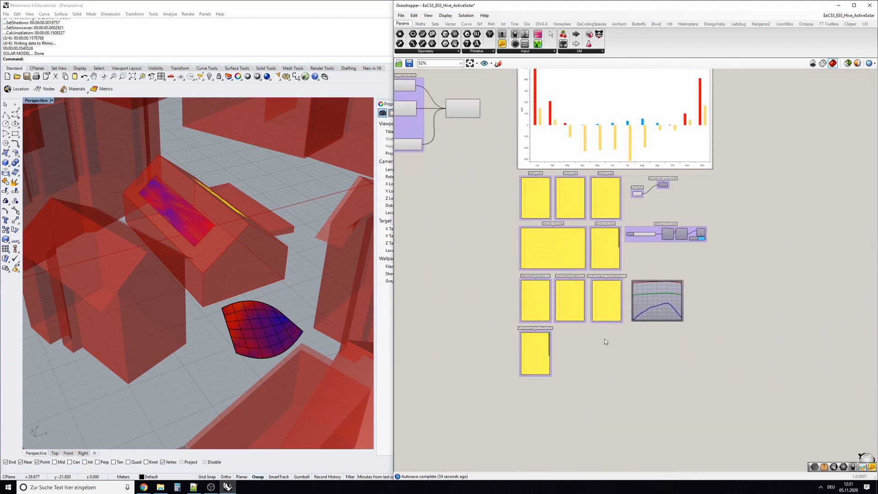
pyautogui.moveTo(543, 335)
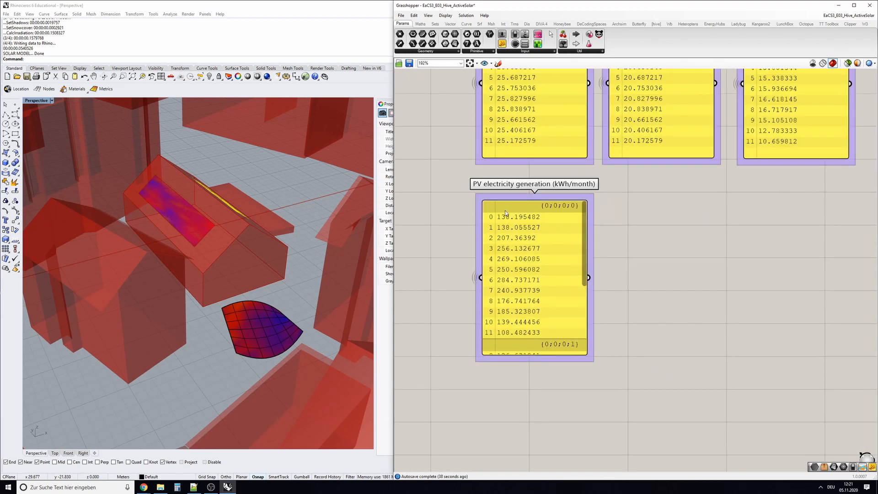
# Zoom onto the PV electricity generation (kWh/month) panel to read the monthly values
pyautogui.scroll(-3)
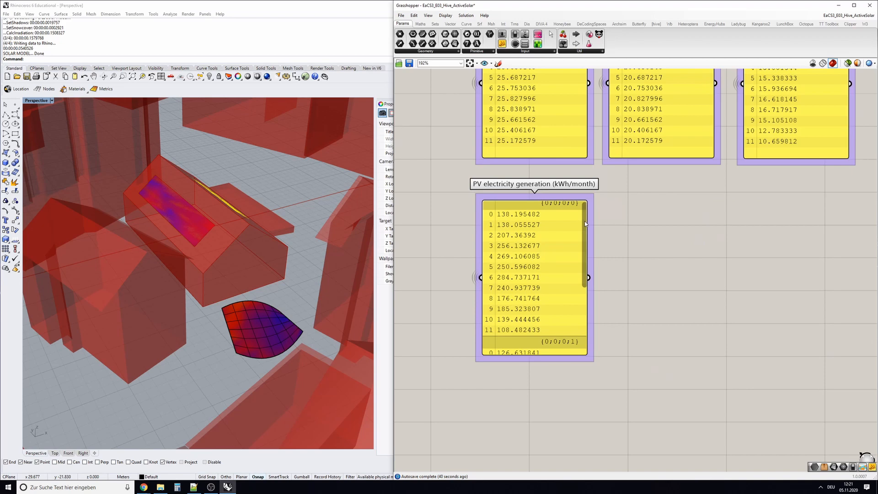
pyautogui.scroll(-3)
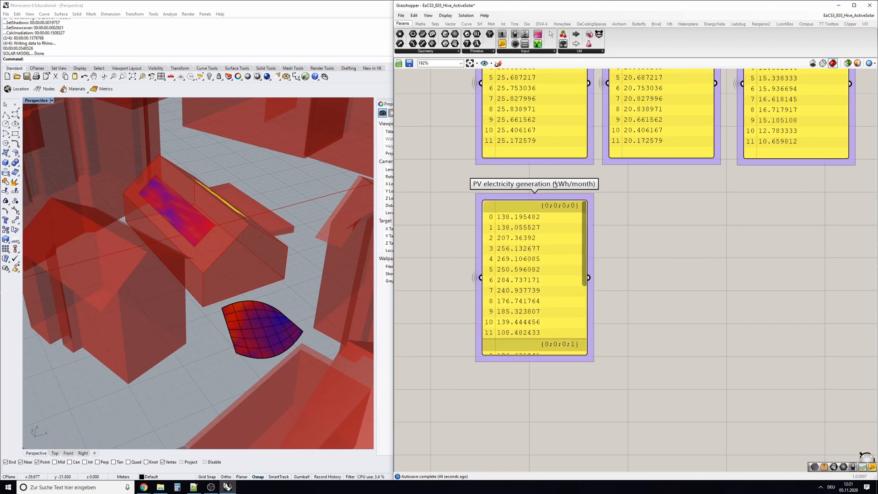
pyautogui.scroll(-3)
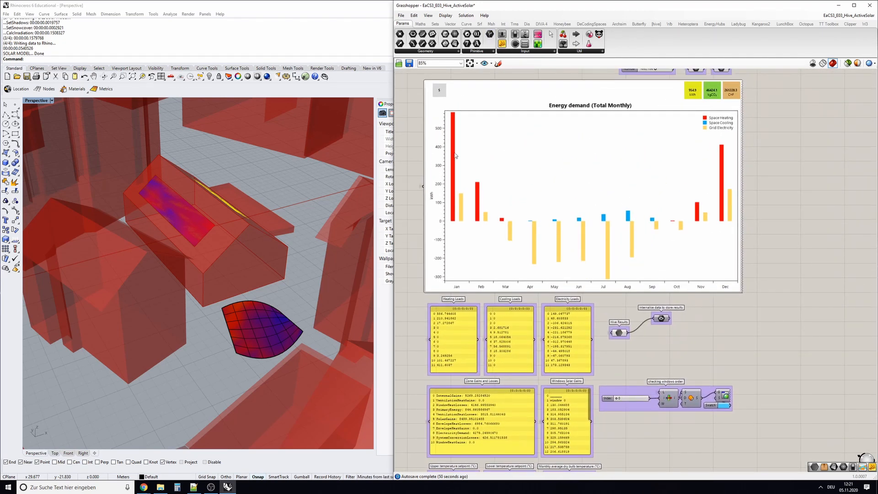
pyautogui.moveTo(457, 126)
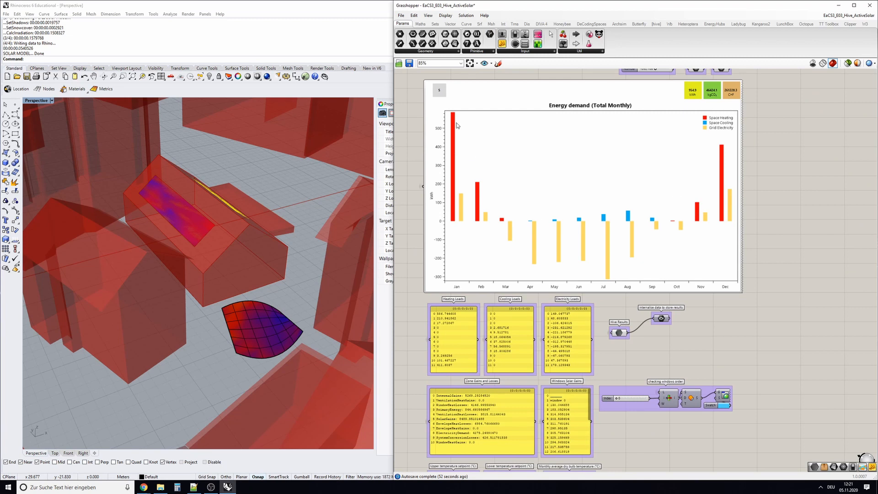
pyautogui.moveTo(456, 122)
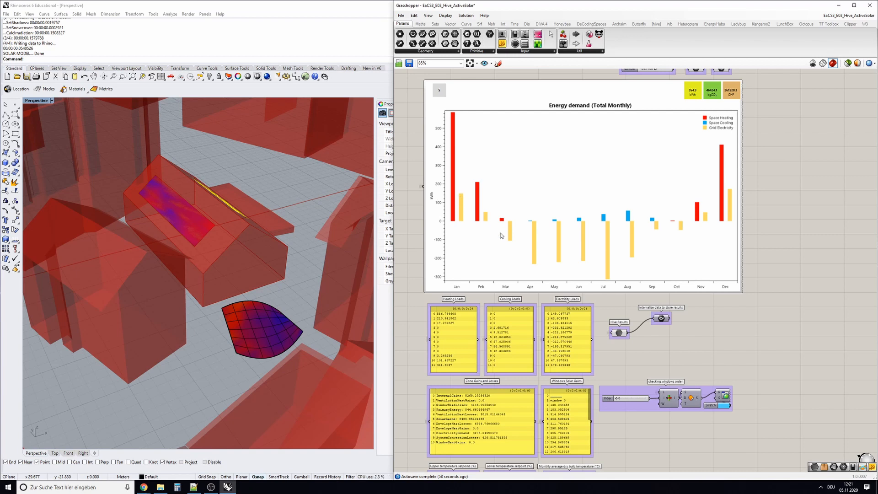
pyautogui.moveTo(462, 202)
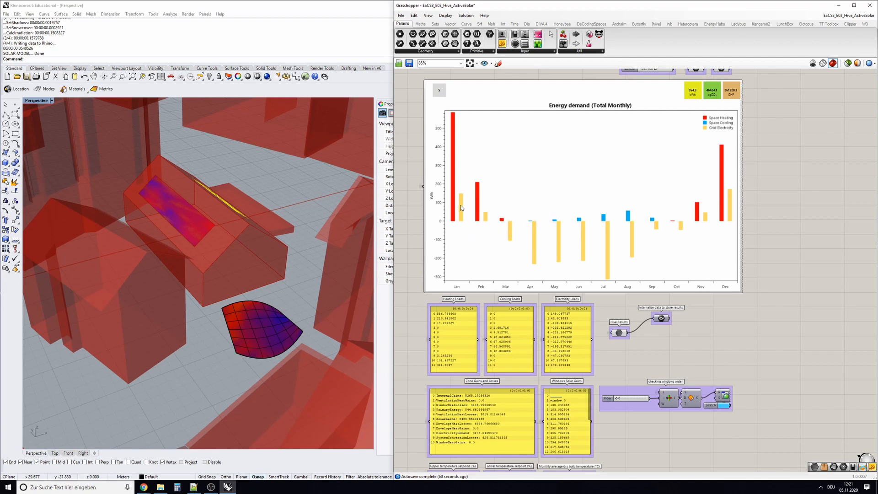
pyautogui.moveTo(461, 213)
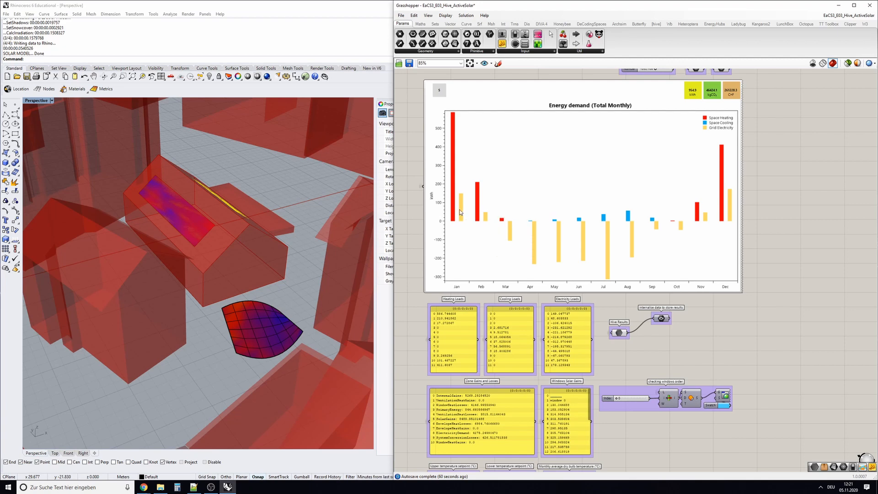
# Return to the Hive Visualizer and switch its display to the energy in/out Sankey diagram
pyautogui.scroll(-3)
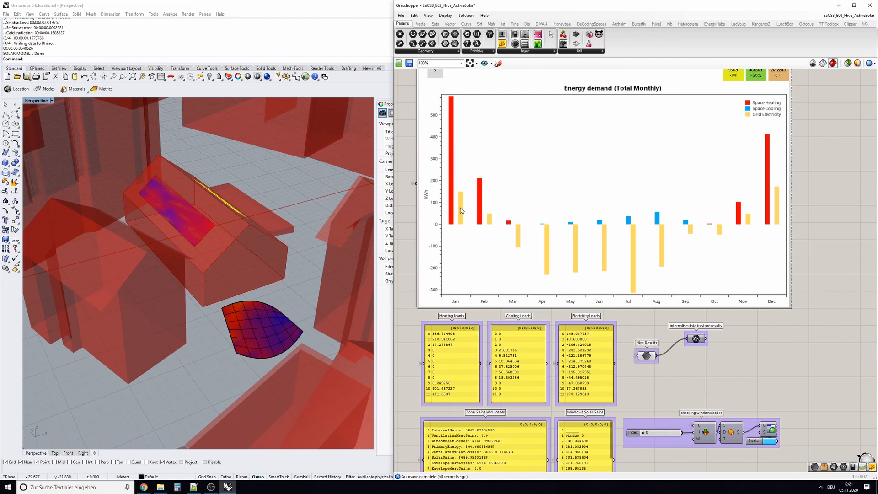
pyautogui.moveTo(491, 186)
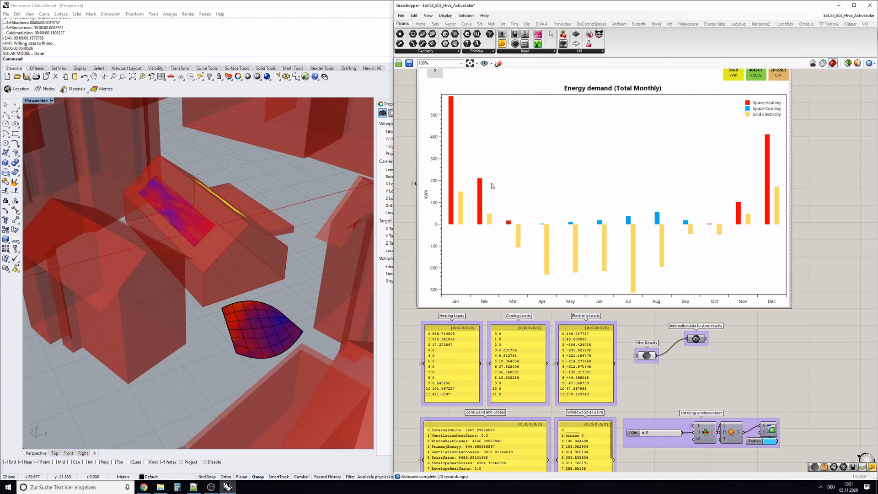
pyautogui.moveTo(470, 203)
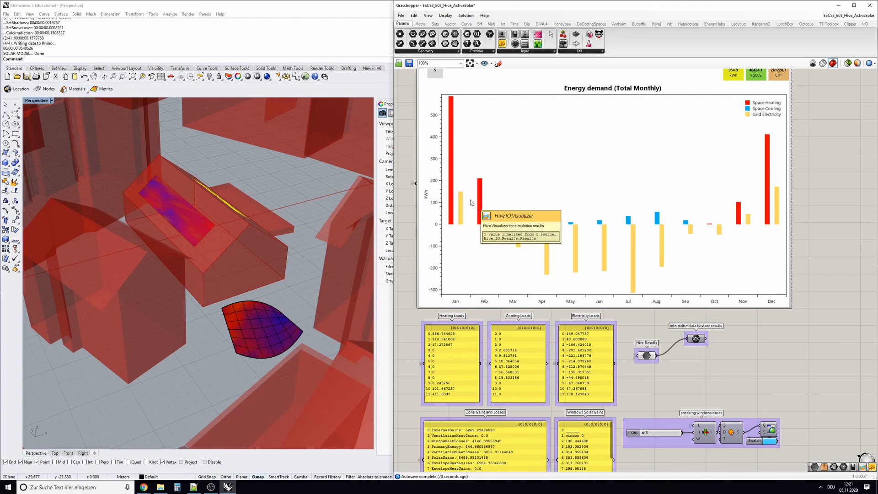
pyautogui.moveTo(459, 198)
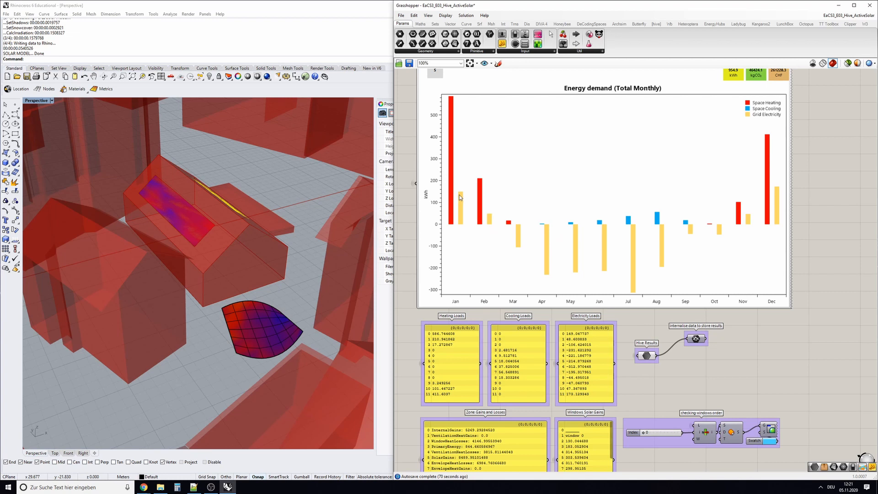
pyautogui.moveTo(460, 200)
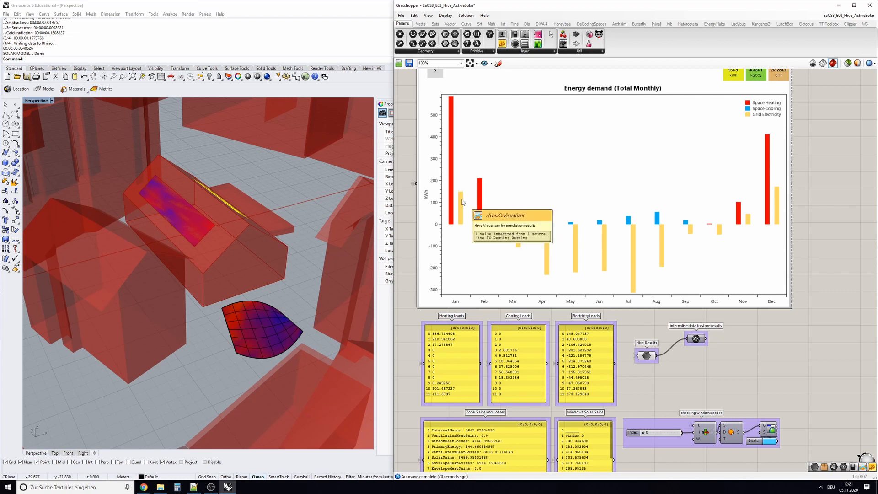
pyautogui.moveTo(640, 204)
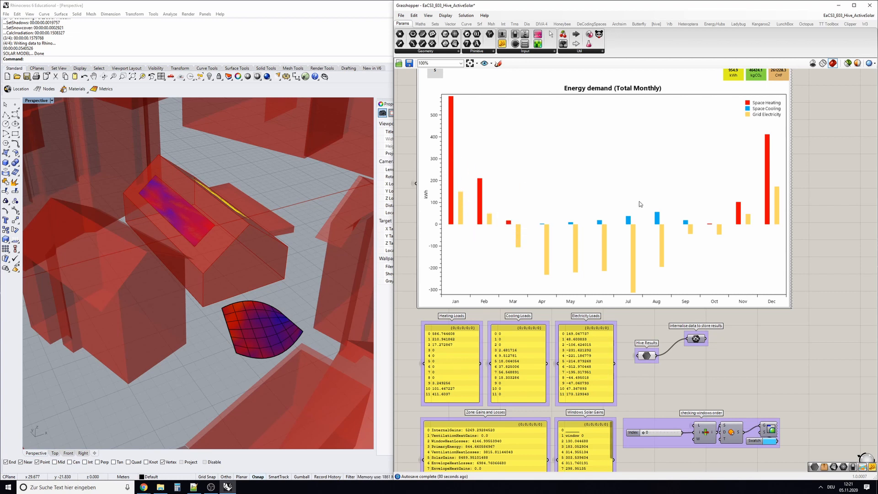
pyautogui.moveTo(650, 209)
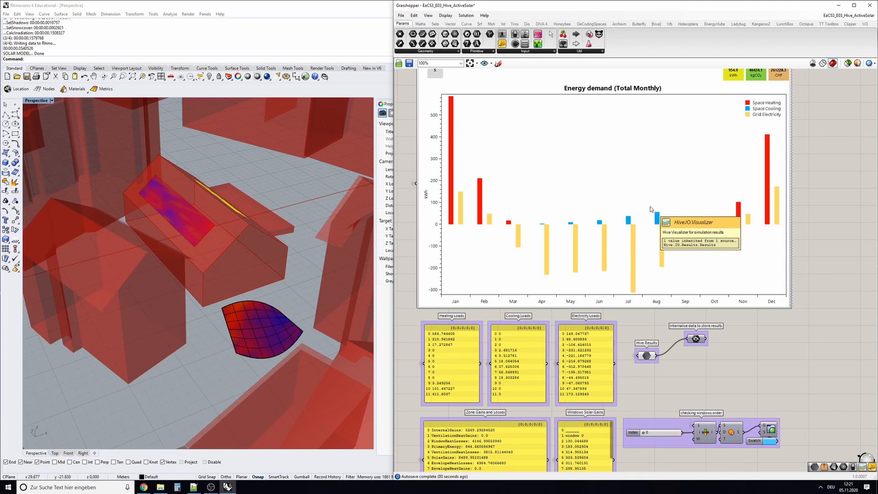
pyautogui.moveTo(475, 179)
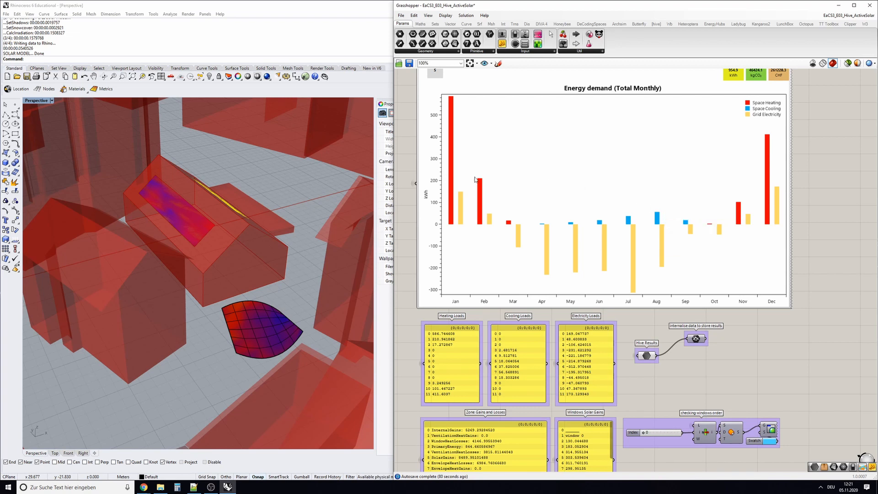
pyautogui.moveTo(467, 194)
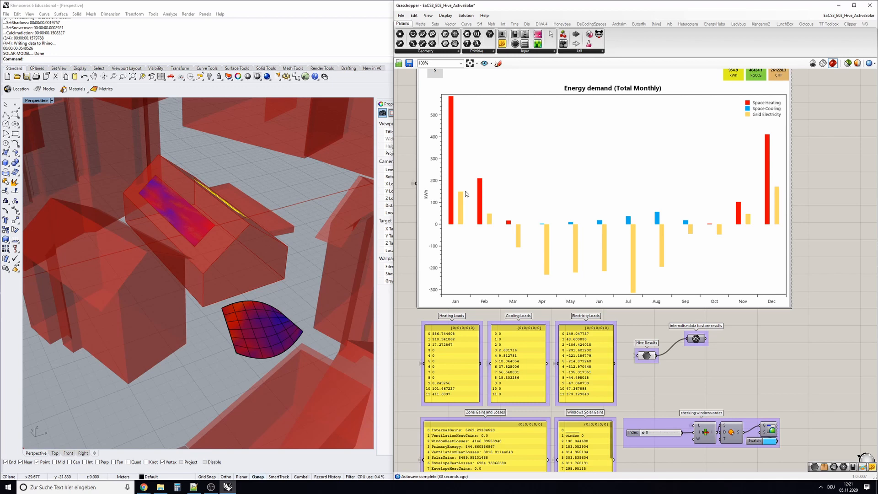
pyautogui.moveTo(554, 271)
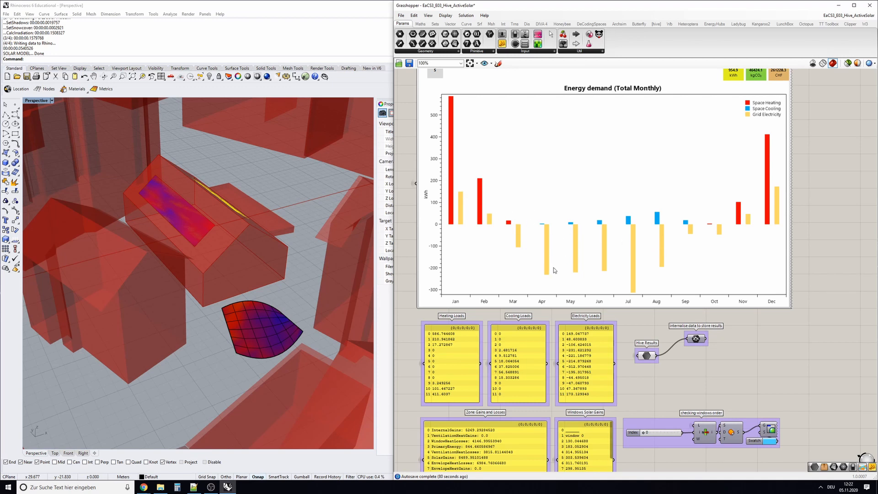
pyautogui.moveTo(657, 289)
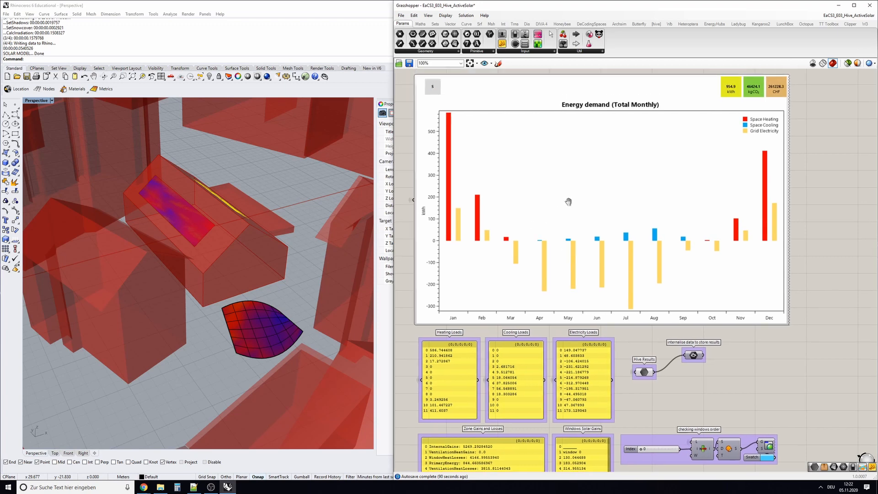
pyautogui.moveTo(432, 94)
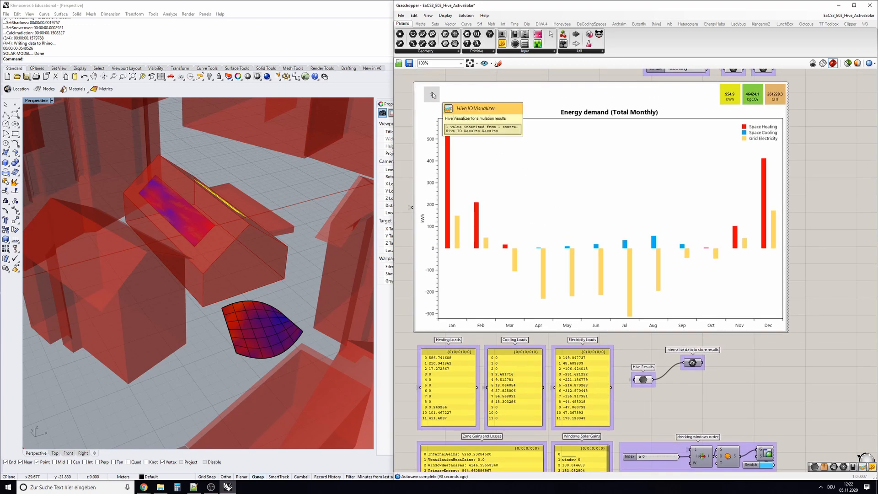
pyautogui.click(455, 94)
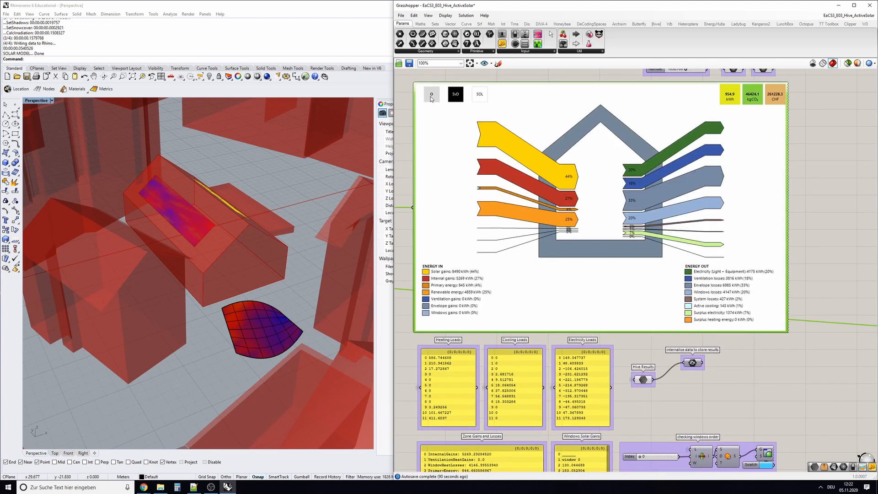
pyautogui.moveTo(461, 124)
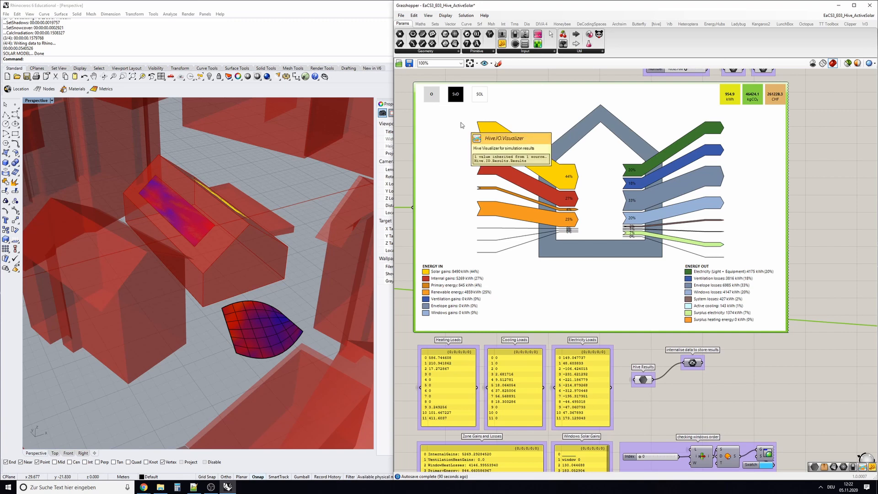
pyautogui.moveTo(554, 226)
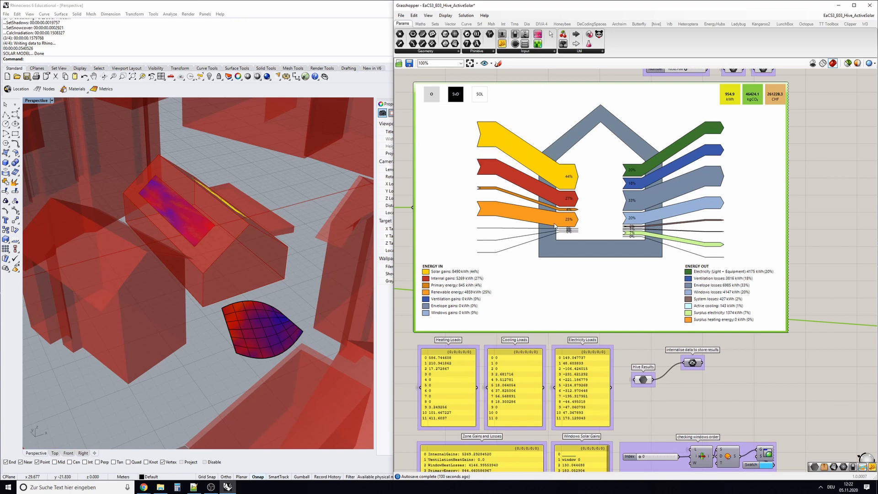
pyautogui.scroll(3)
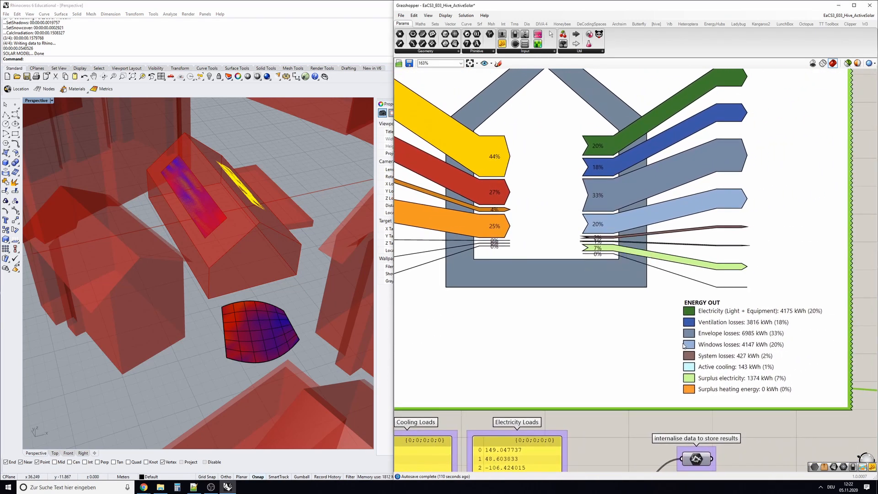
pyautogui.moveTo(712, 383)
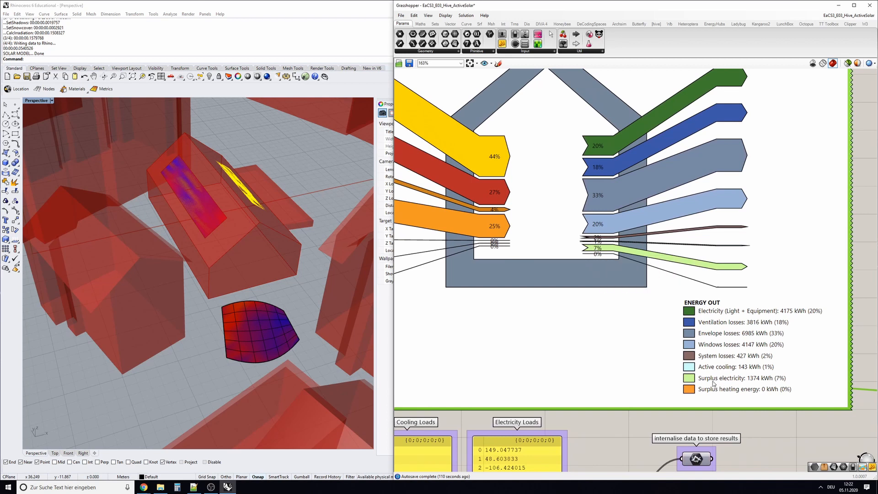
pyautogui.moveTo(712, 385)
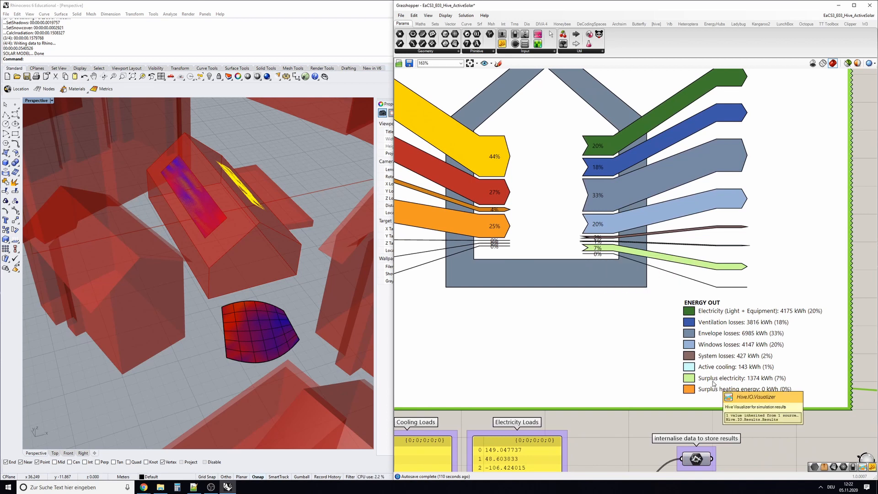
pyautogui.moveTo(714, 383)
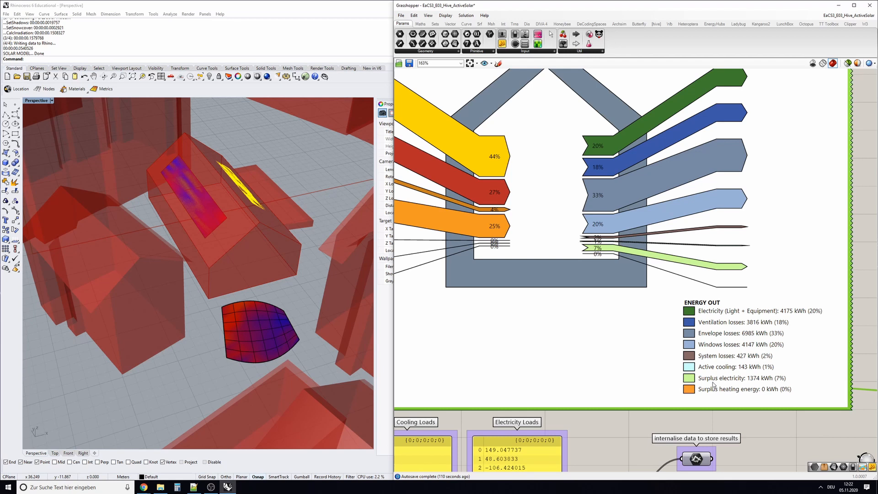
pyautogui.moveTo(707, 371)
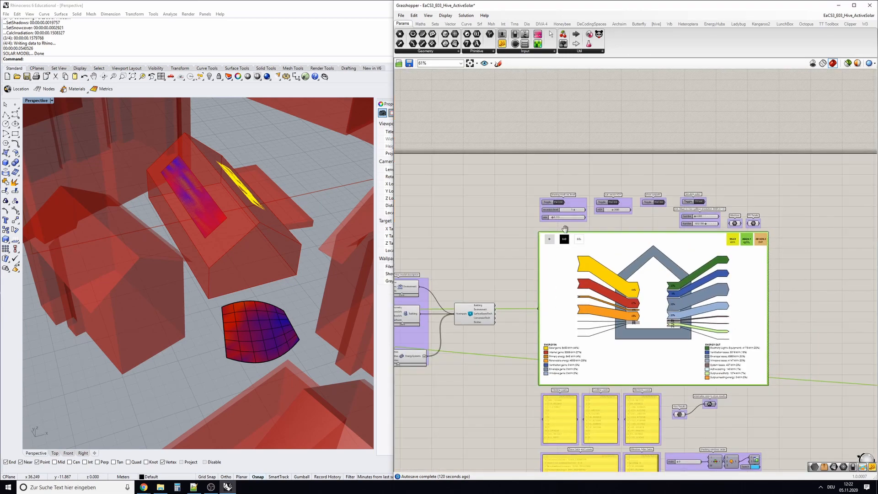
pyautogui.scroll(3)
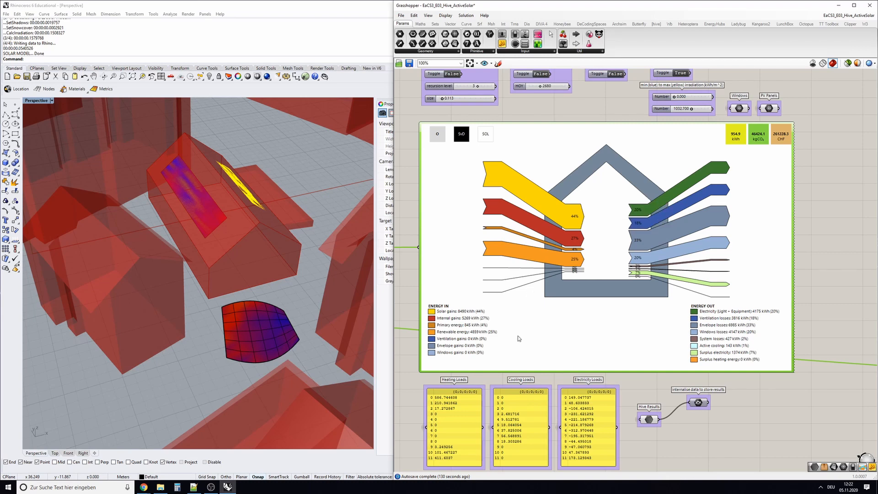
pyautogui.scroll(-3)
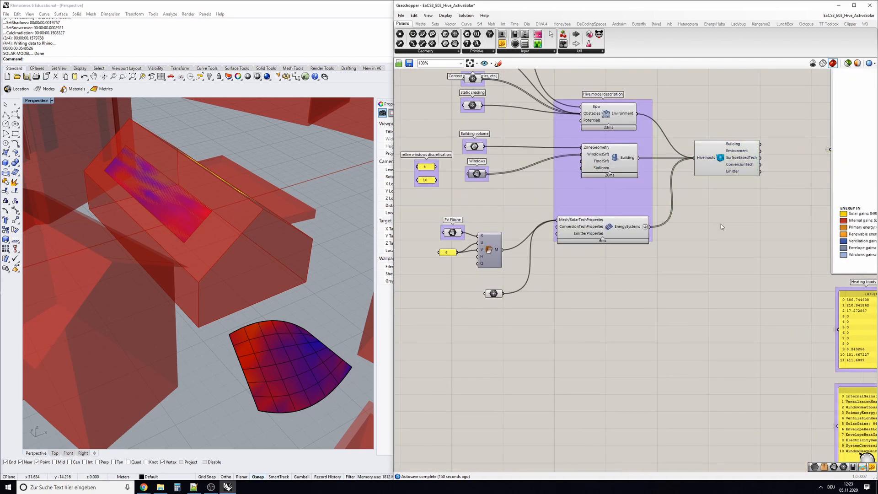
# Disable the HiveInputs component, emptying the result panels, and zoom to the EnergySystems component
pyautogui.rightClick(721, 157)
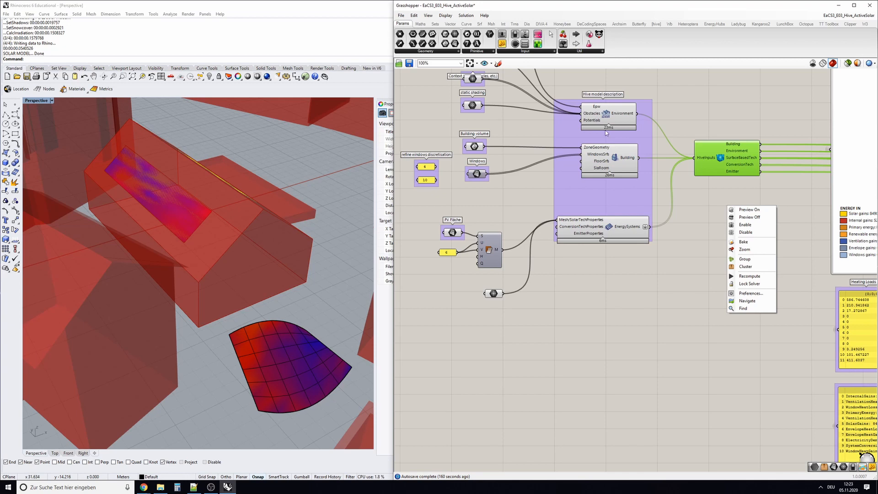
pyautogui.click(745, 231)
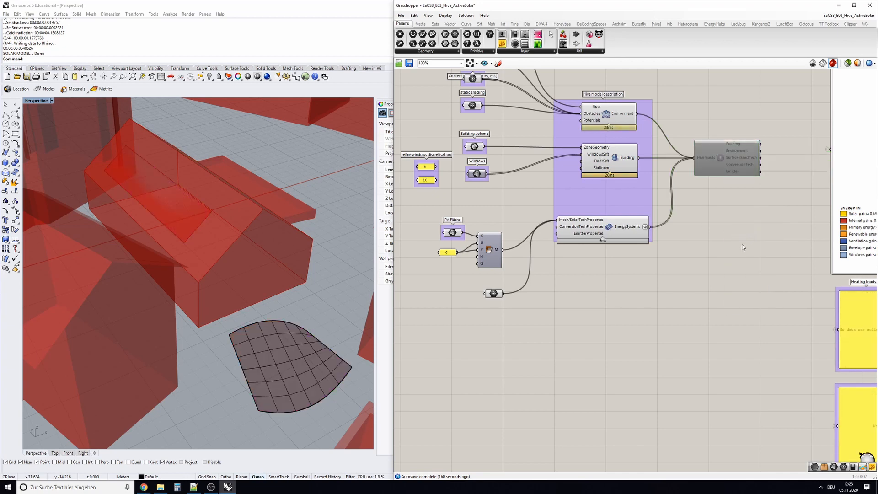
pyautogui.rightClick(728, 156)
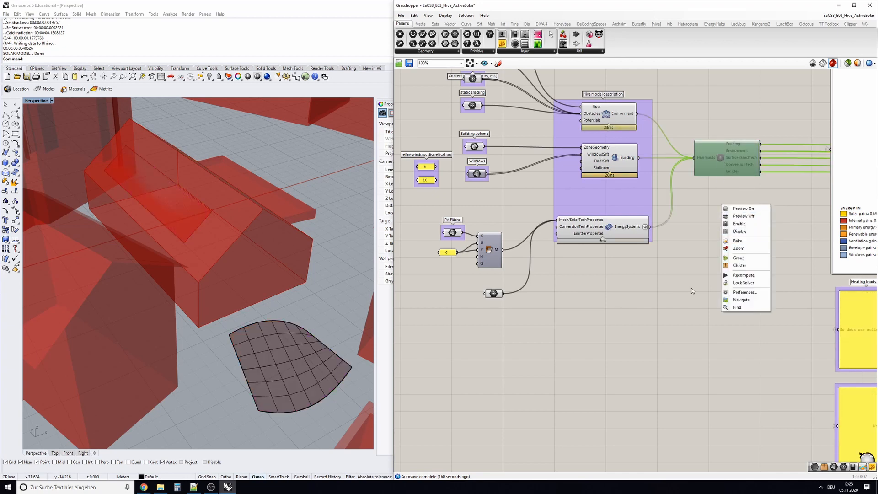
pyautogui.click(738, 247)
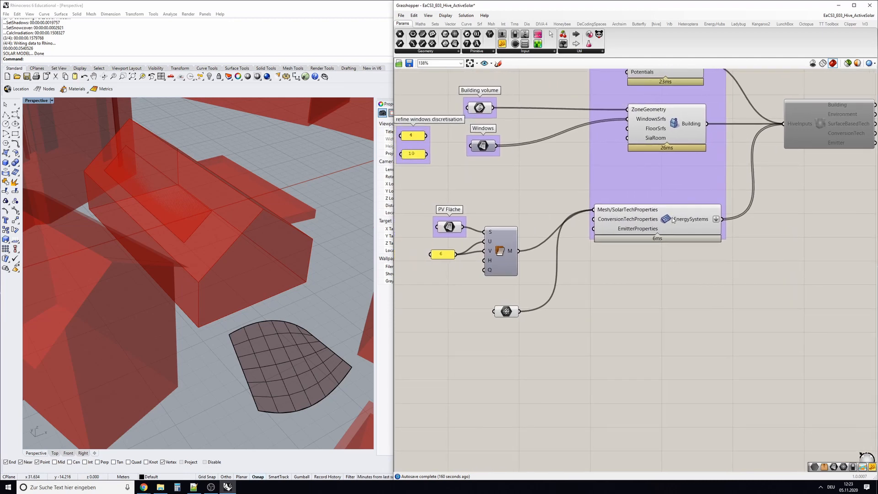
pyautogui.click(506, 311)
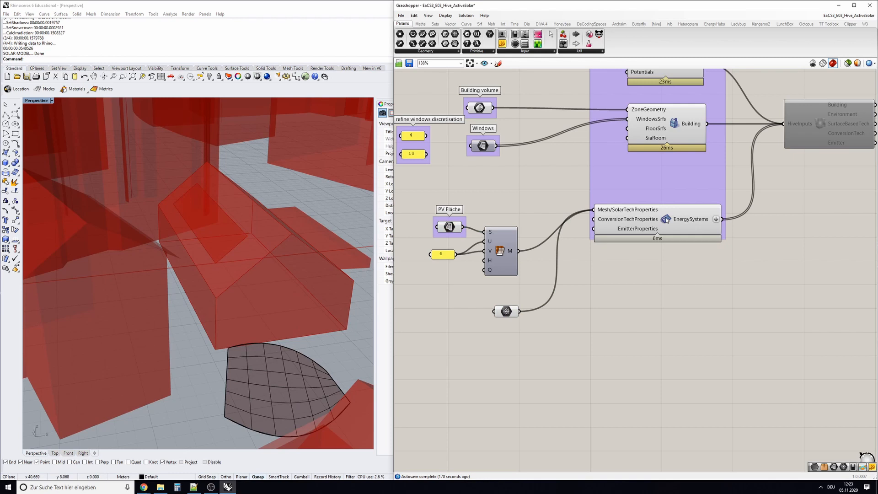
# Reopen the EnergySystems wizard and give surface srf0 Monocrystalline modules (6.39 kWp)
pyautogui.doubleClick(690, 218)
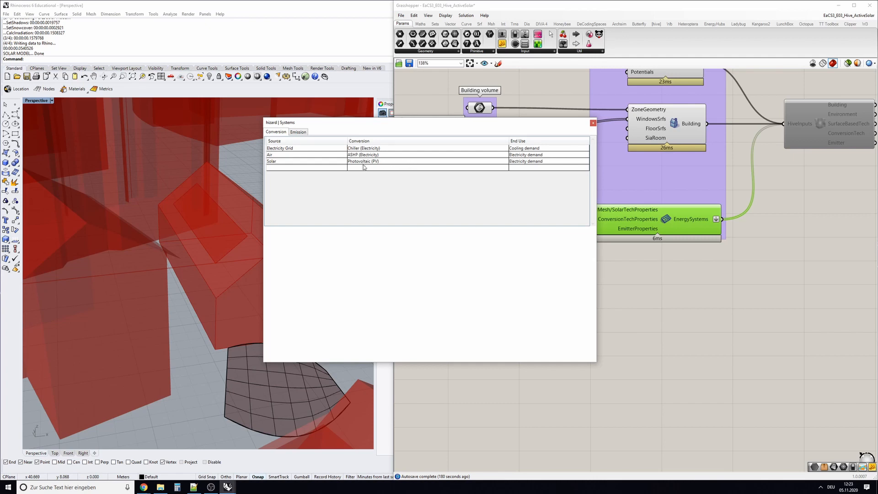
pyautogui.click(363, 161)
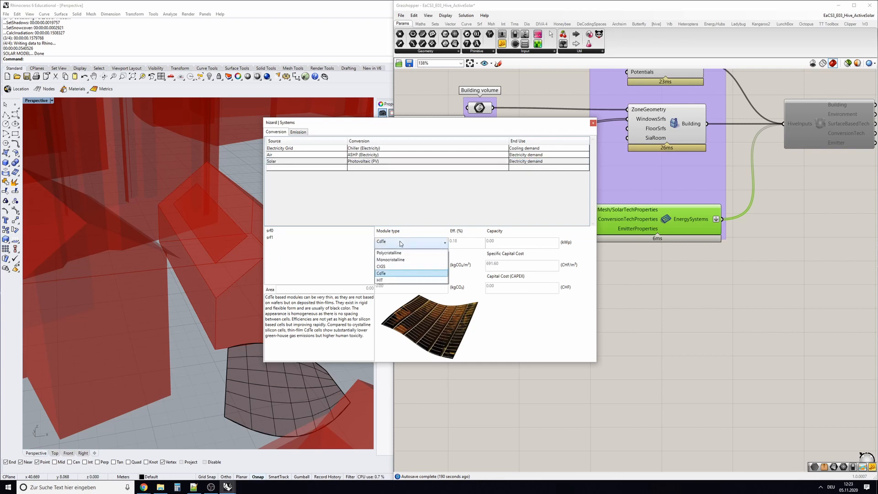
pyautogui.click(390, 258)
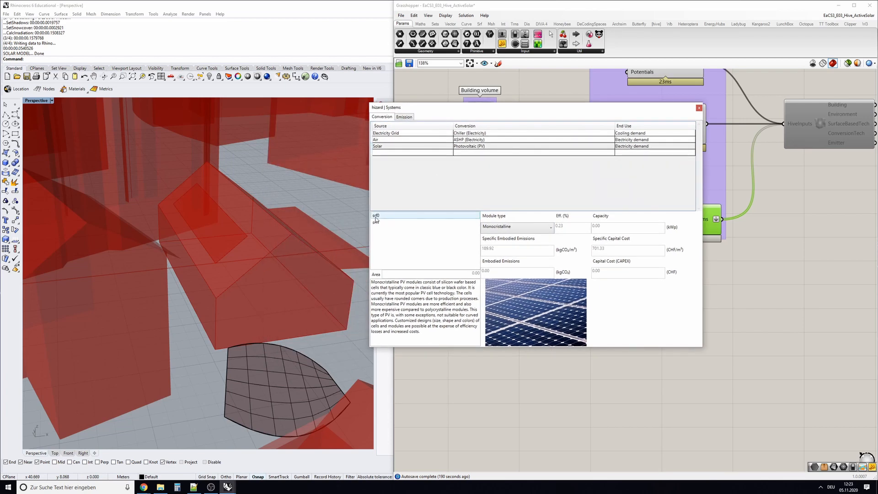
pyautogui.click(425, 214)
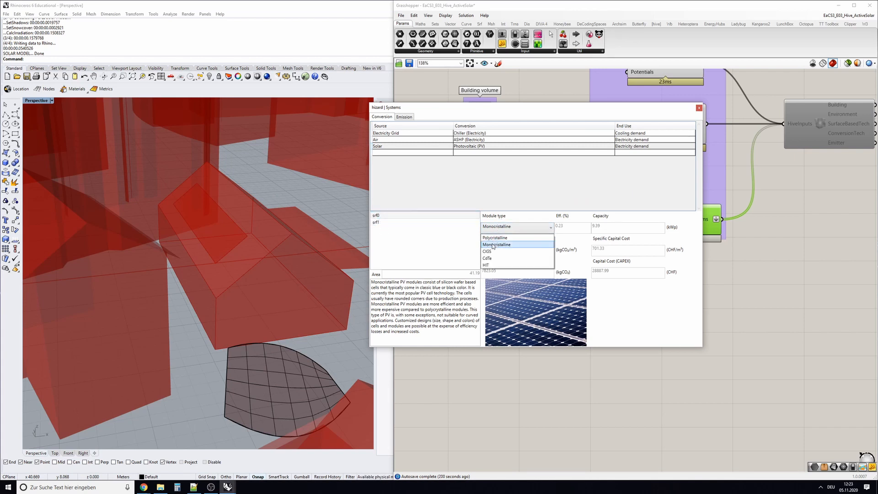
pyautogui.click(495, 244)
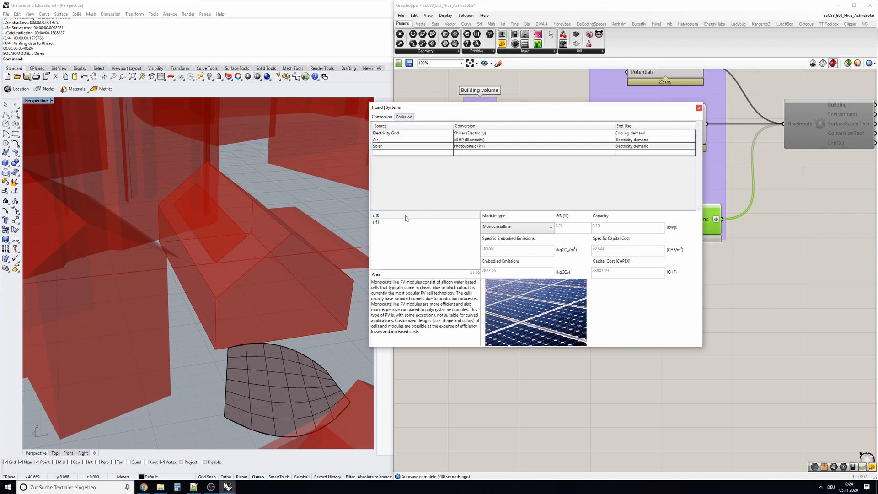
pyautogui.moveTo(451, 218)
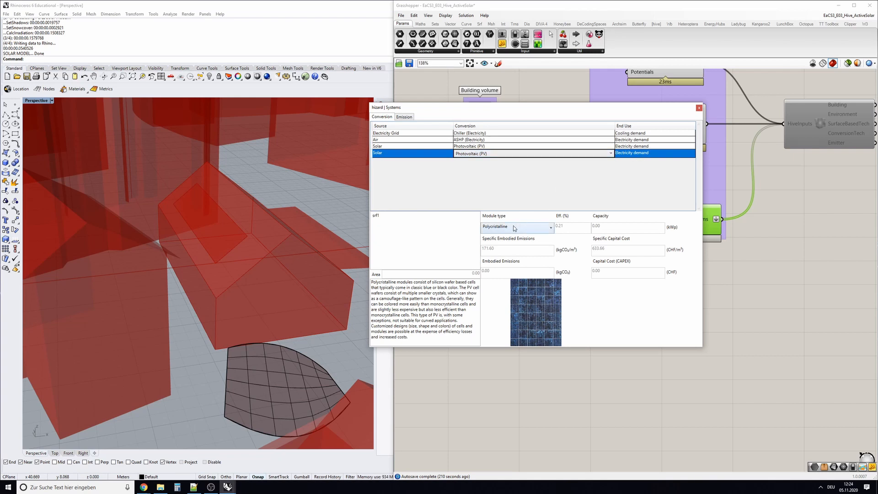
# Add a second Solar Photovoltaic system with CdTe modules and assign surface srf1 (7.51 kWp)
pyautogui.click(515, 226)
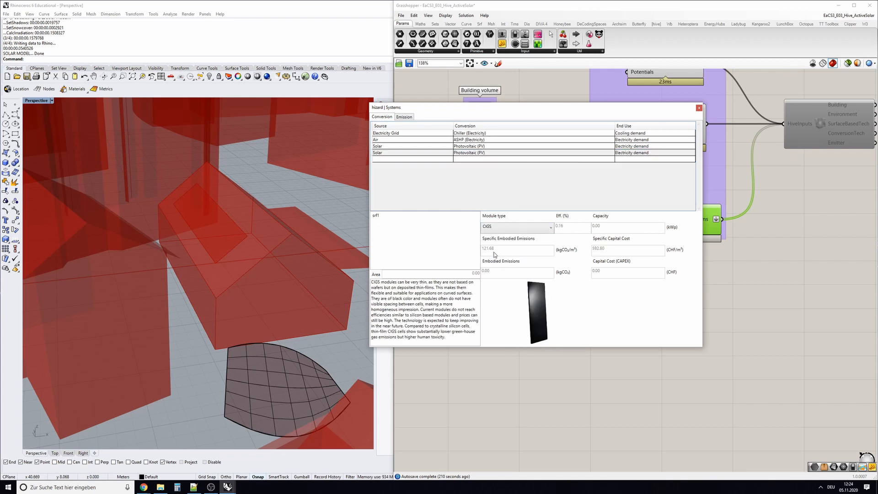
pyautogui.click(515, 226)
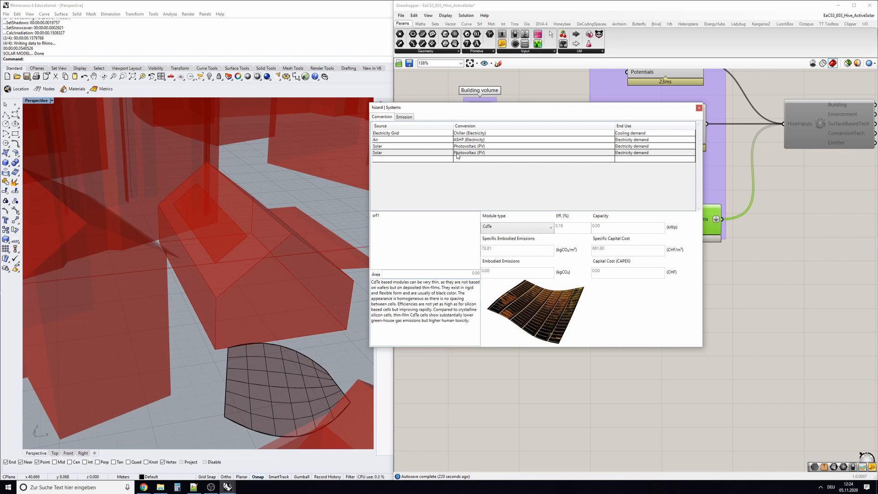
pyautogui.moveTo(383, 222)
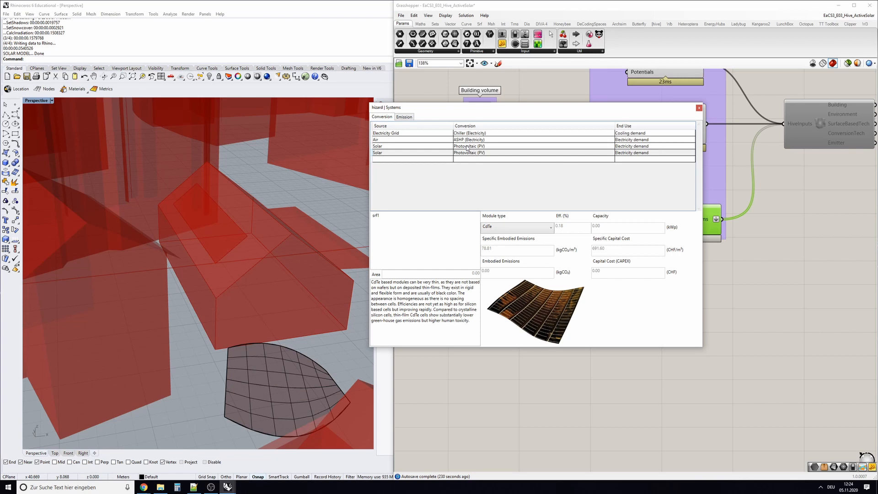
pyautogui.click(469, 146)
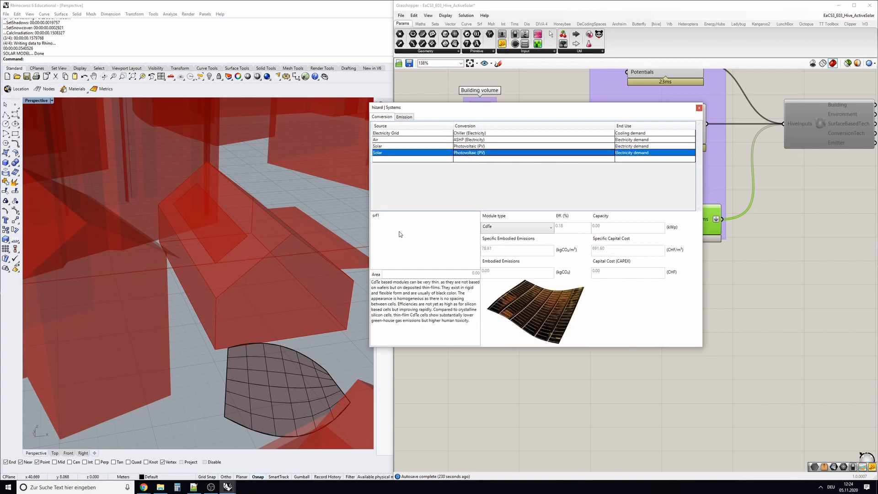
pyautogui.moveTo(390, 228)
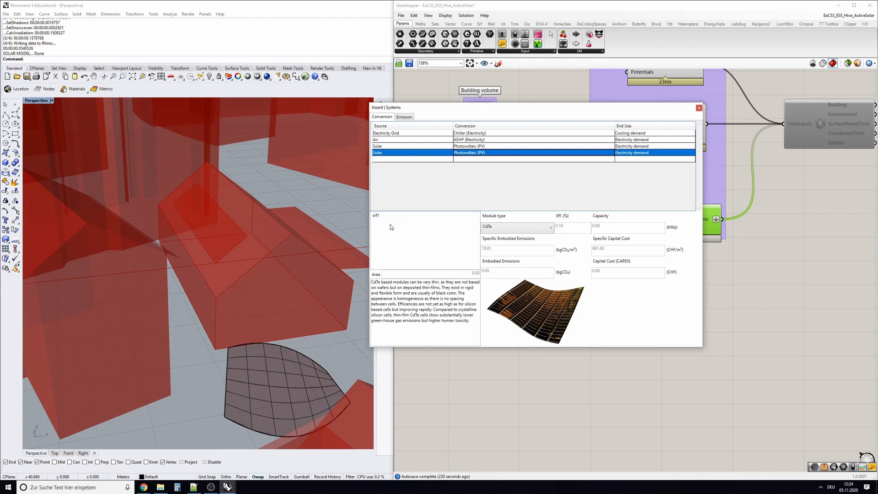
pyautogui.moveTo(473, 170)
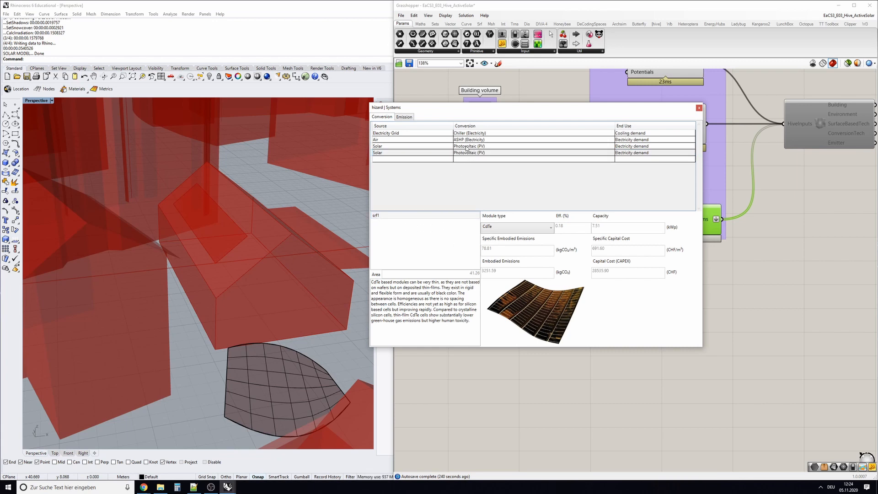
pyautogui.click(698, 107)
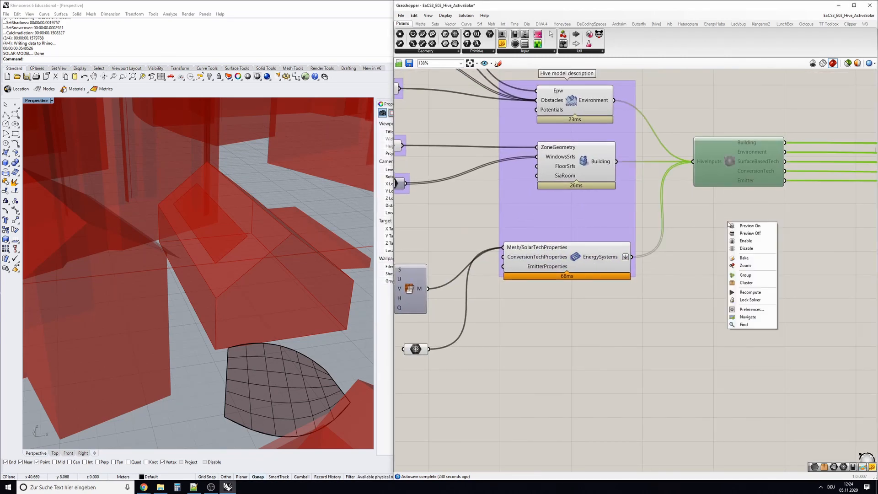
# Re-enable HiveInputs to rerun the simulation and show the monthly energy demand chart
pyautogui.click(718, 199)
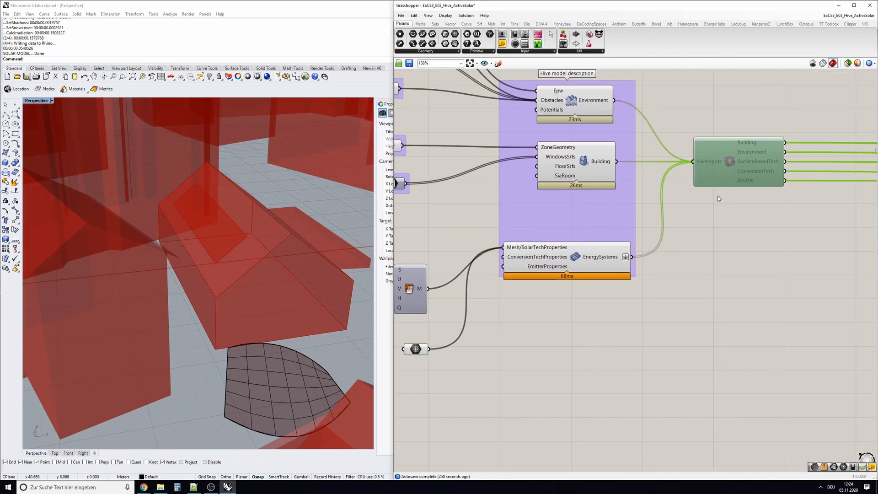
pyautogui.moveTo(722, 161)
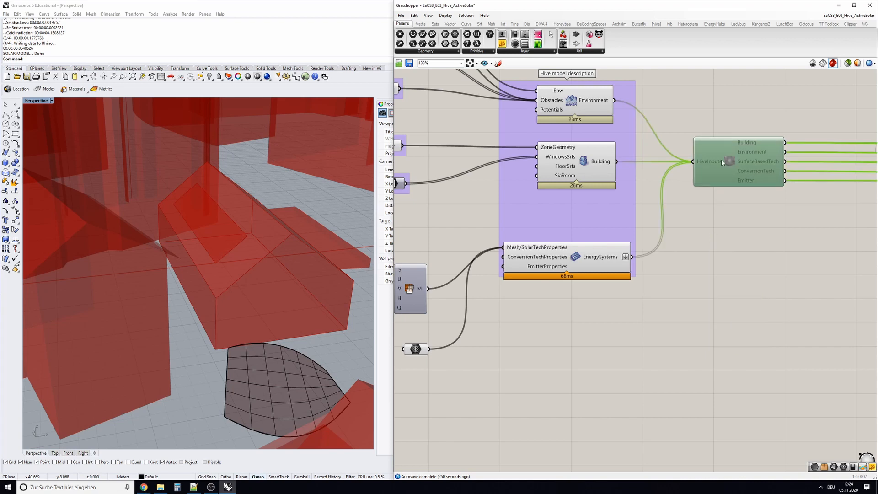
pyautogui.rightClick(677, 335)
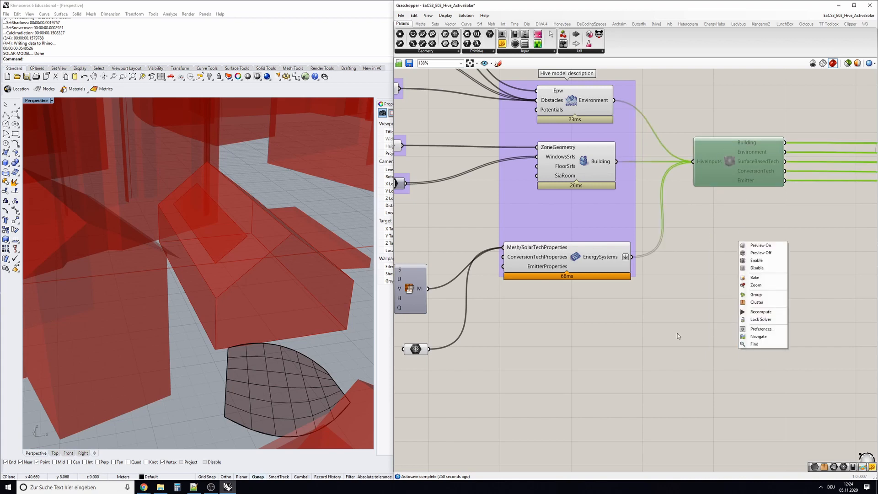
pyautogui.moveTo(763, 261)
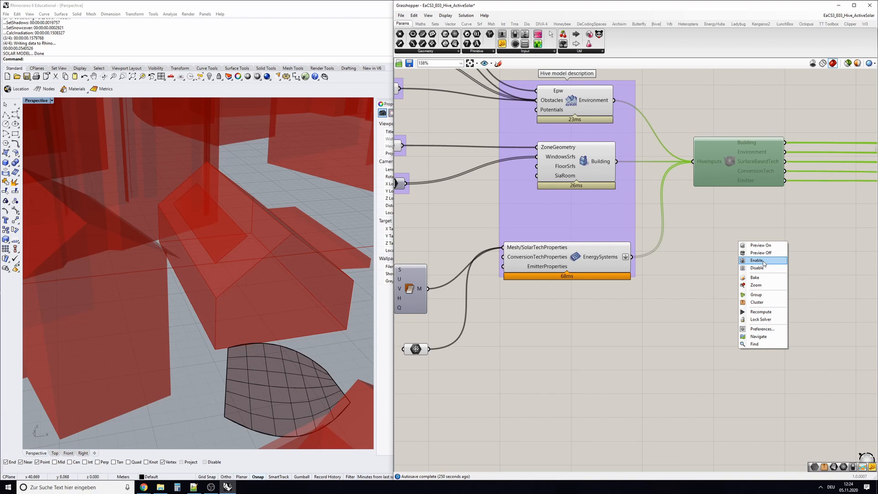
pyautogui.click(757, 259)
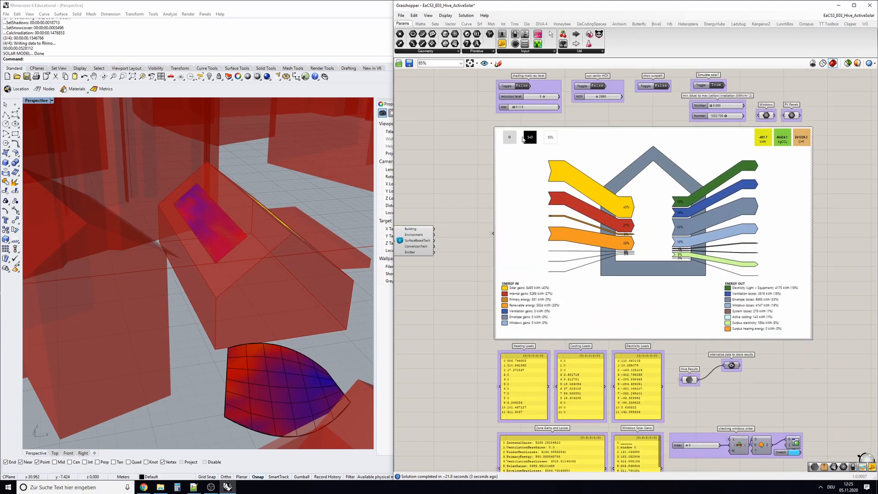
pyautogui.click(530, 136)
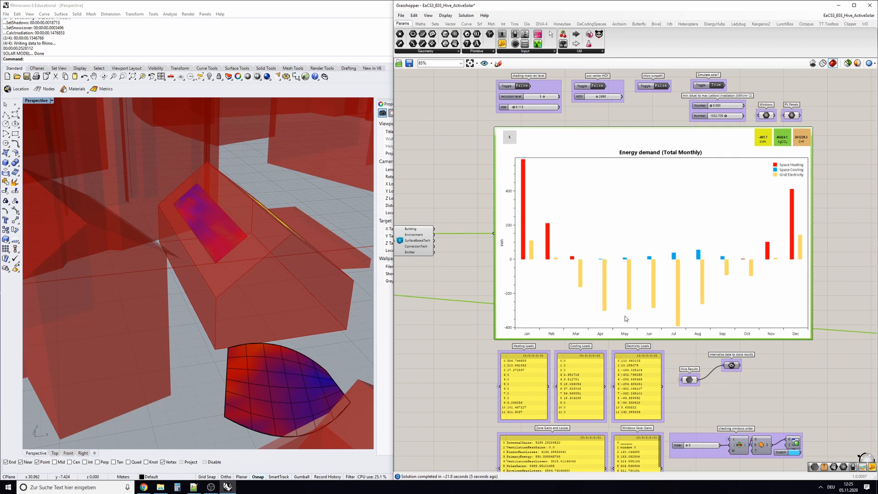